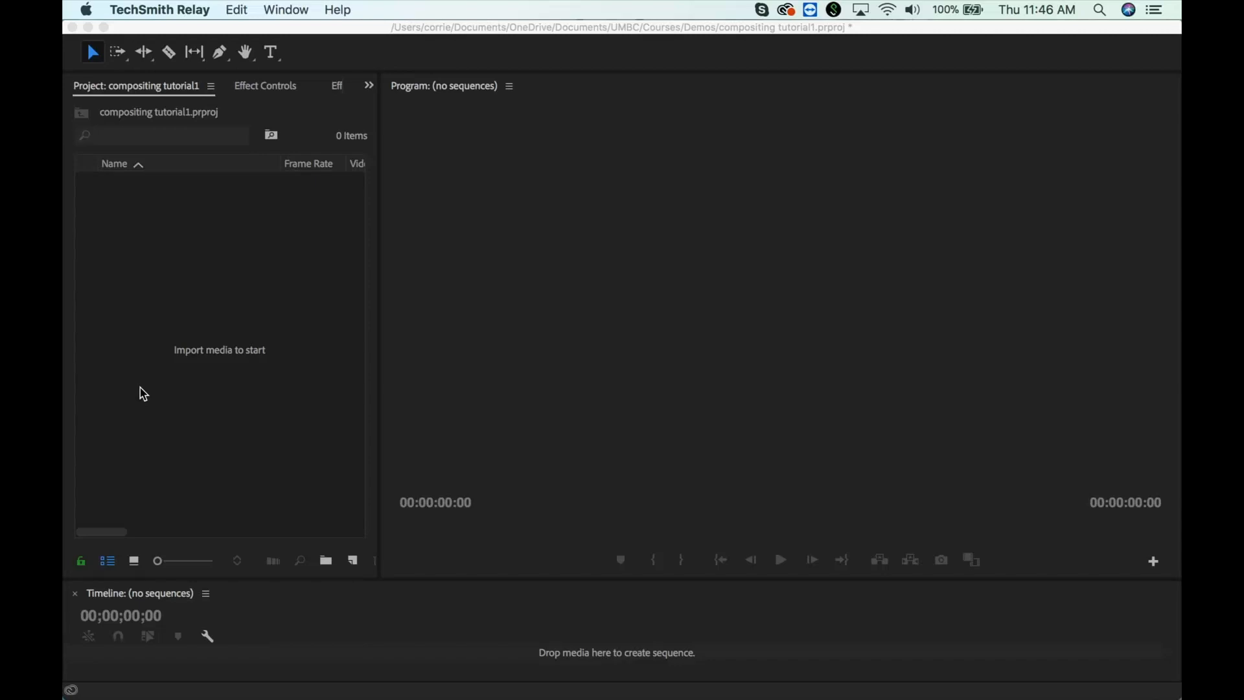
pyautogui.moveTo(554, 9)
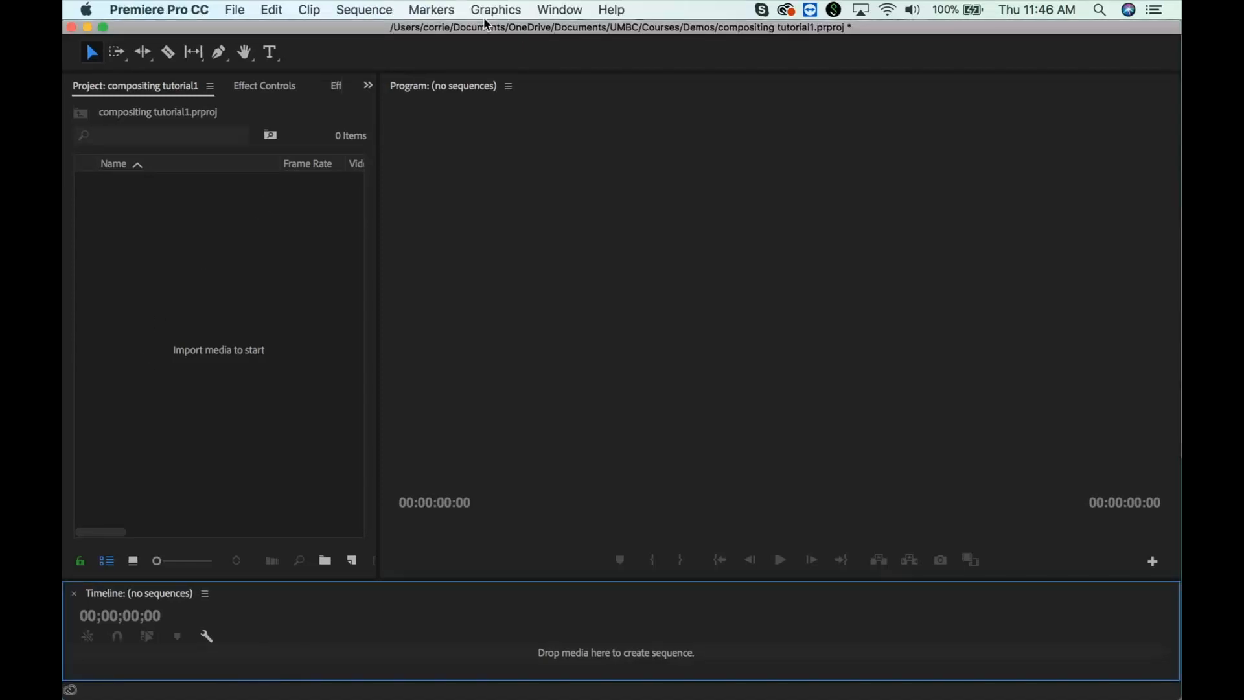
pyautogui.moveTo(235, 9)
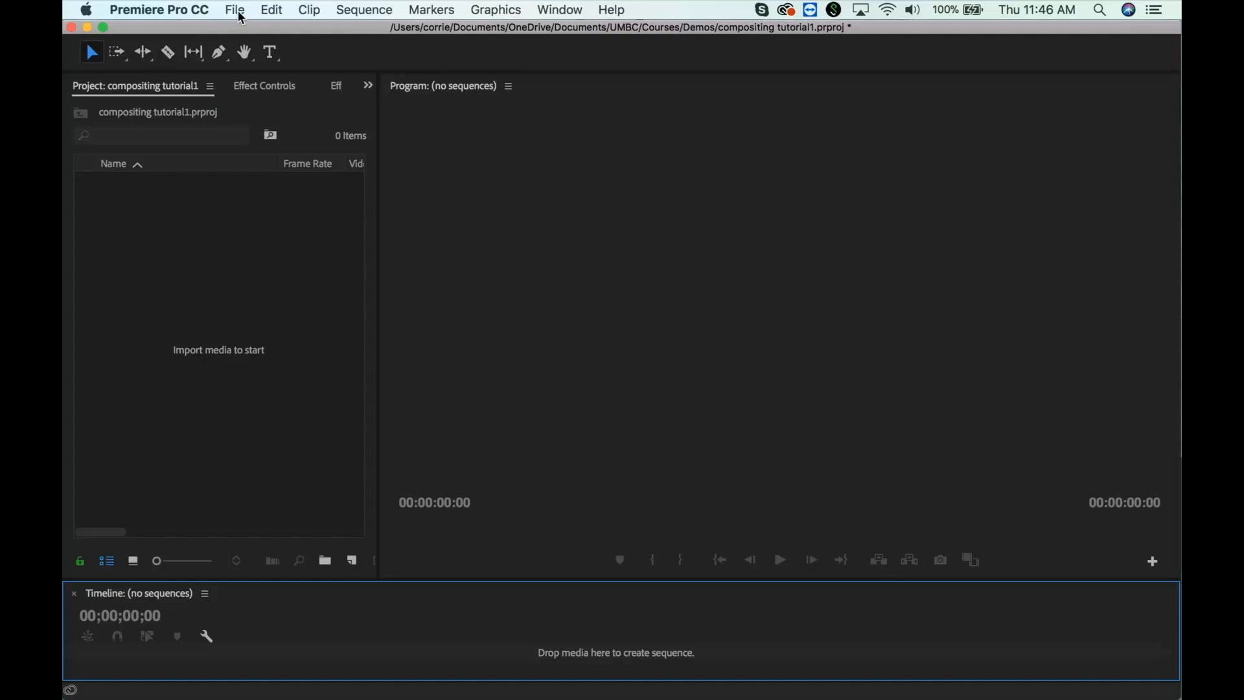
# - Start a new sequence from the File menu
pyautogui.click(234, 9)
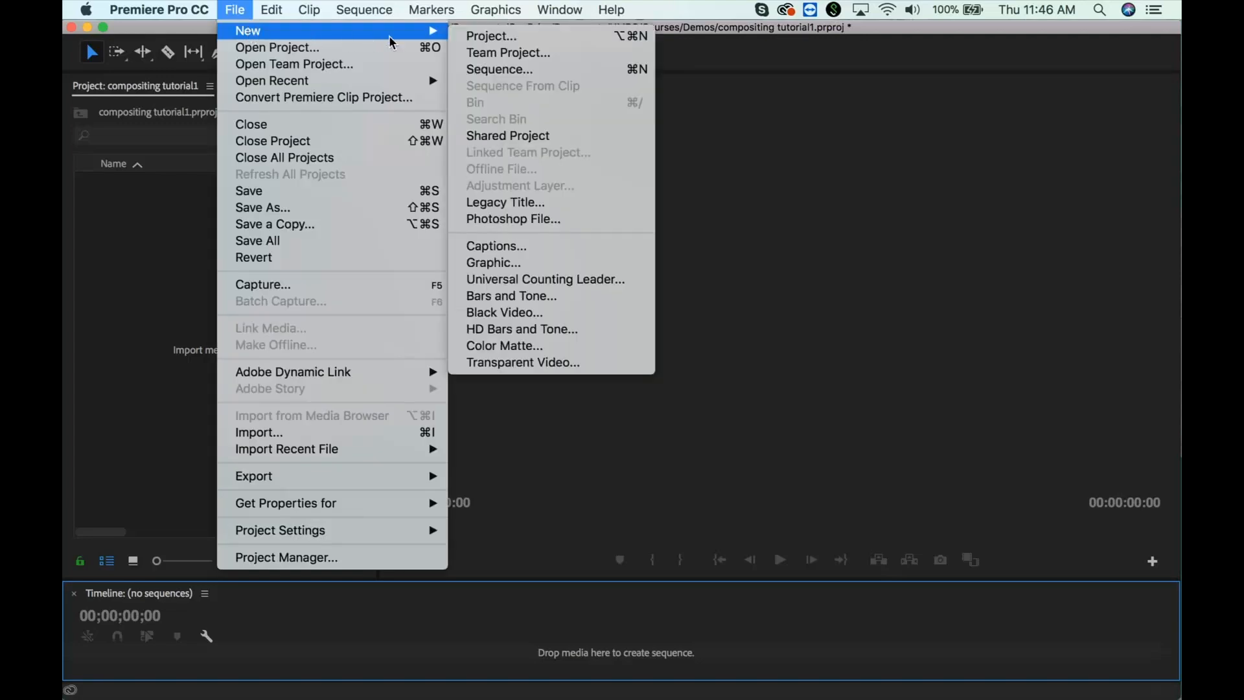
pyautogui.moveTo(489, 37)
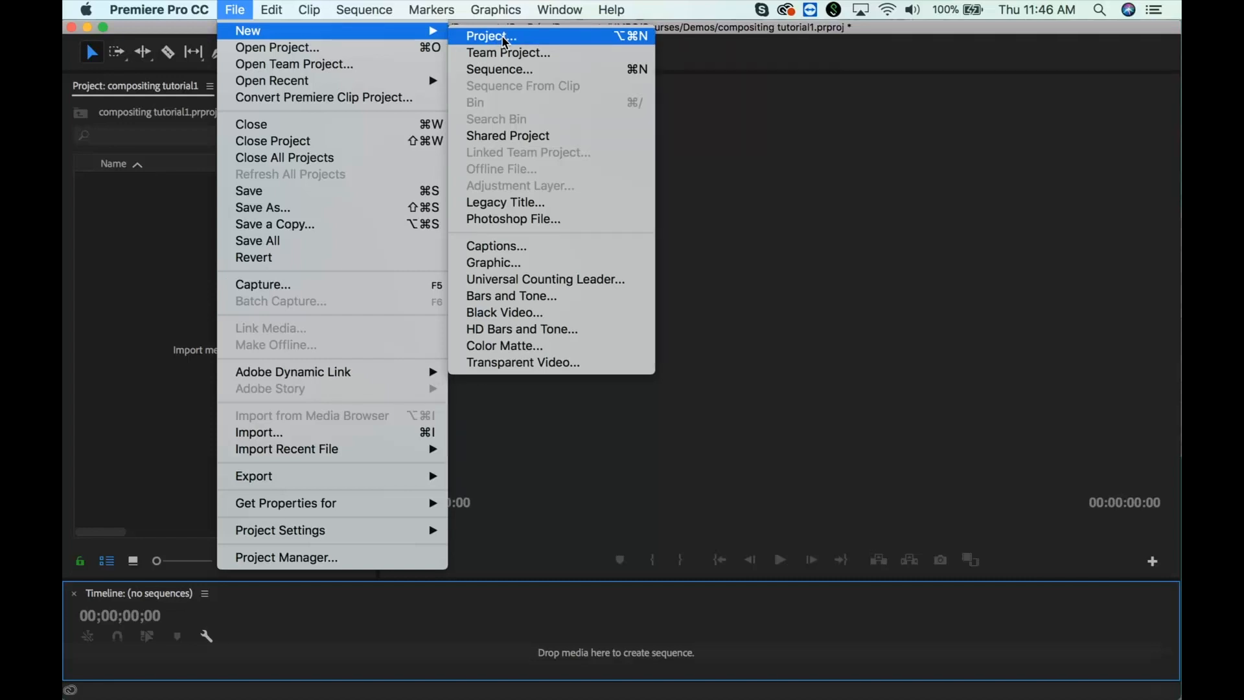
pyautogui.click(500, 69)
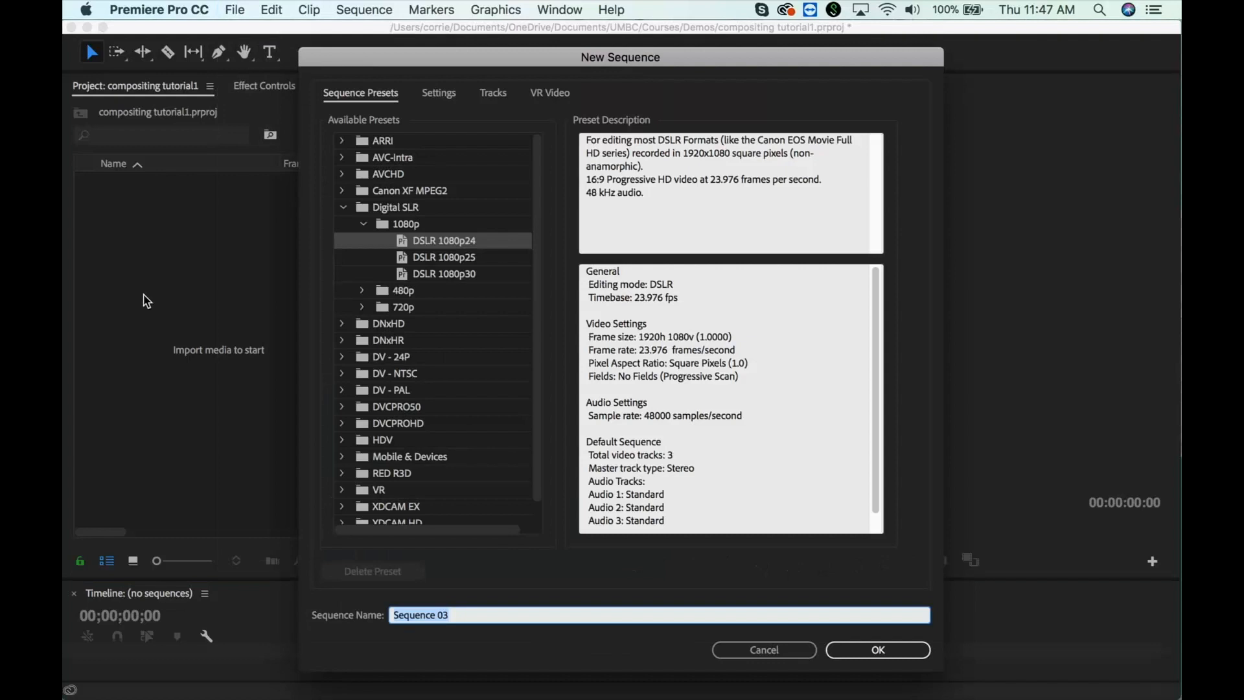
pyautogui.moveTo(448, 257)
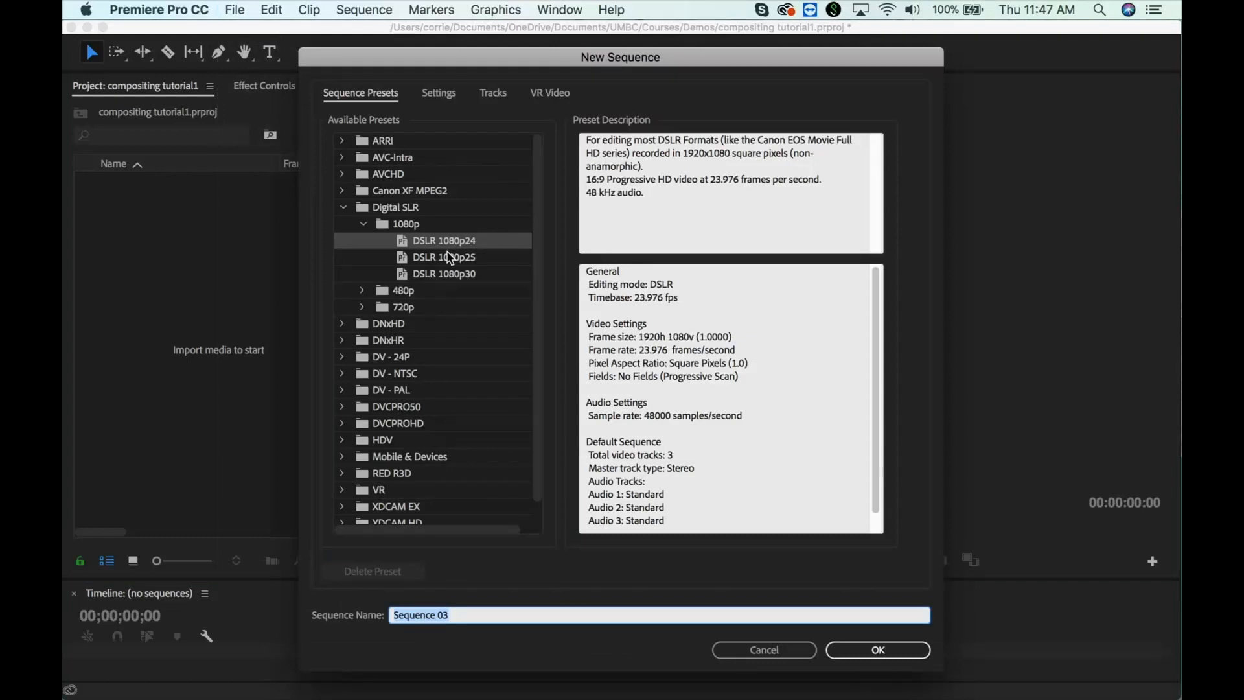
pyautogui.moveTo(389, 211)
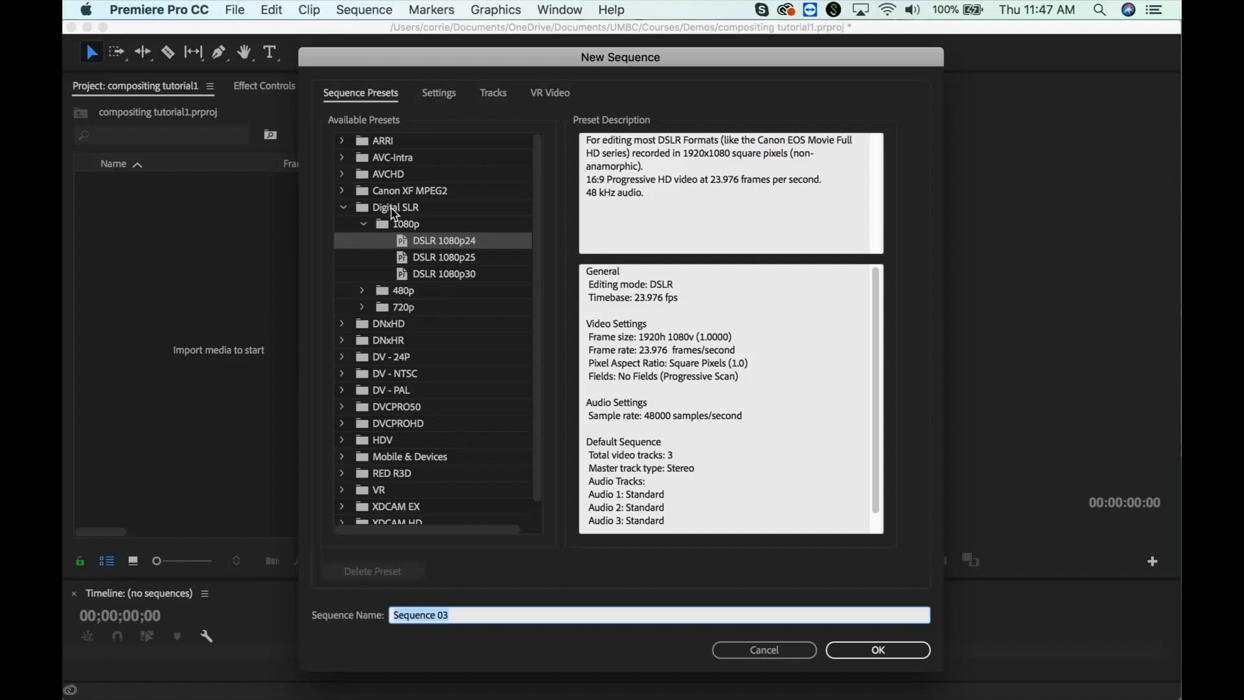
pyautogui.moveTo(441, 253)
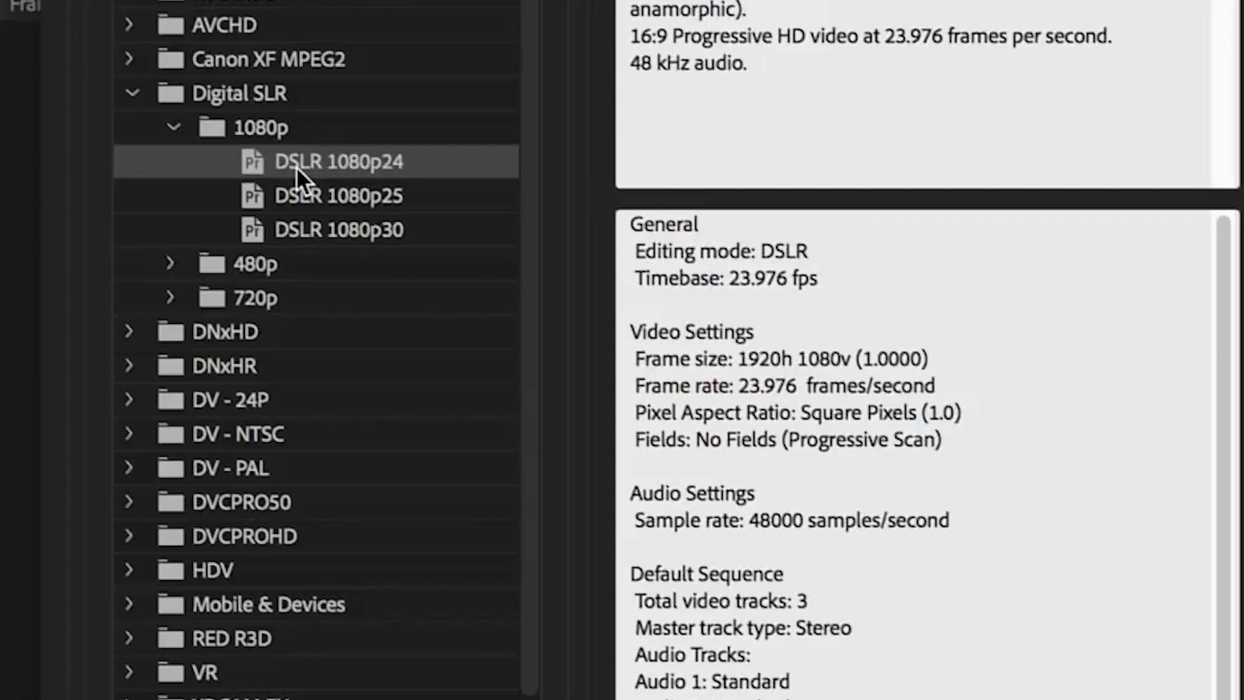
pyautogui.moveTo(744, 231)
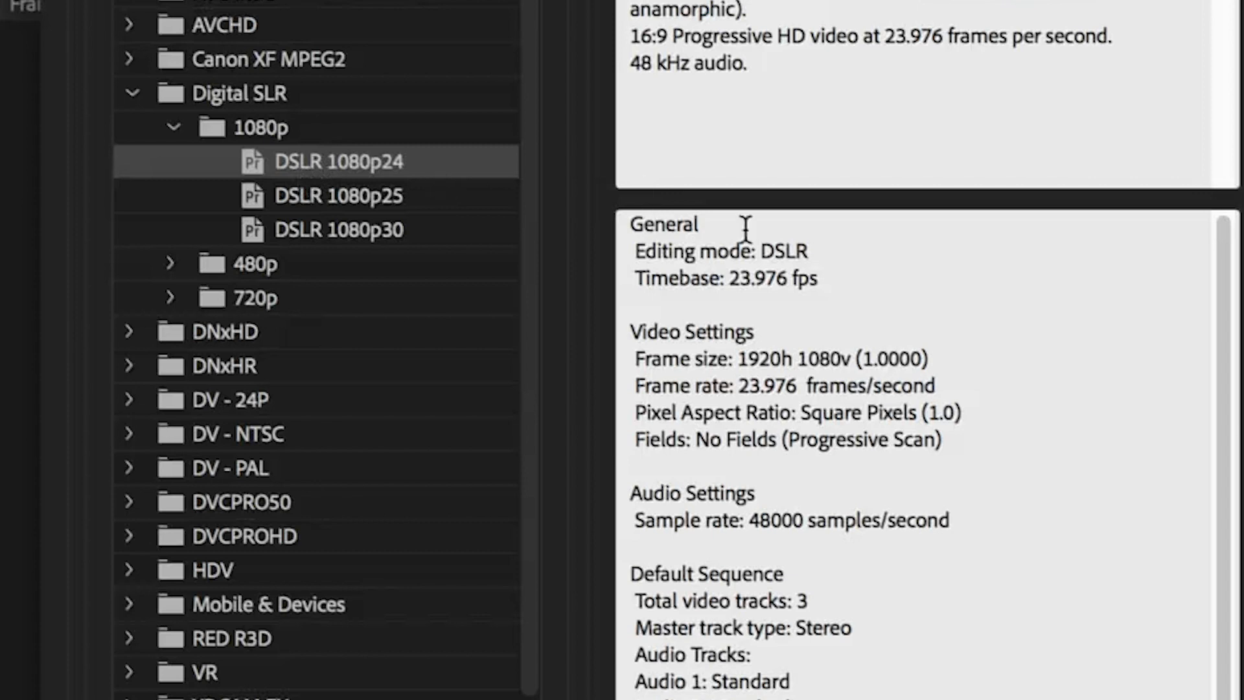
pyautogui.moveTo(797, 389)
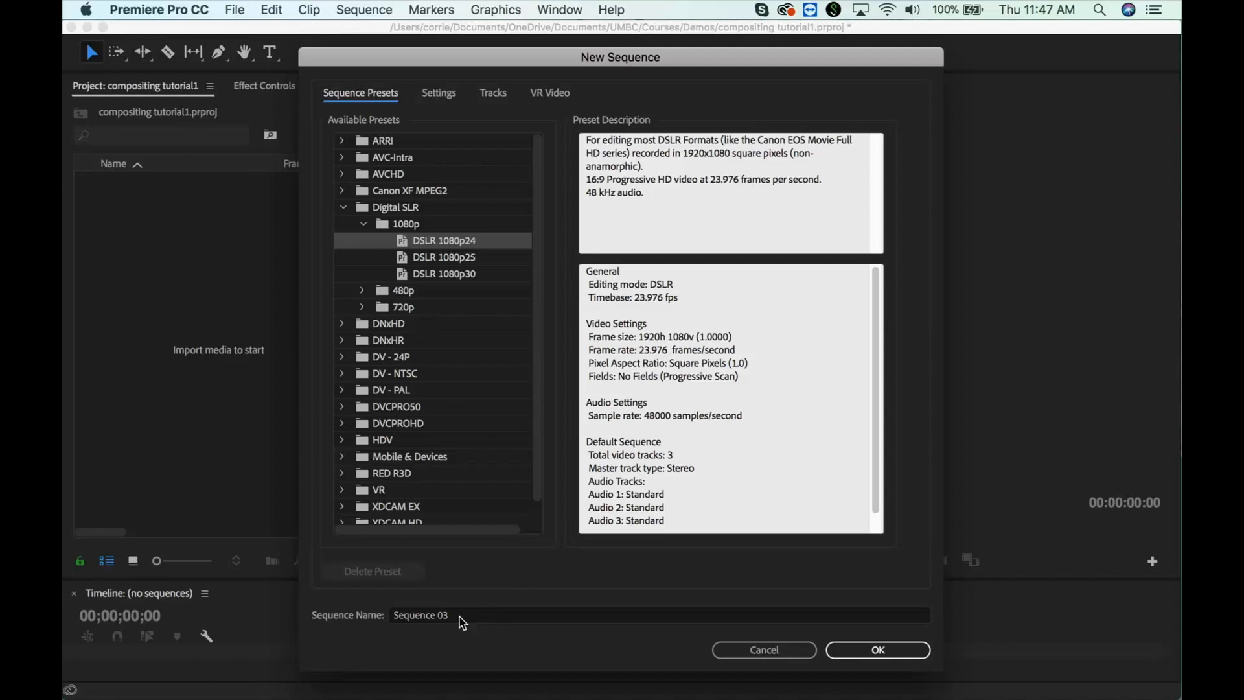
# - Name the new DSLR 1080p24 sequence 'Compositing' and create it
pyautogui.write('Com')
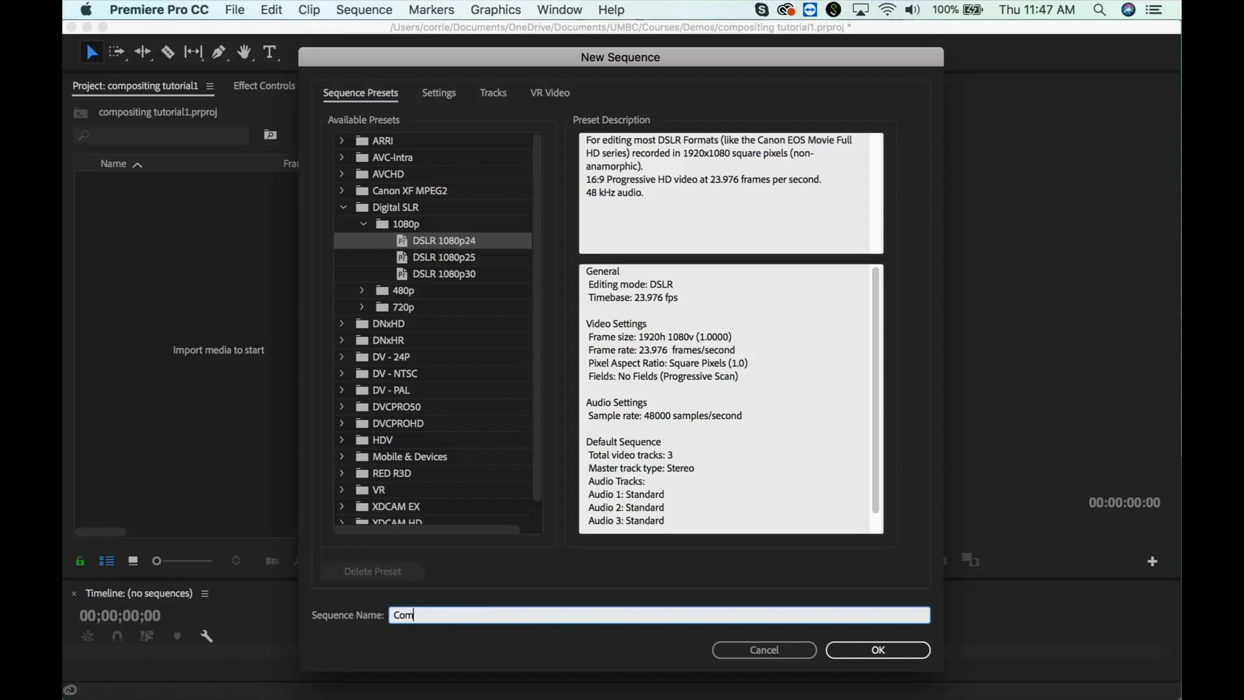
pyautogui.write('p')
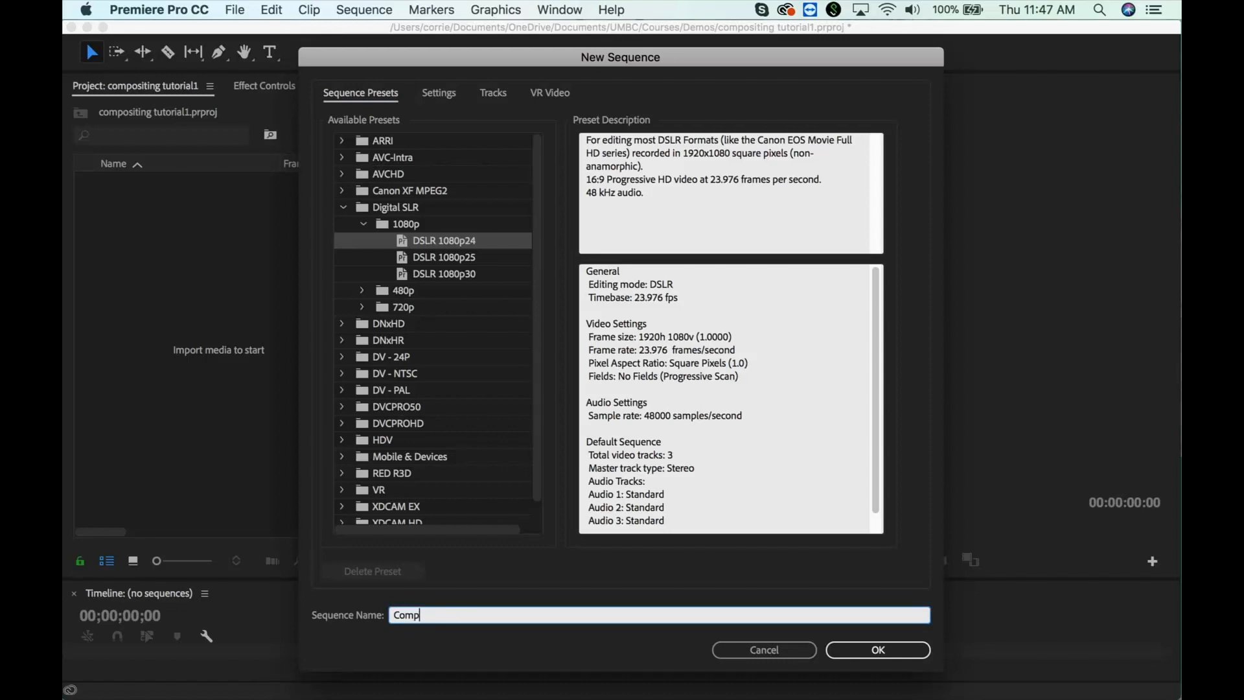
pyautogui.write('ositing')
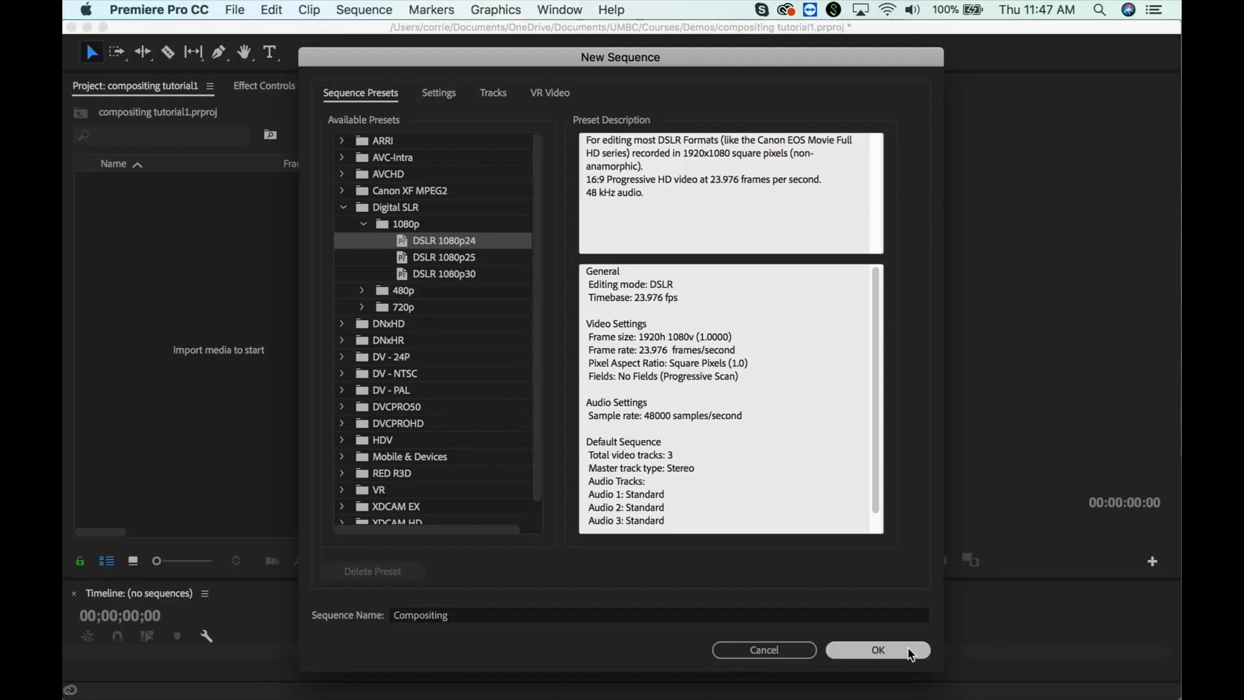
pyautogui.click(877, 649)
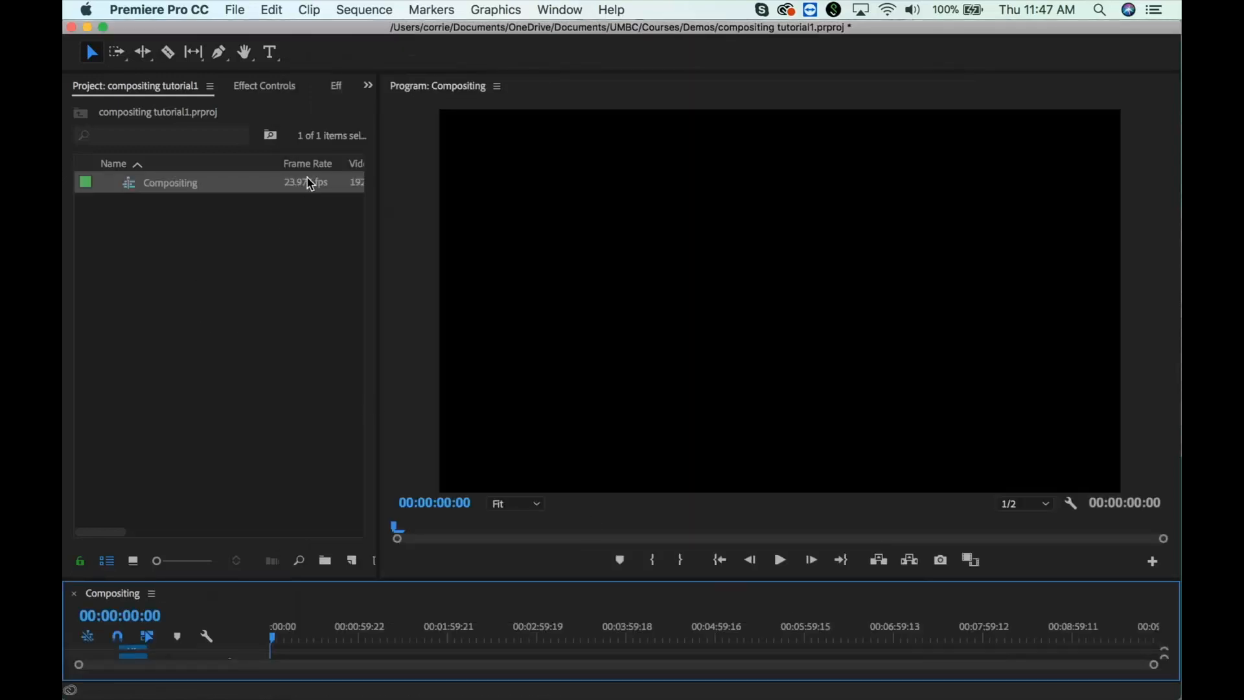
pyautogui.moveTo(308, 191)
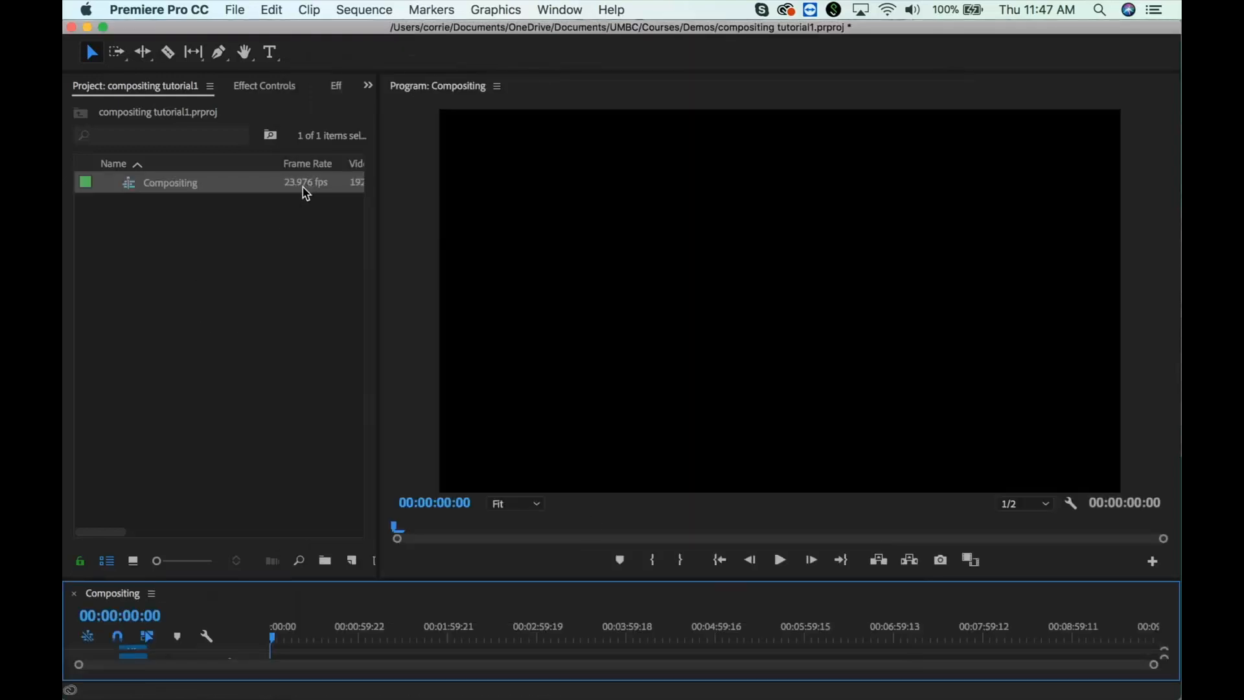
# - Set the Compositing sequence timebase to 24.00 frames/second in Sequence Settings
pyautogui.rightClick(170, 183)
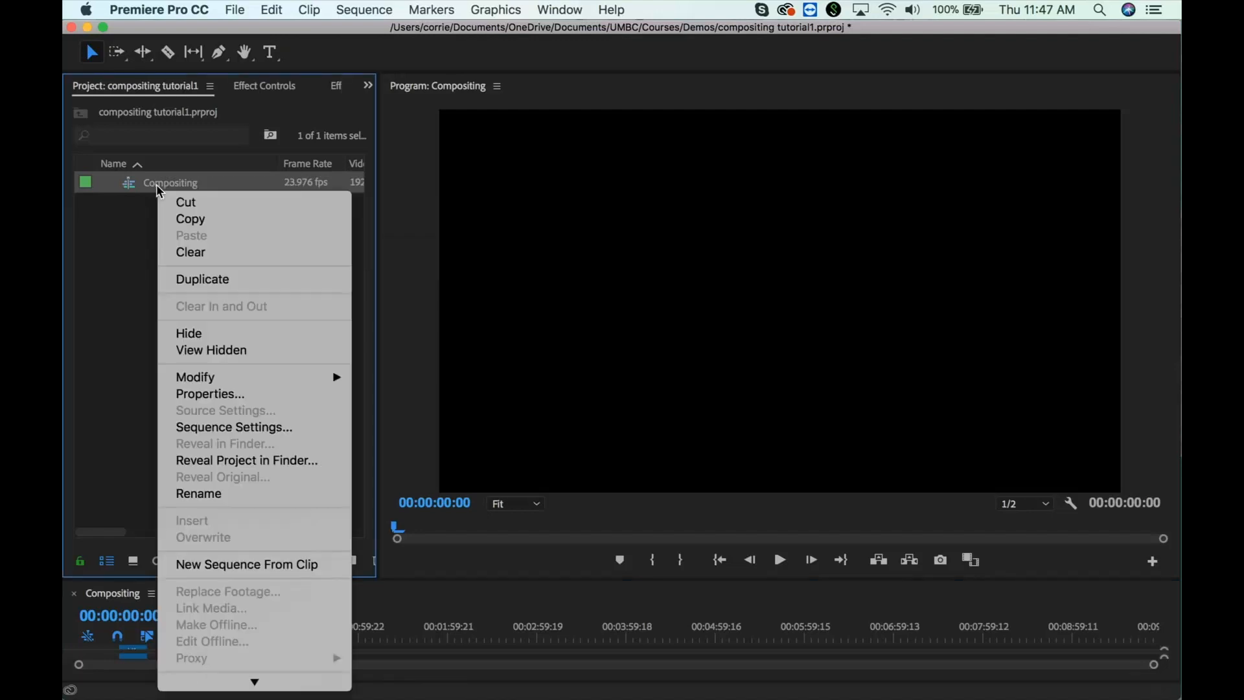
pyautogui.moveTo(263, 440)
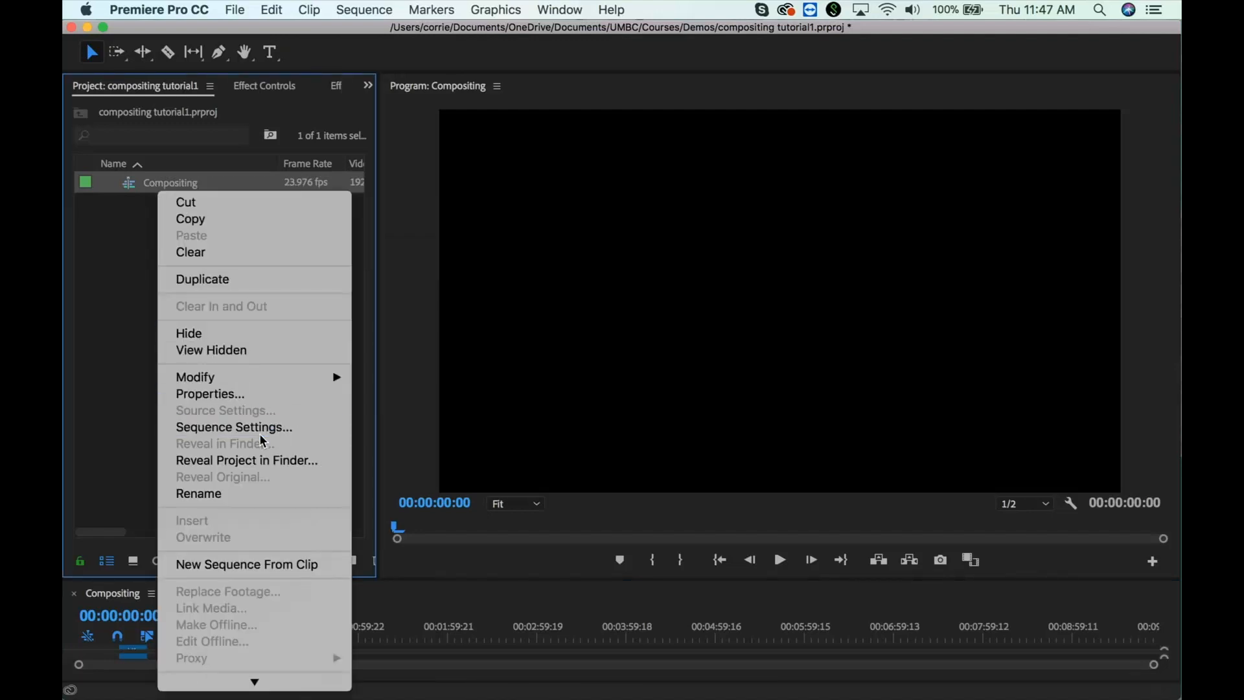
pyautogui.click(233, 426)
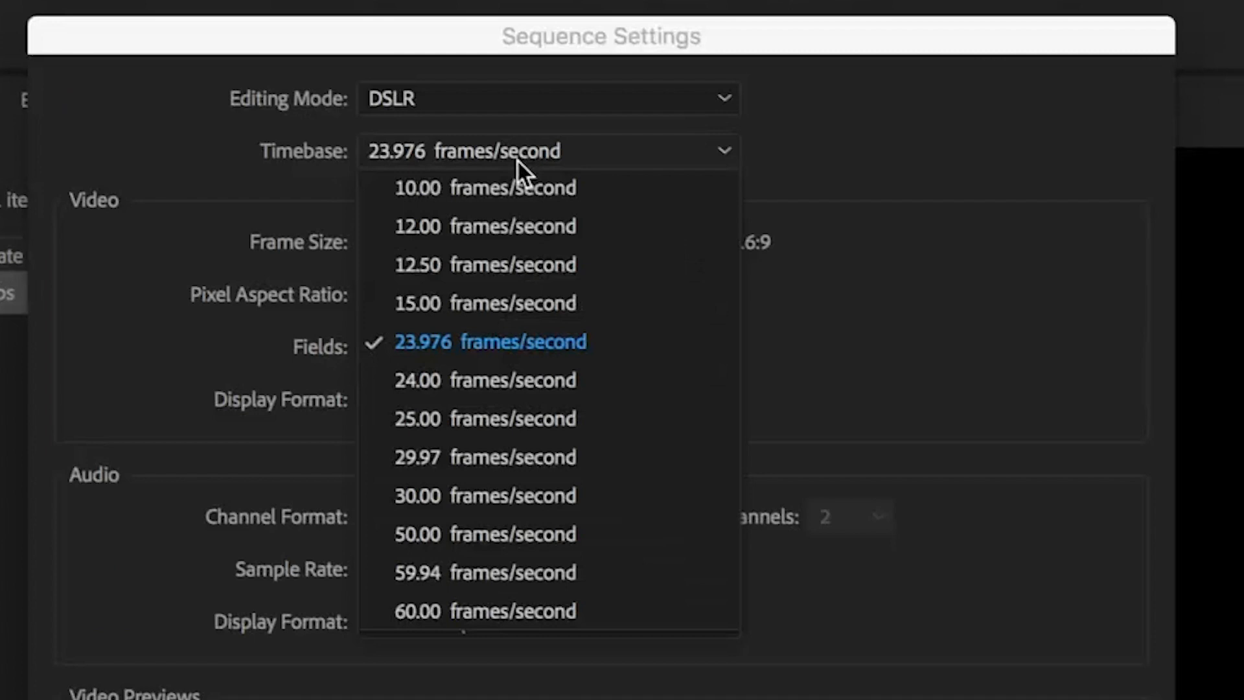
pyautogui.click(485, 379)
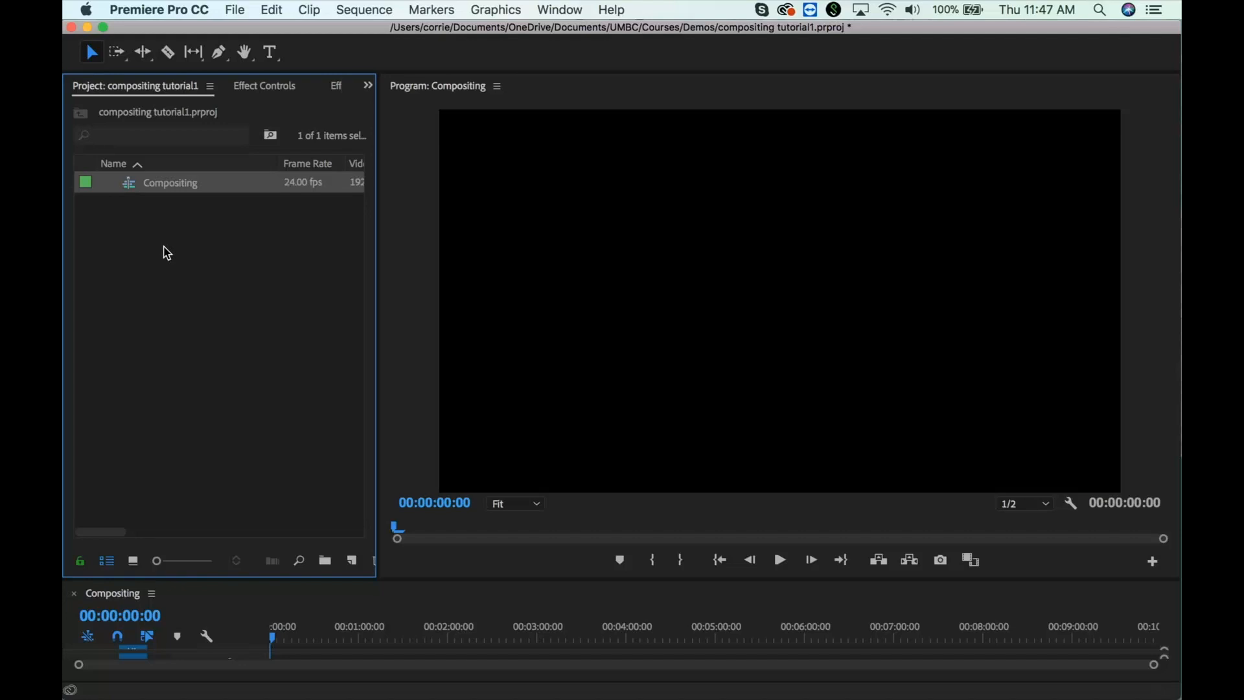
pyautogui.click(235, 9)
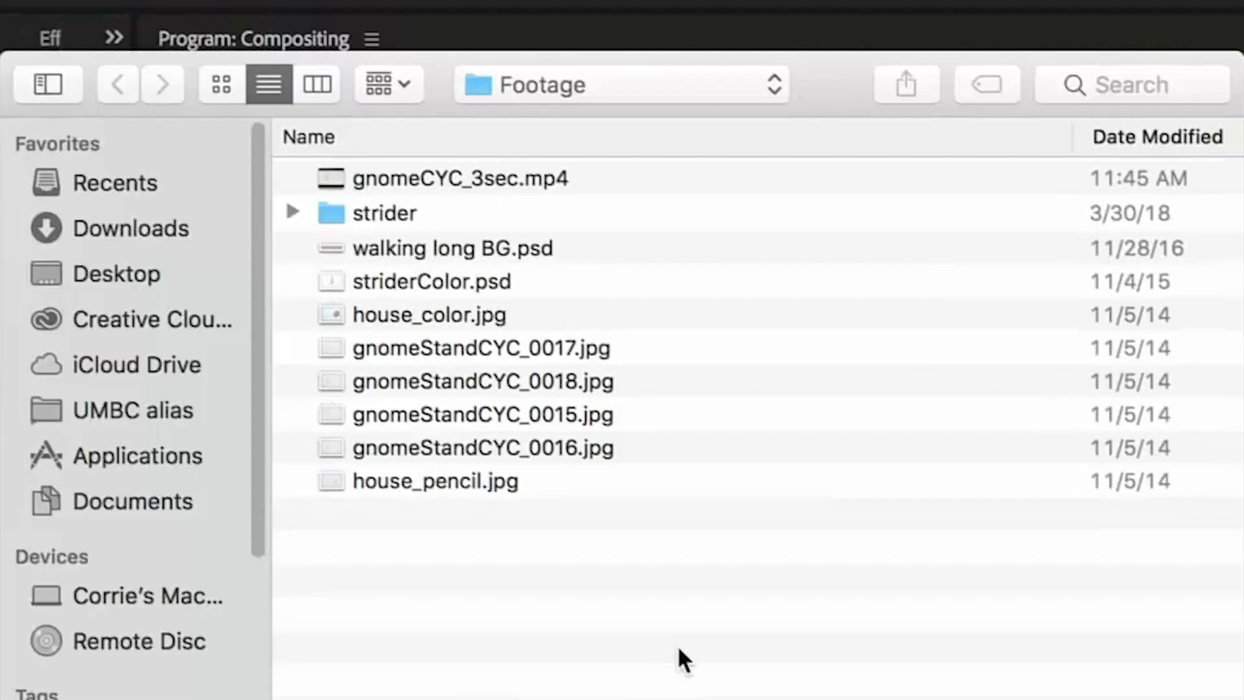
pyautogui.moveTo(642, 203)
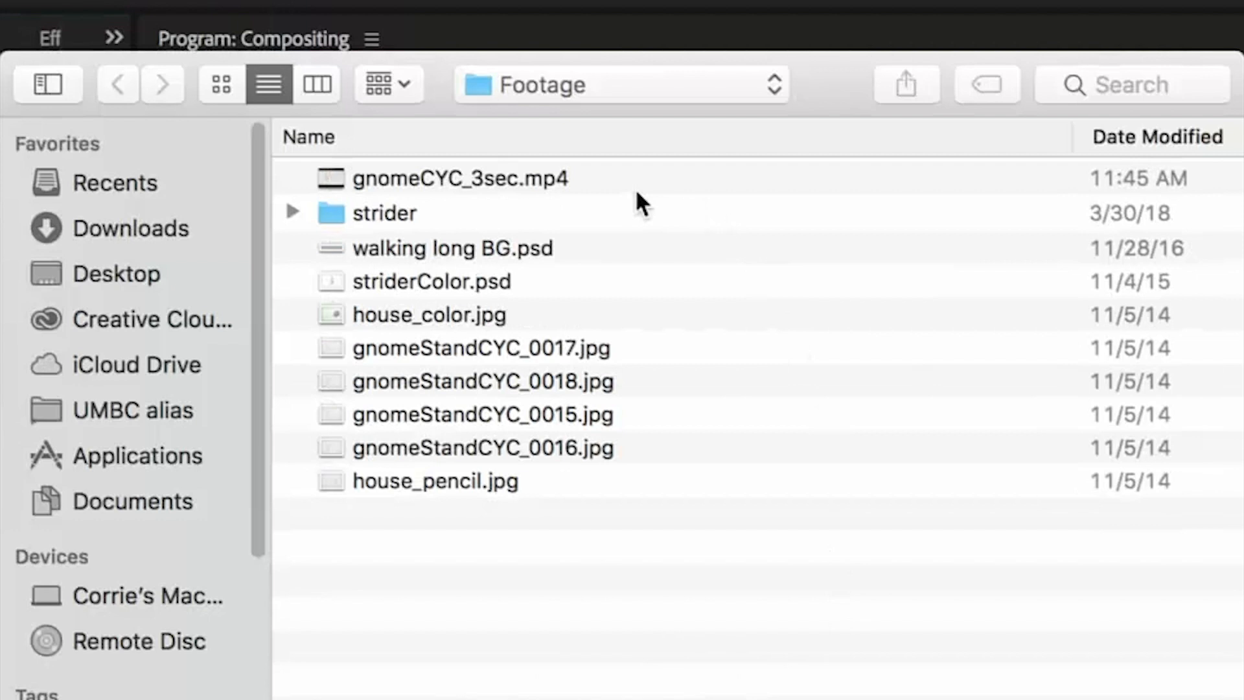
pyautogui.moveTo(456, 188)
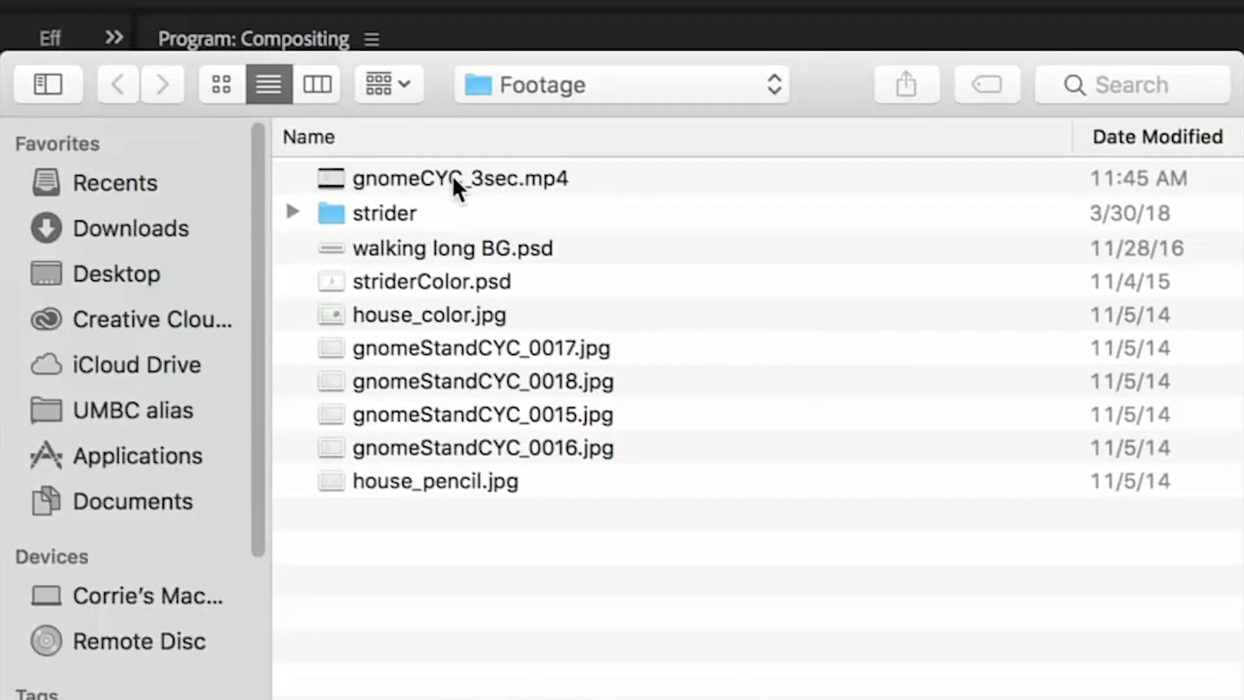
# - Import gnomeCYC_3sec.mp4 from the Footage folder and play it through in the Source Monitor
pyautogui.click(461, 178)
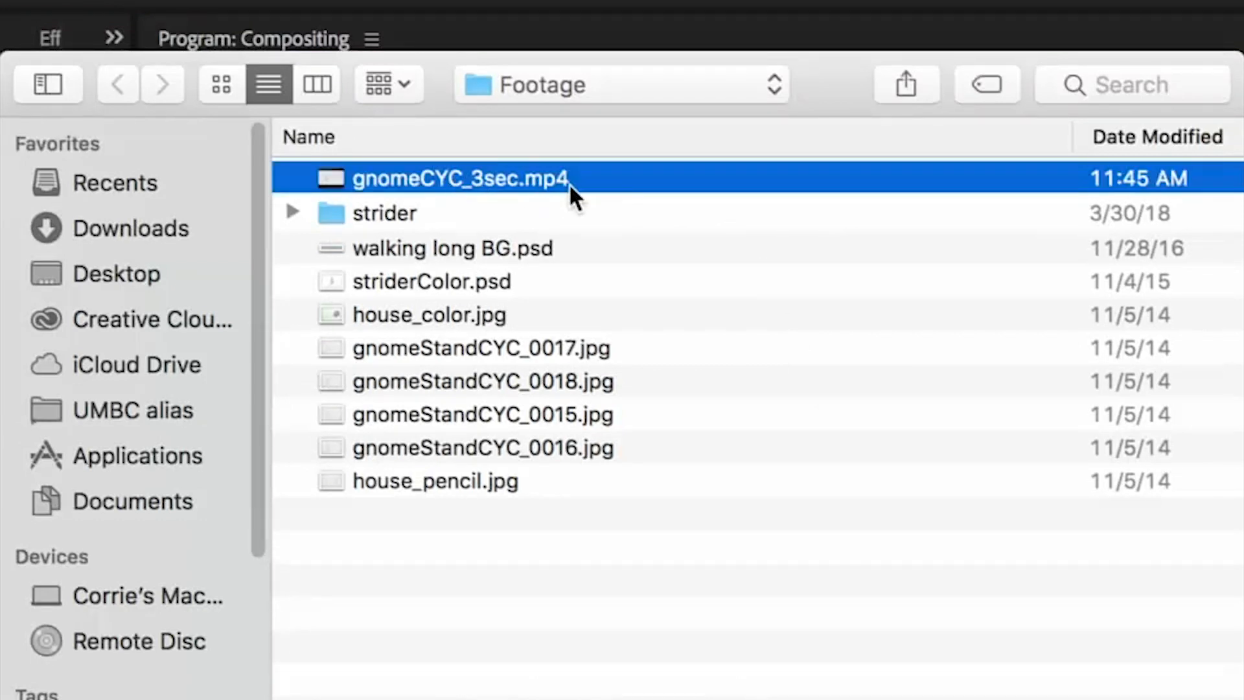
pyautogui.moveTo(560, 199)
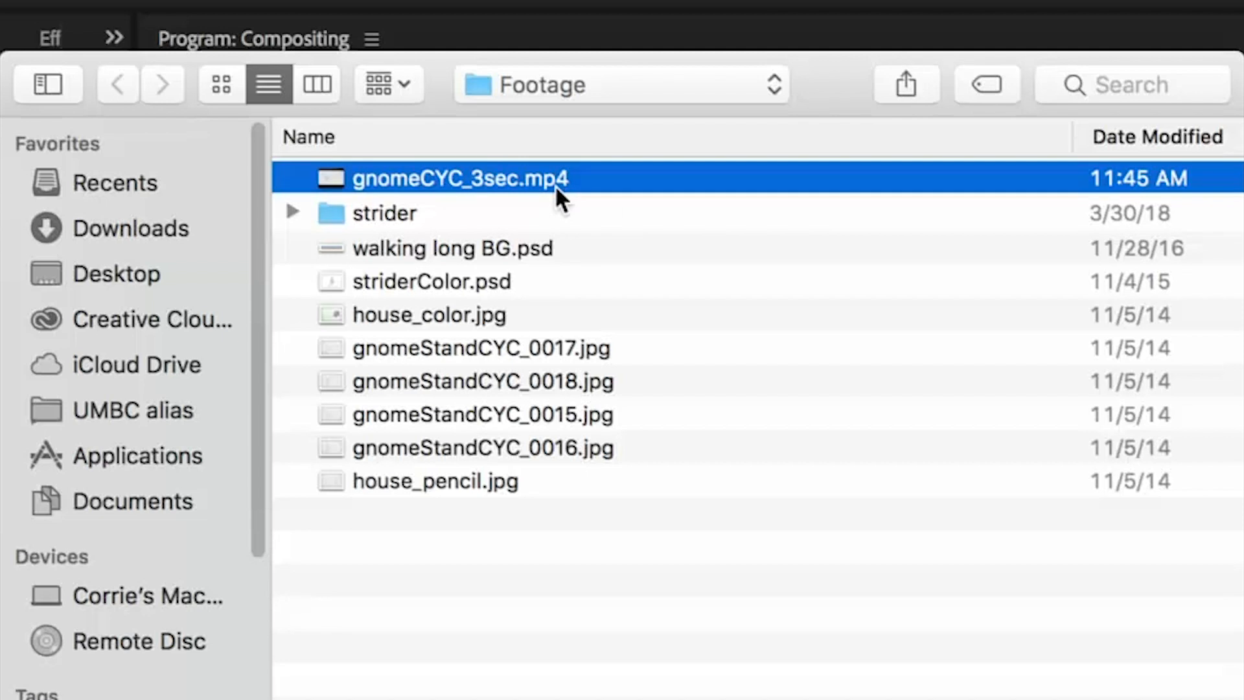
pyautogui.moveTo(782, 576)
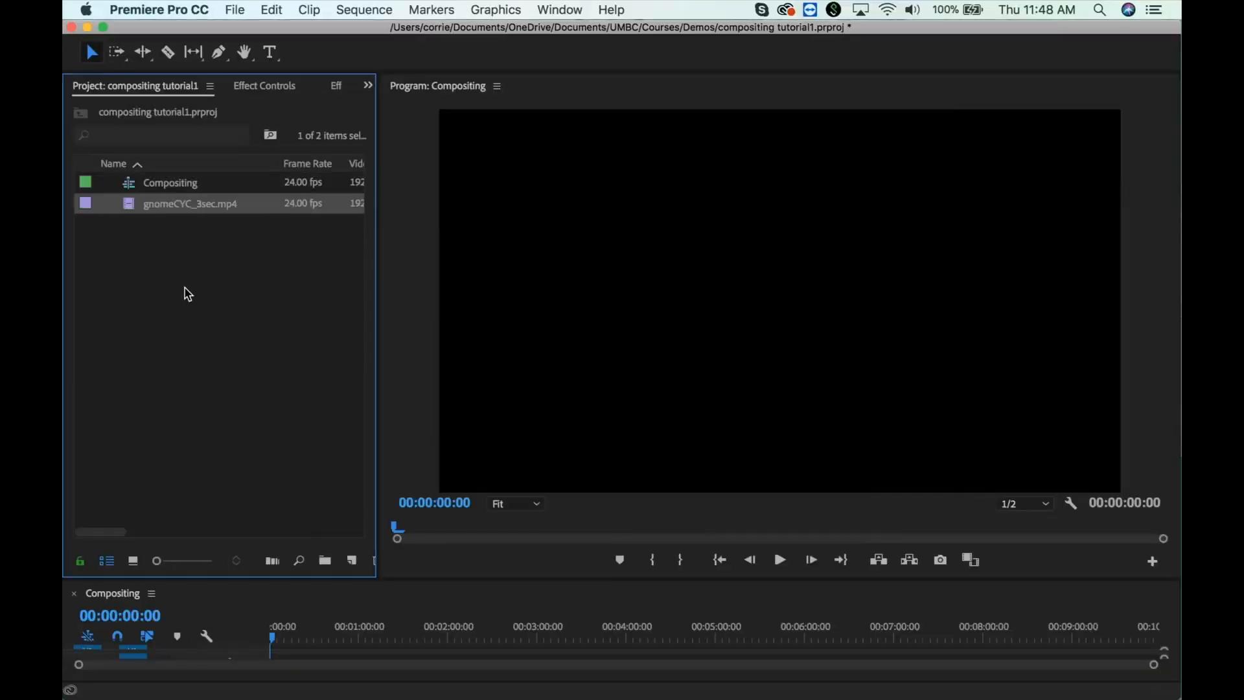
pyautogui.doubleClick(190, 203)
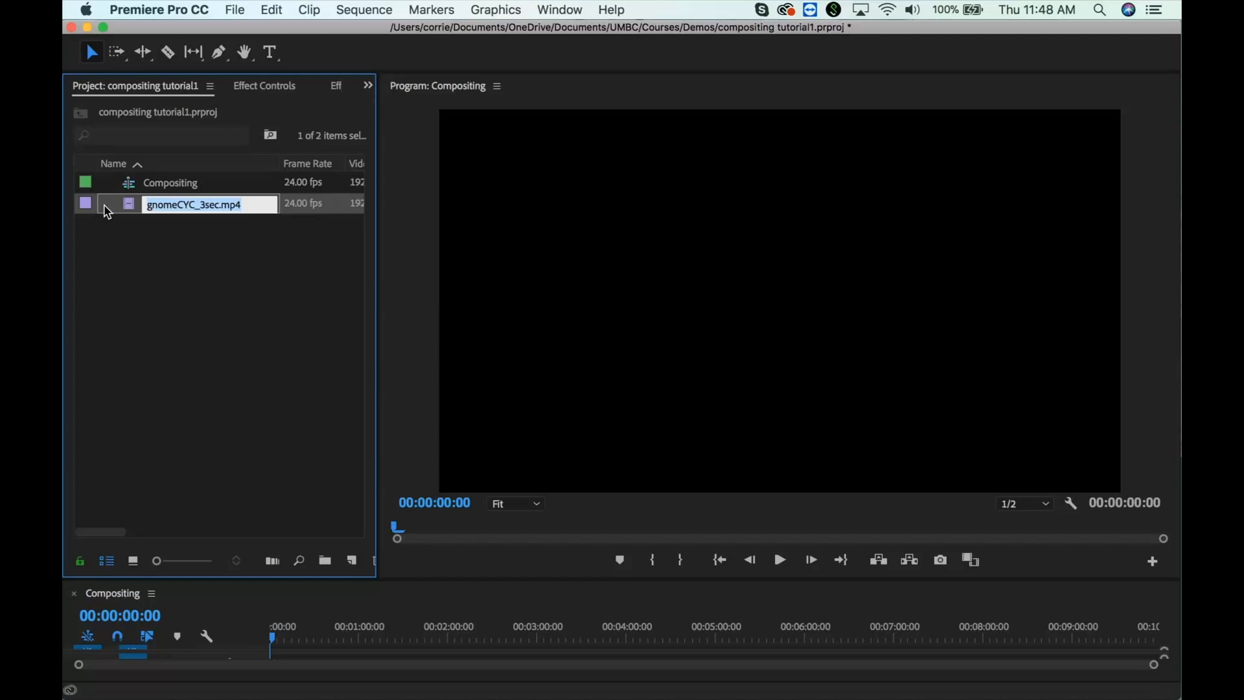
pyautogui.doubleClick(195, 205)
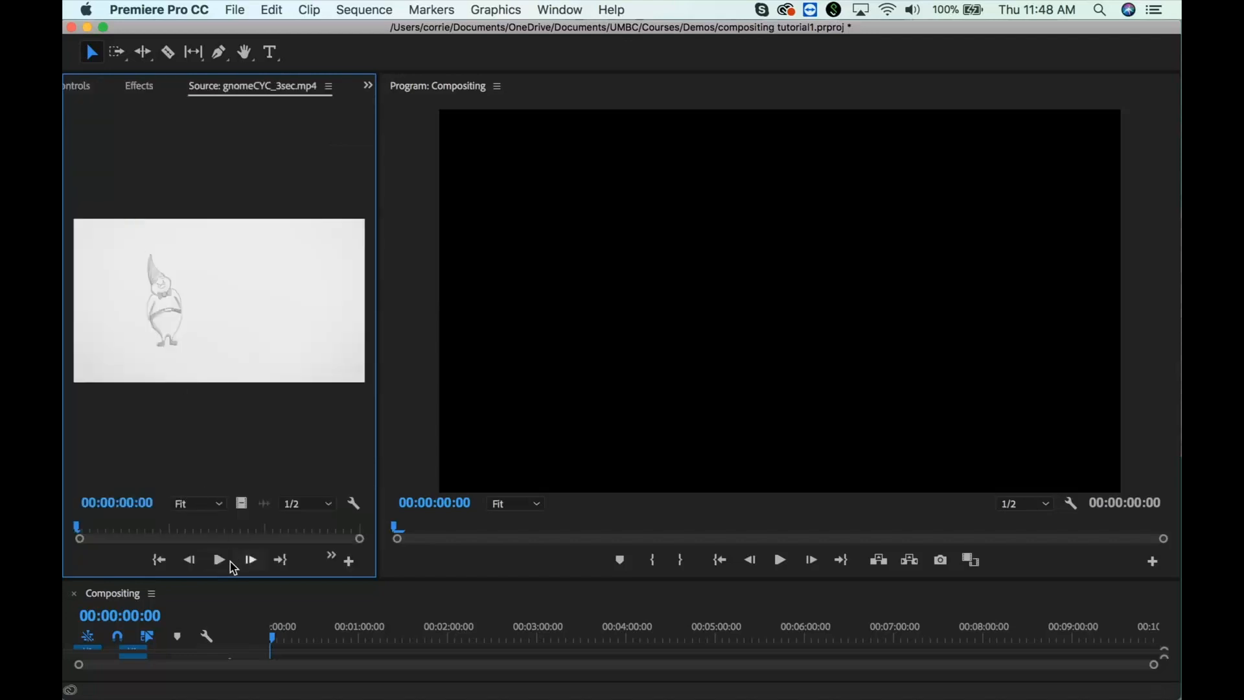
pyautogui.click(219, 560)
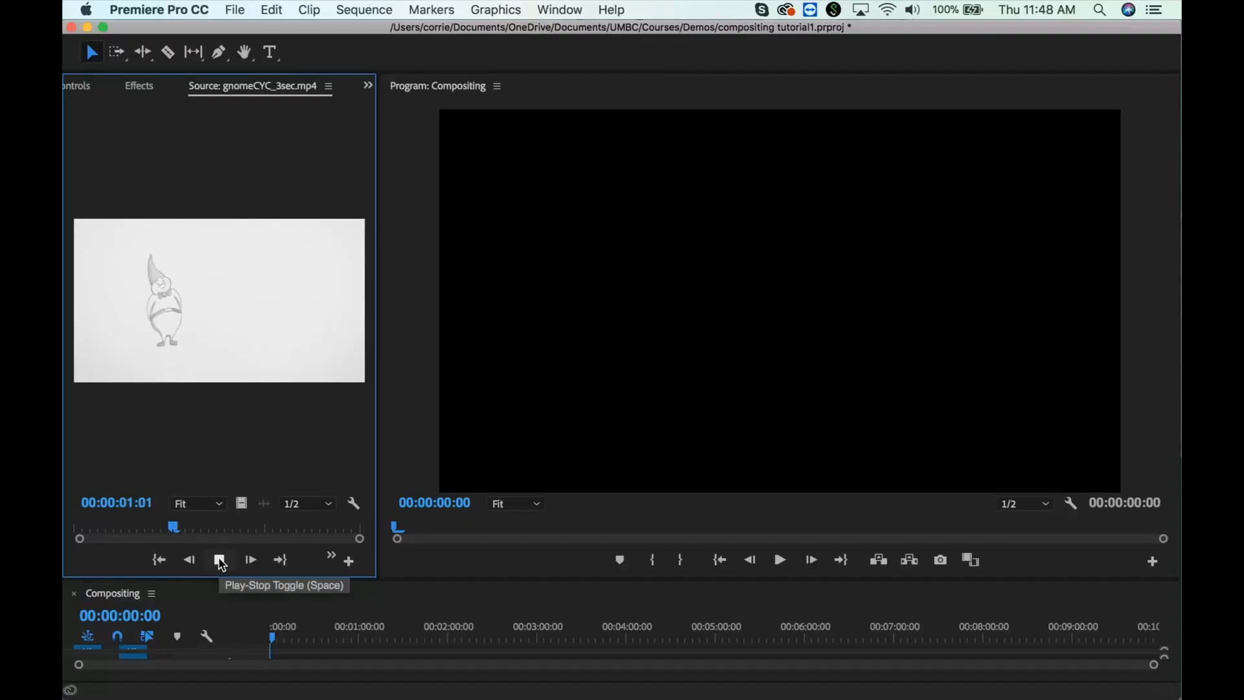
pyautogui.click(220, 561)
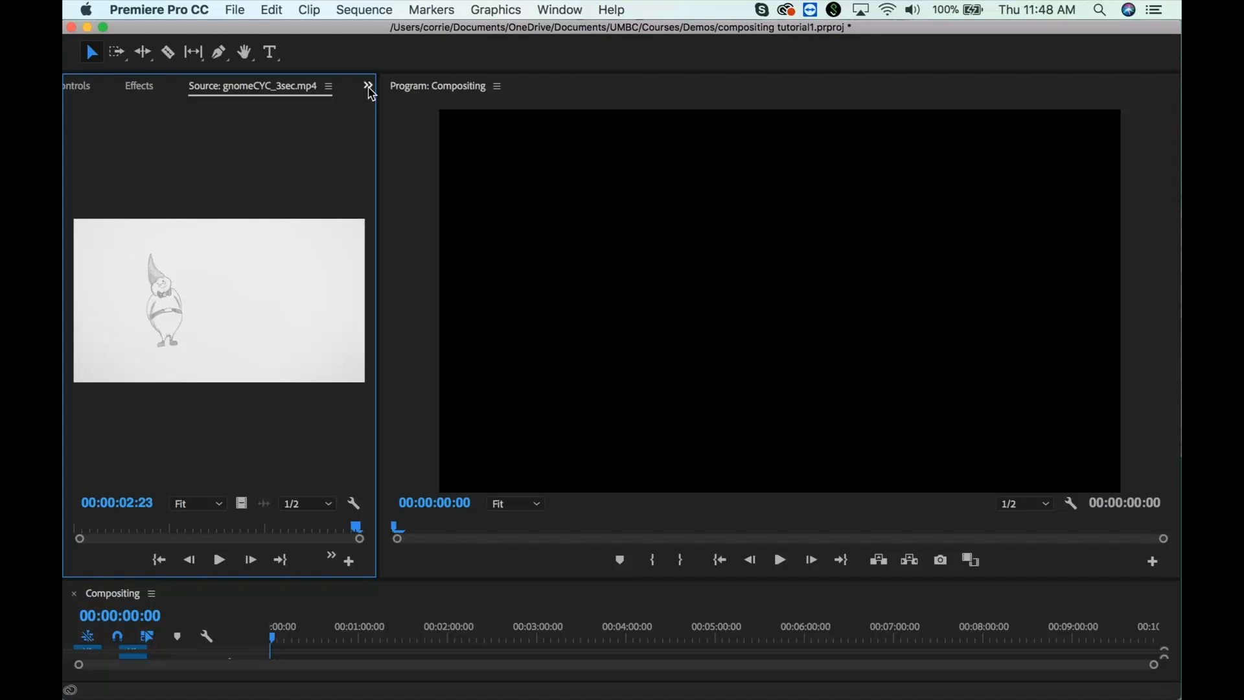
# - Import house_pencil.jpg from the Footage folder and preview it in the Source Monitor
pyautogui.click(367, 85)
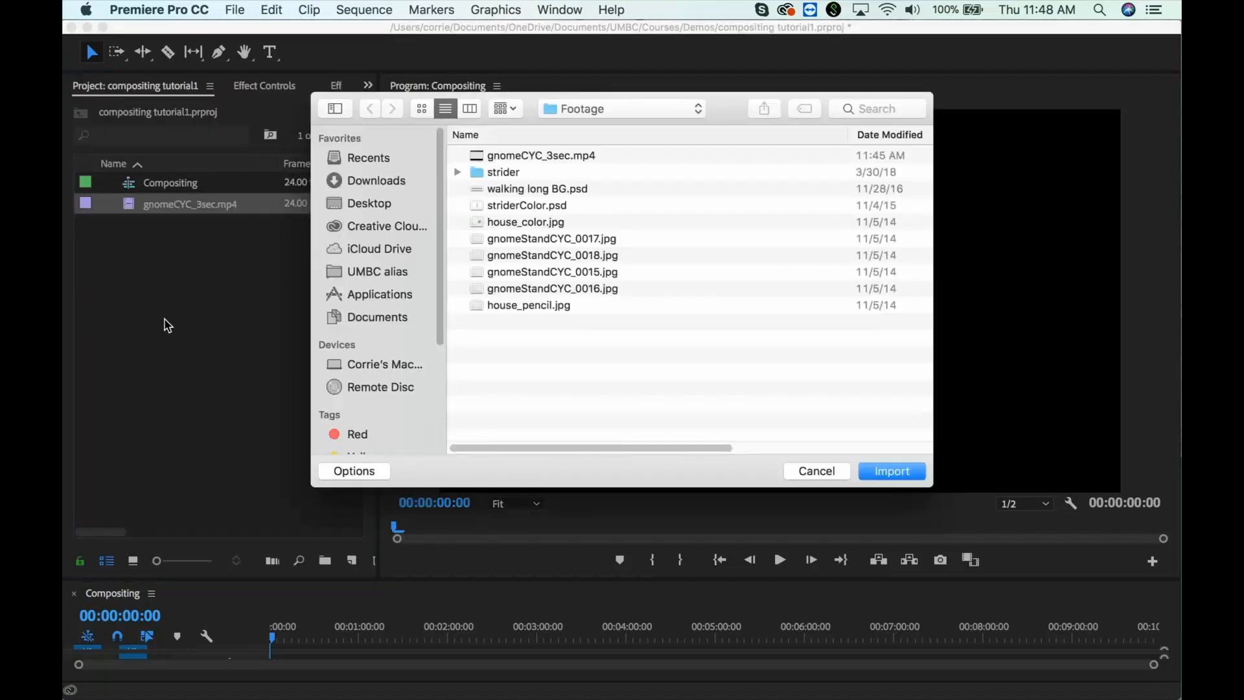
pyautogui.click(528, 304)
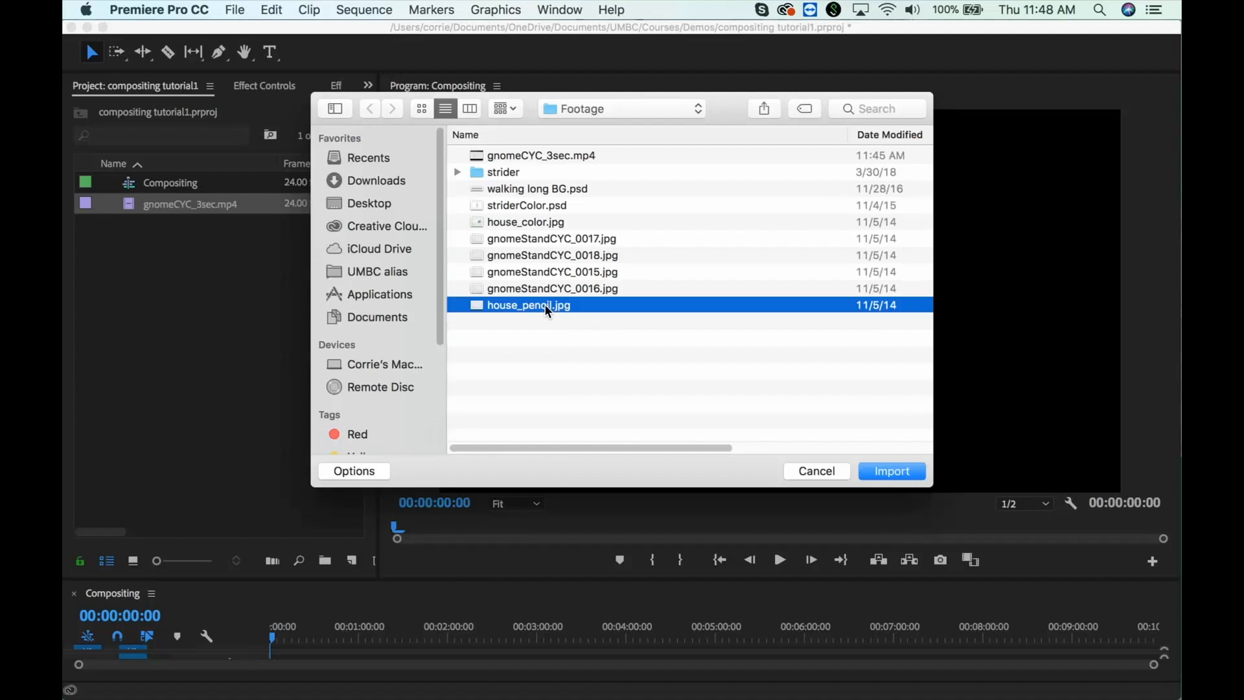
pyautogui.moveTo(748, 429)
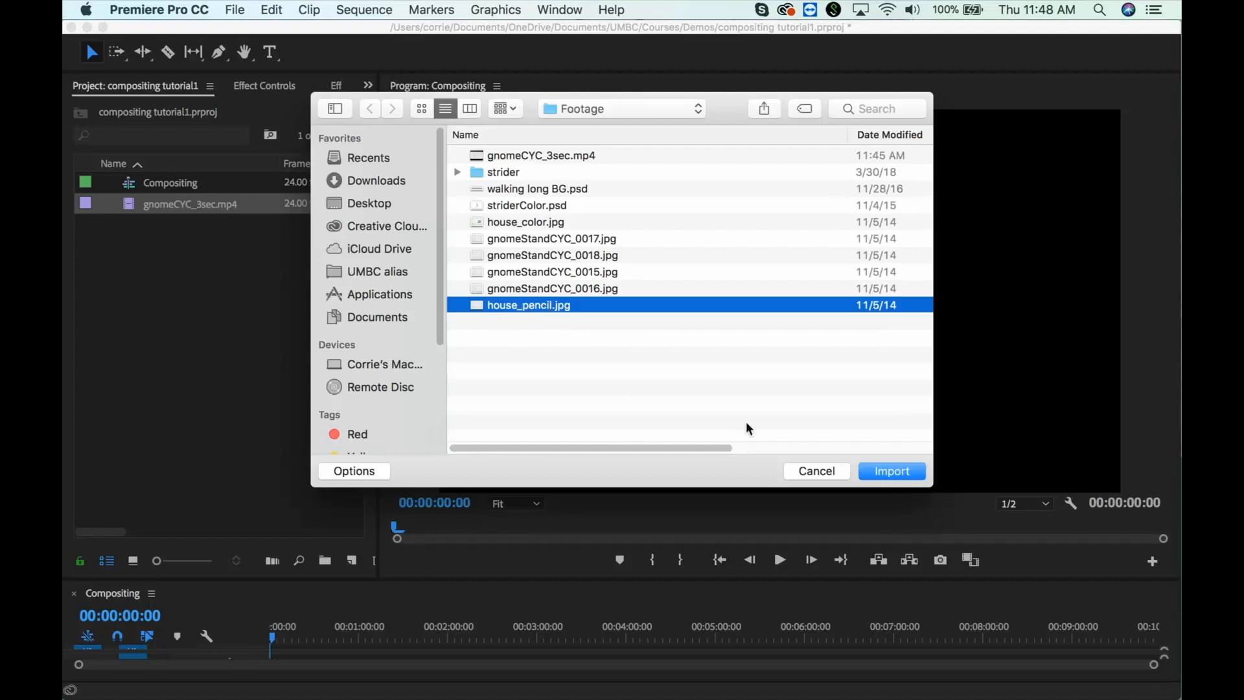
pyautogui.click(891, 470)
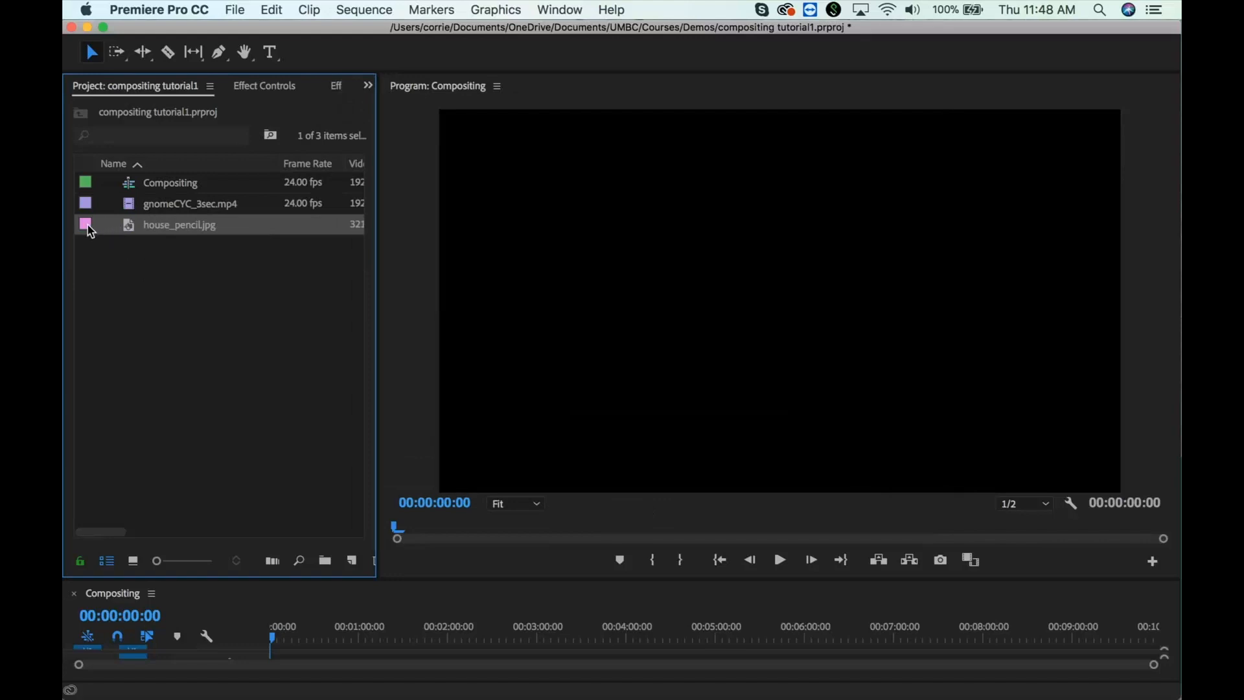
pyautogui.doubleClick(179, 224)
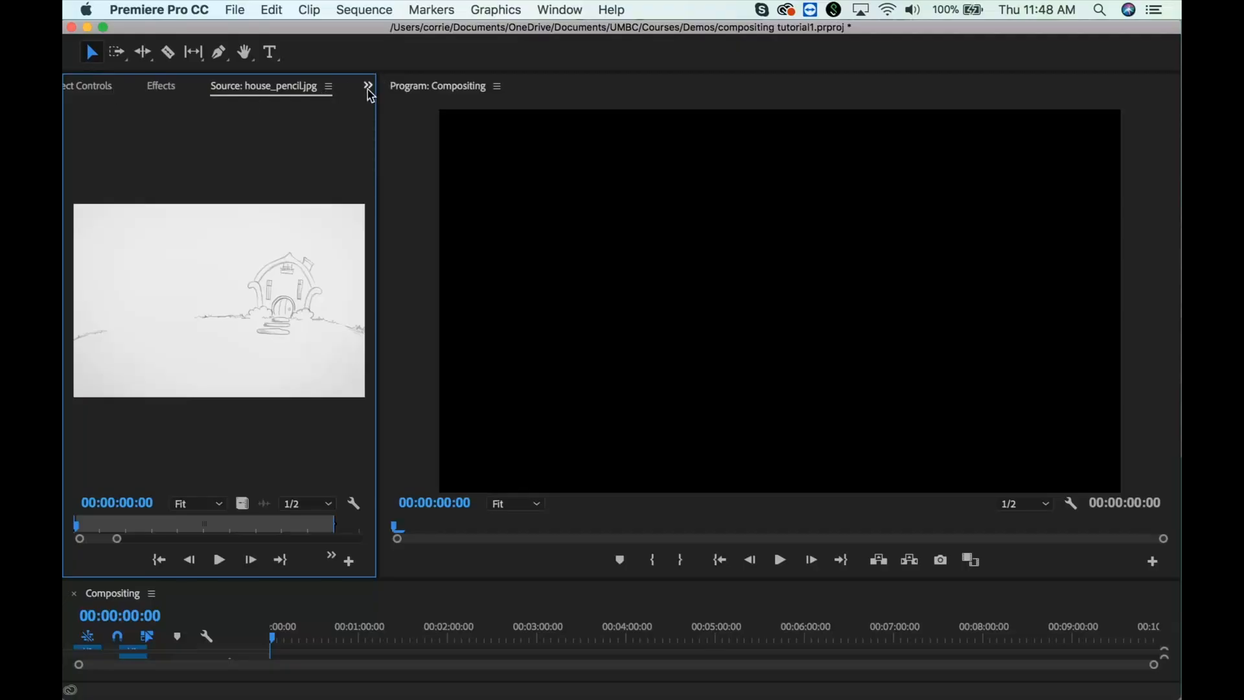
pyautogui.click(367, 86)
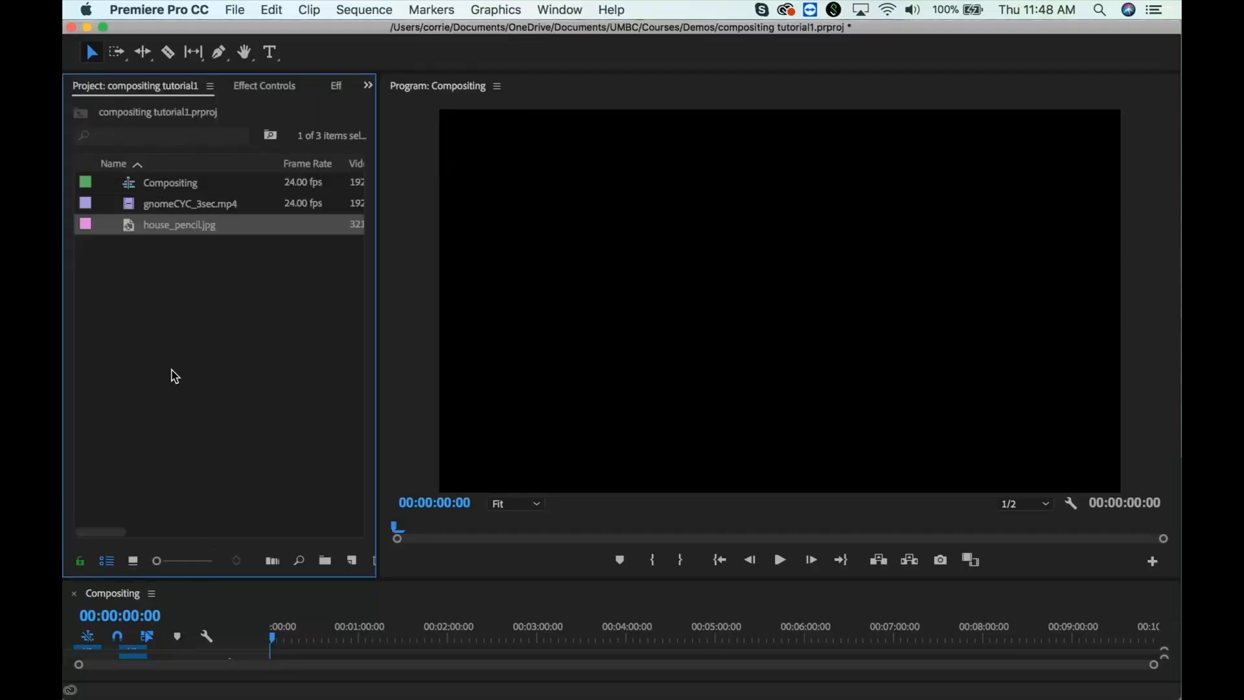
# - Place gnomeCYC_3sec.mp4 on track V1 of the Compositing timeline
pyautogui.click(190, 203)
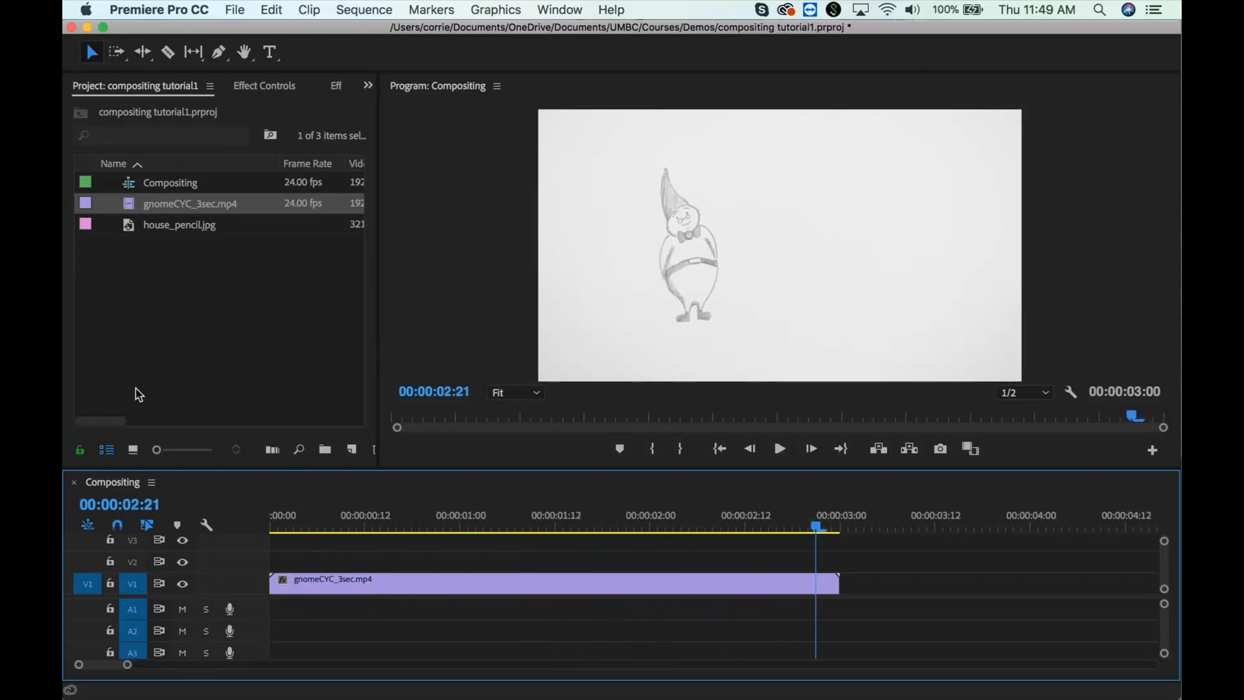
pyautogui.moveTo(378, 183)
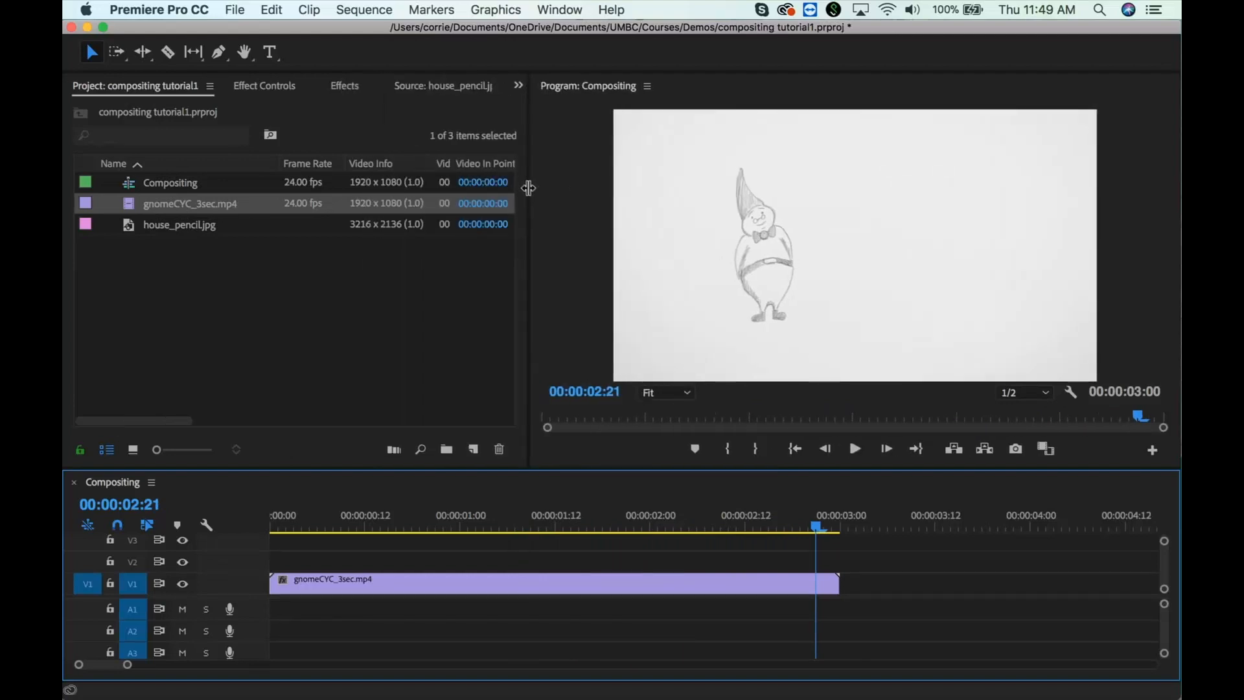
pyautogui.moveTo(385, 205)
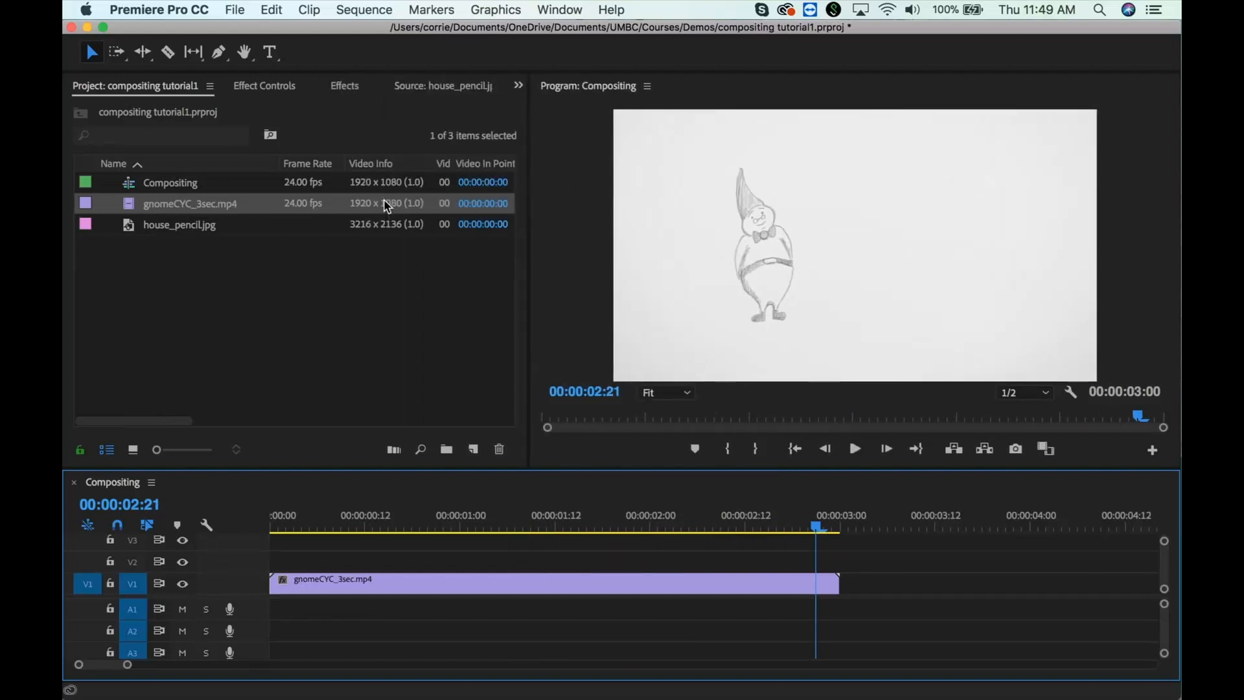
pyautogui.moveTo(396, 563)
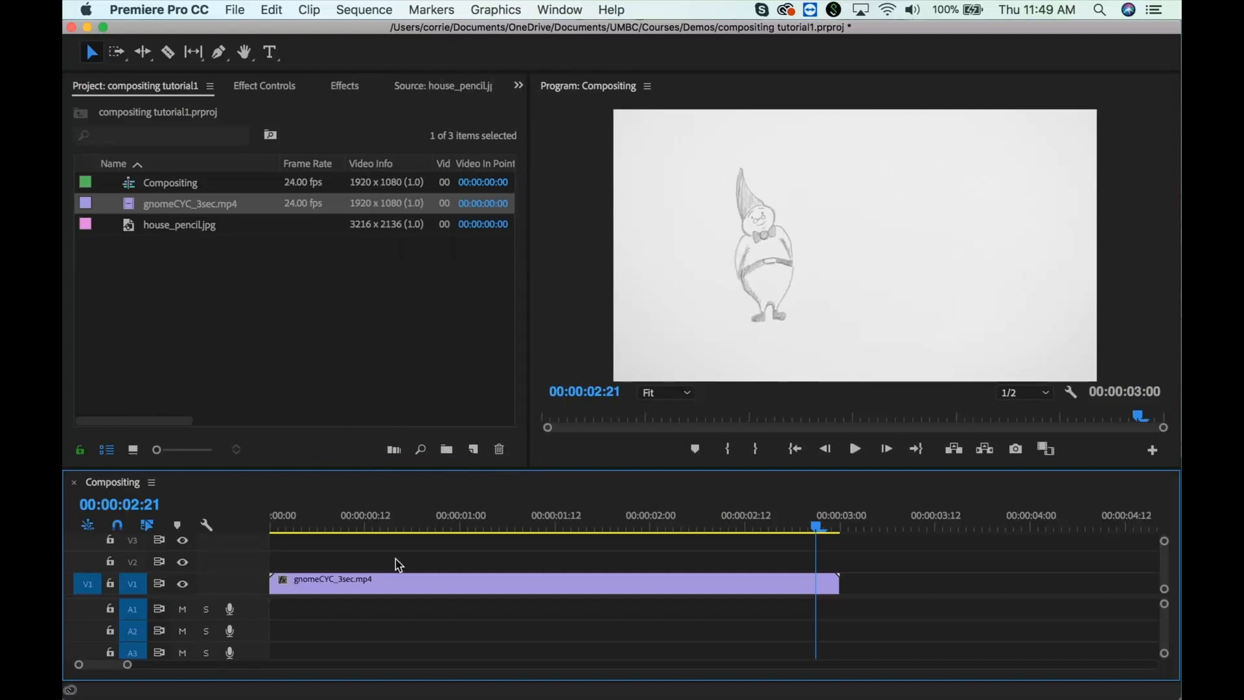
# - Put house_pencil.jpg on V2, scale it to frame size and hide the gnome track V1
pyautogui.click(349, 514)
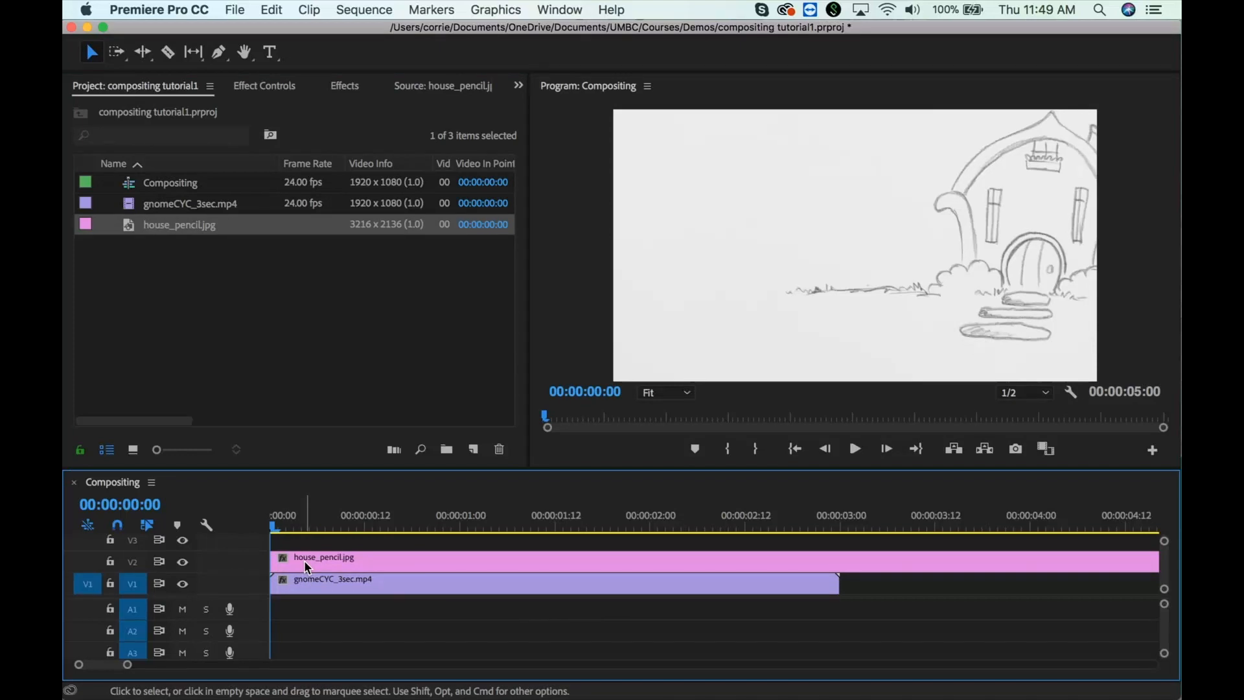
pyautogui.moveTo(916, 274)
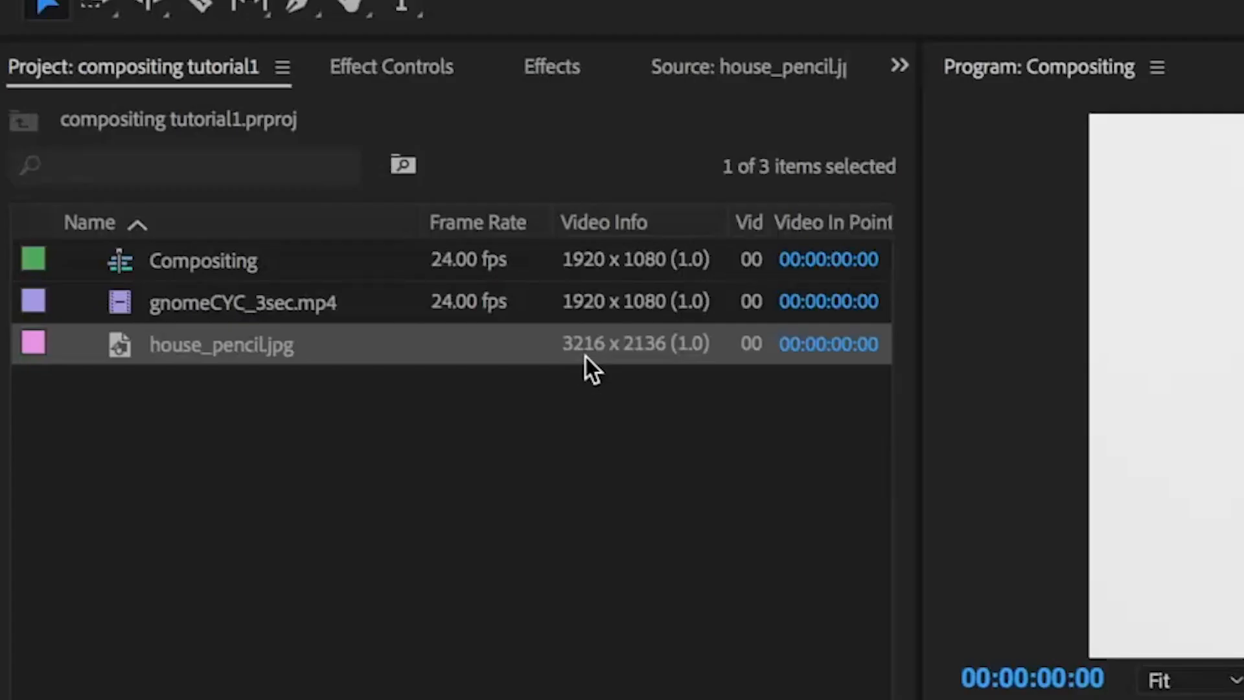
pyautogui.moveTo(585, 369)
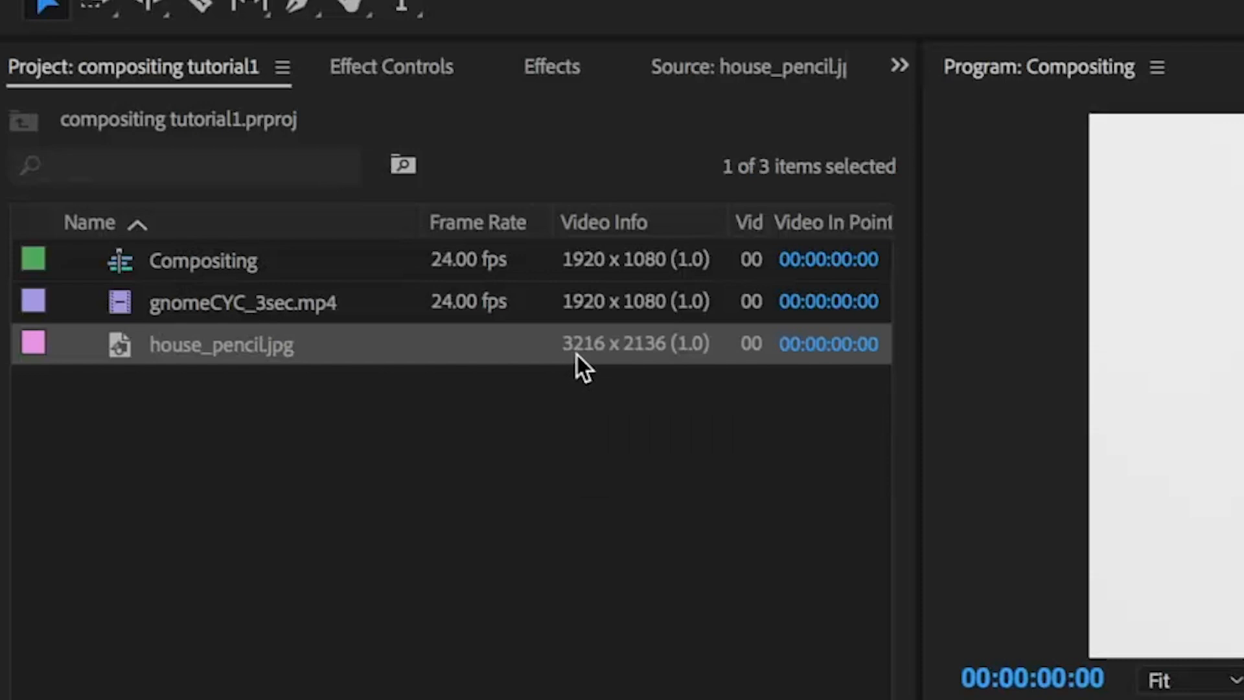
pyautogui.moveTo(688, 373)
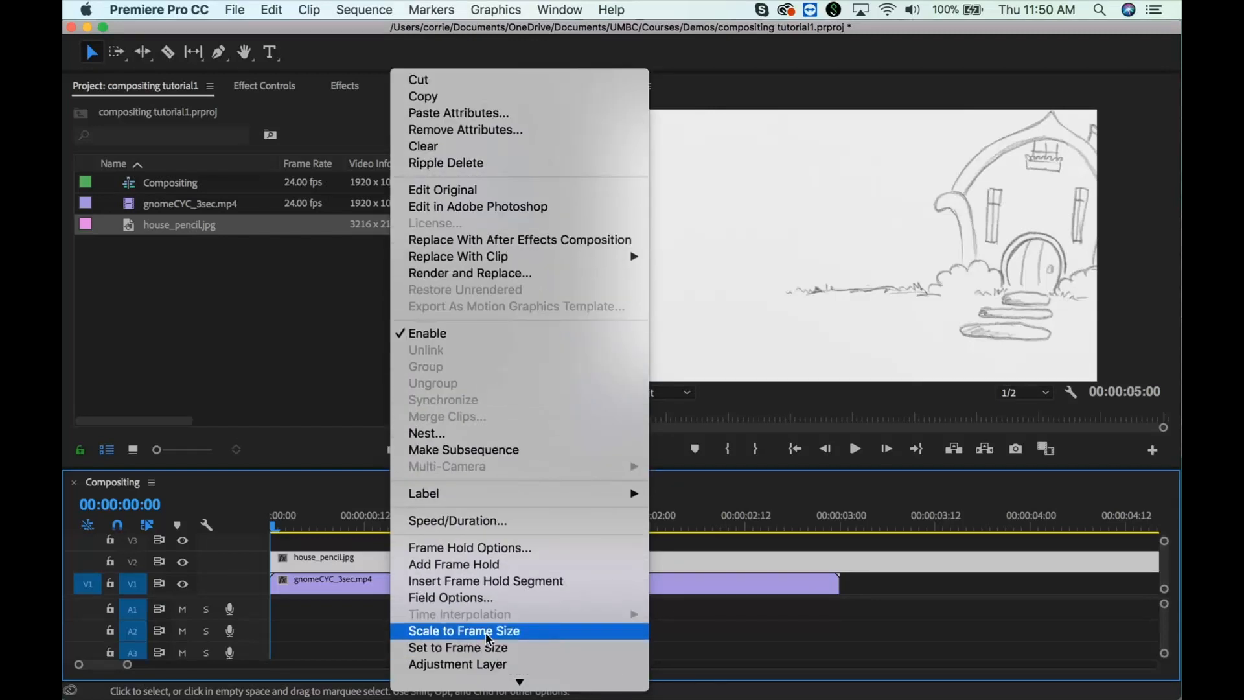
pyautogui.click(464, 631)
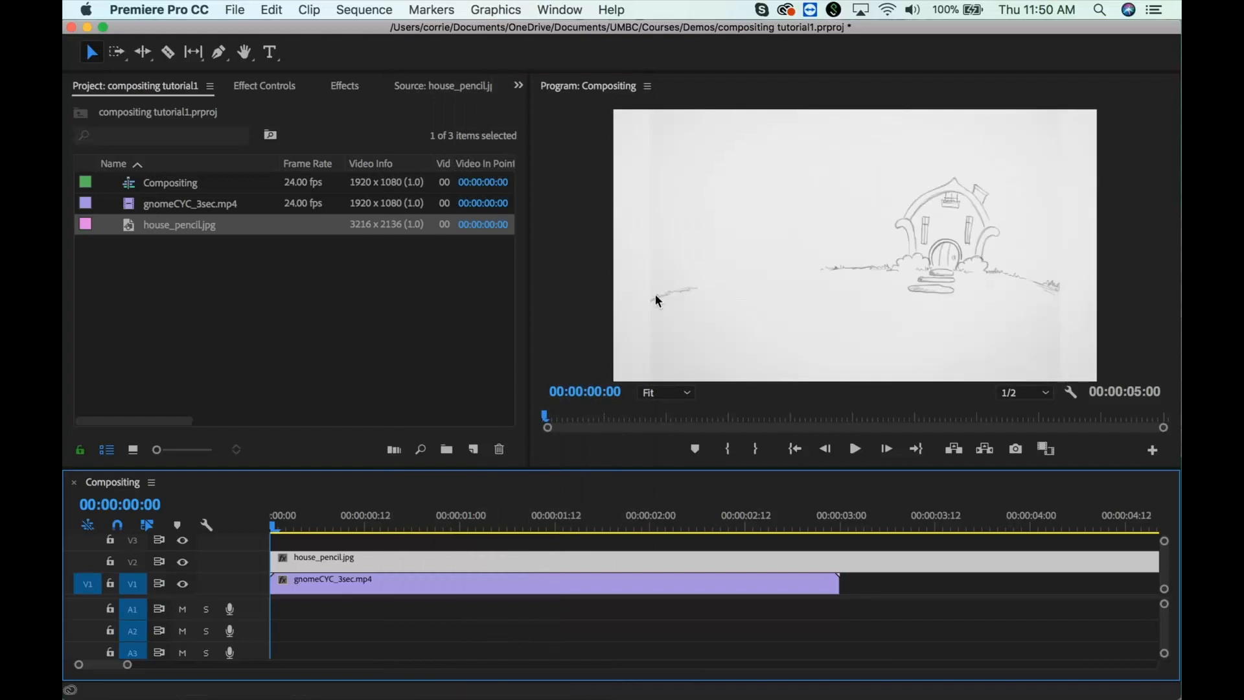
pyautogui.moveTo(153, 615)
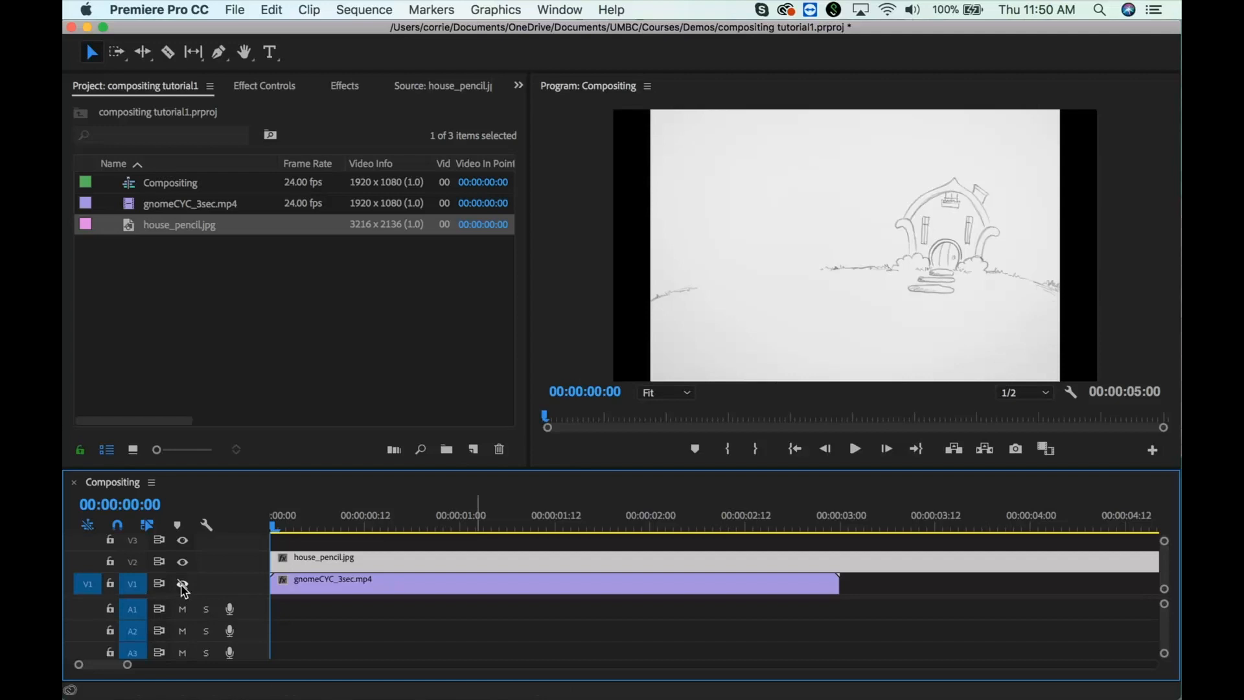
pyautogui.click(183, 584)
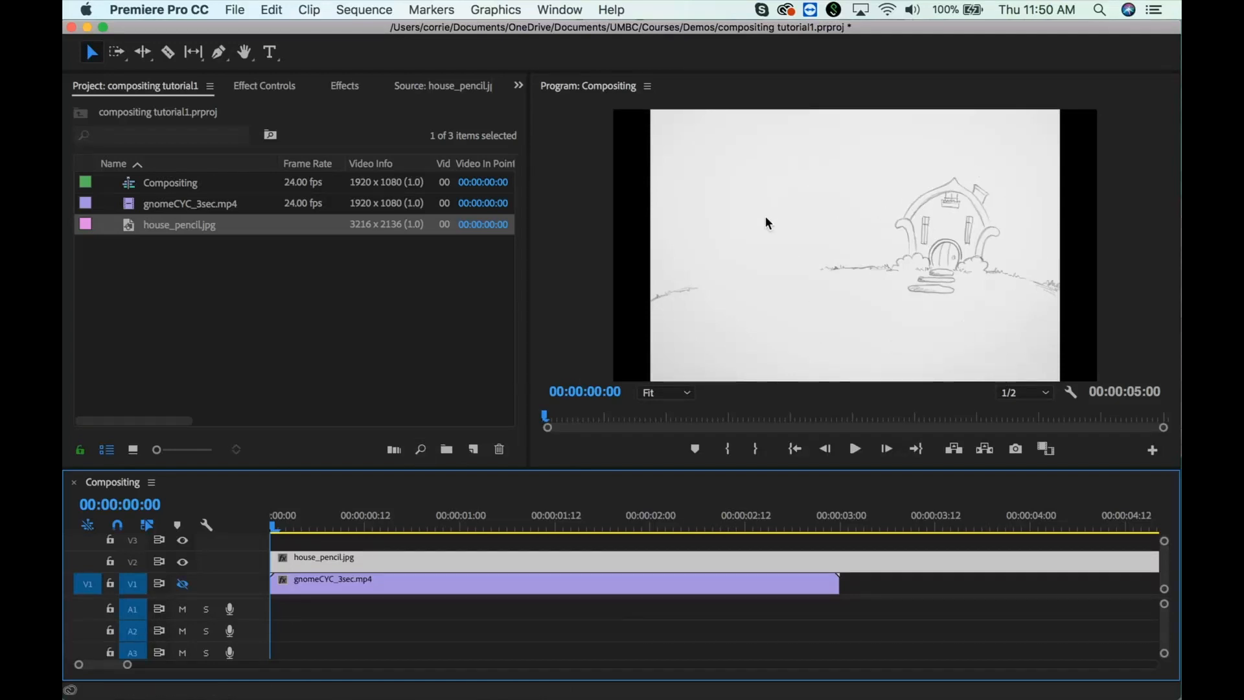
pyautogui.click(263, 86)
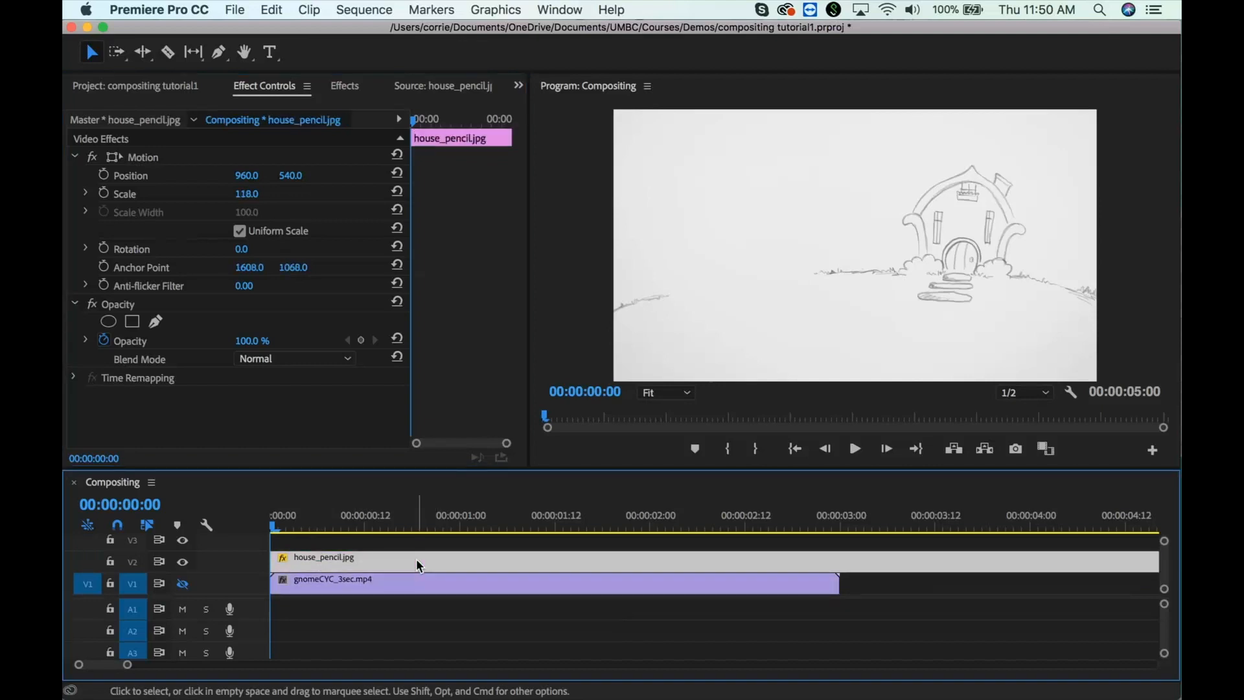
pyautogui.moveTo(416, 564)
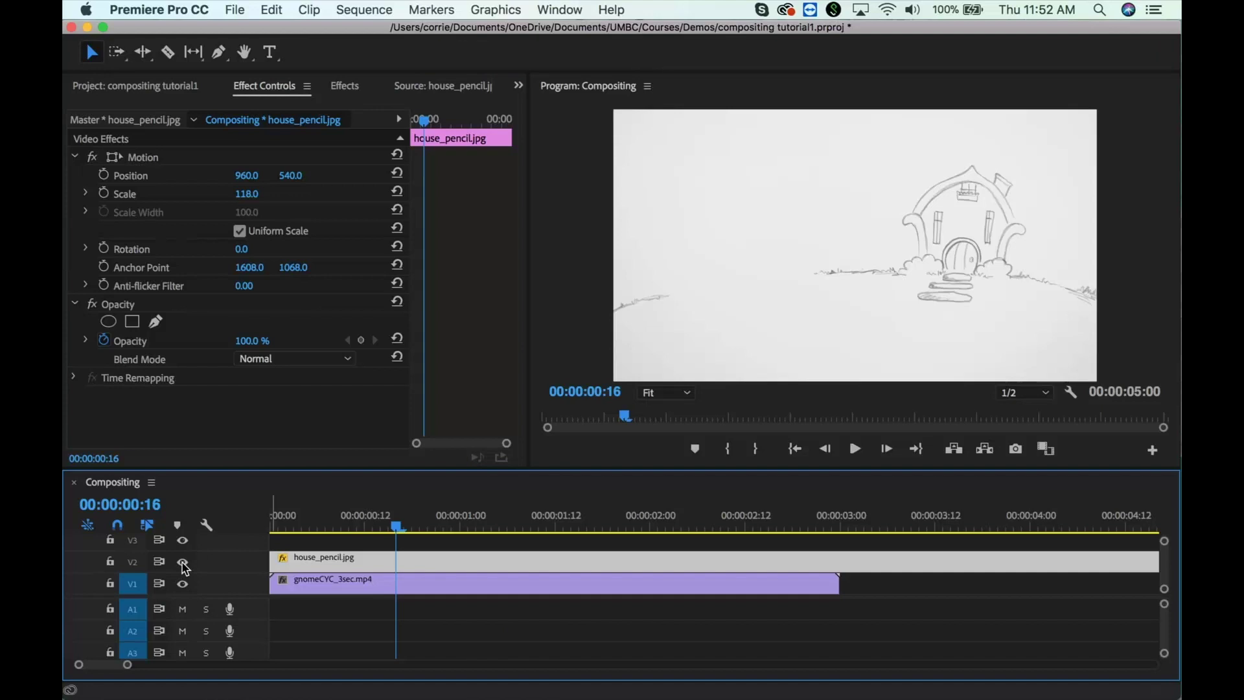
# - Toggle the house track visibility, then set its Opacity blend mode to Multiply
pyautogui.click(182, 561)
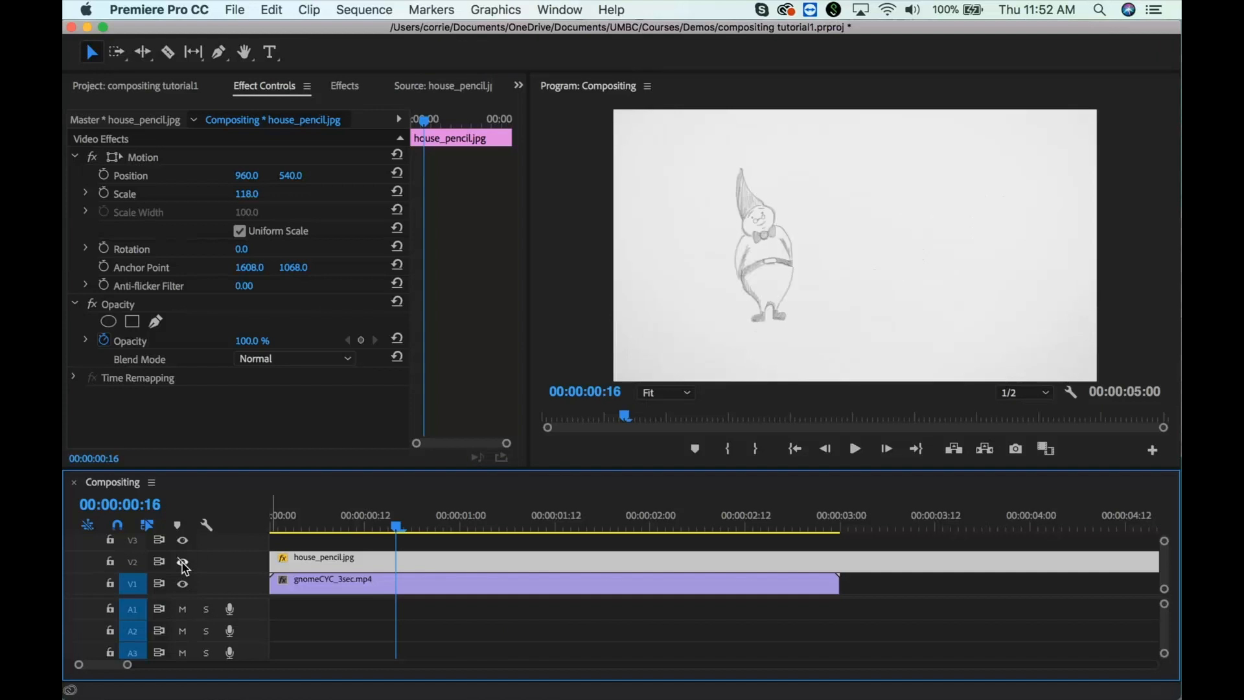
pyautogui.click(183, 561)
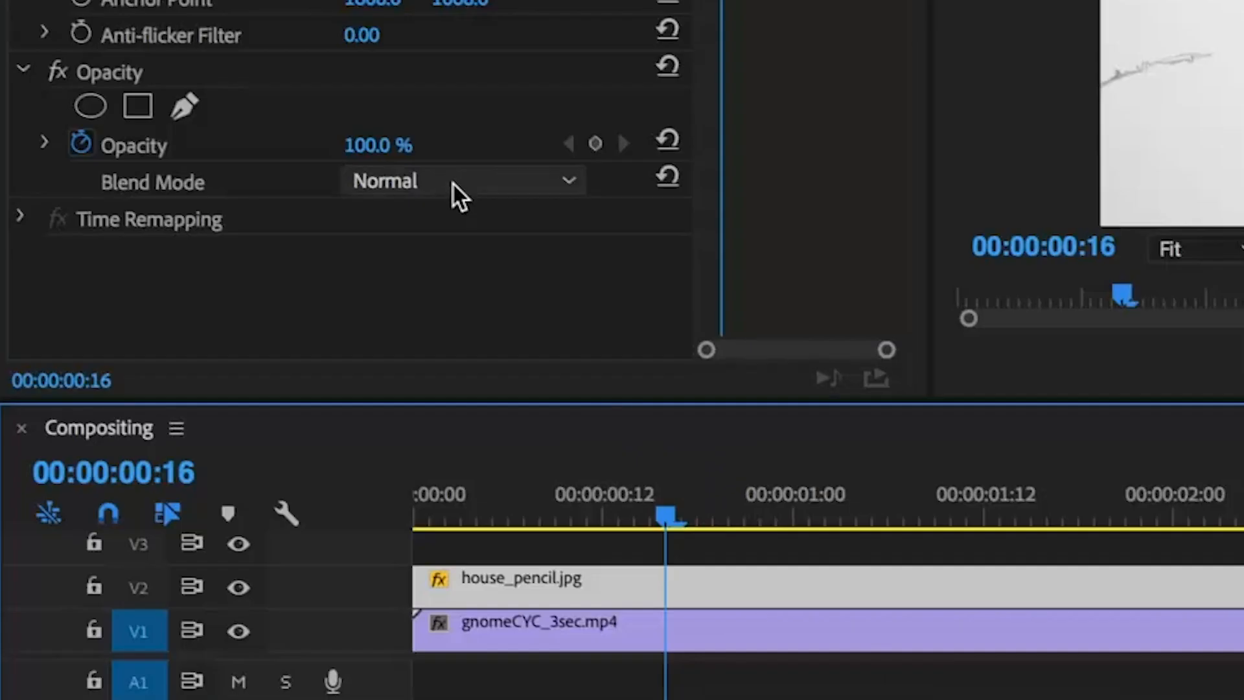
pyautogui.click(463, 181)
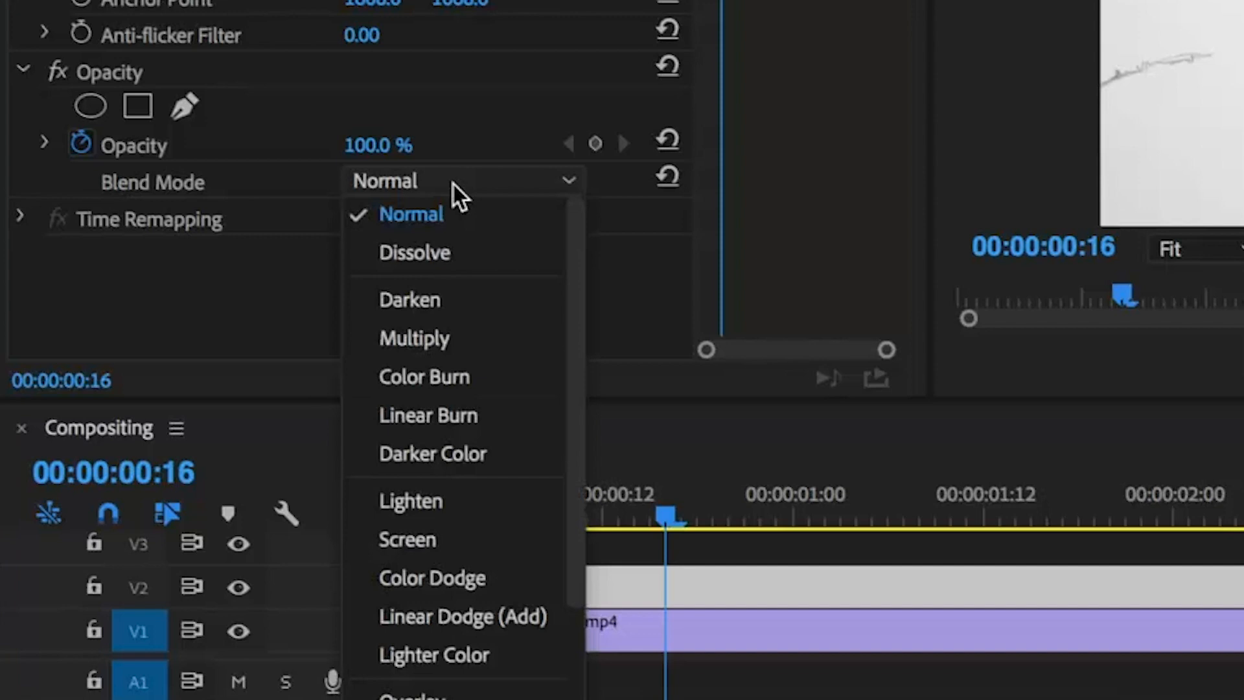
pyautogui.click(413, 339)
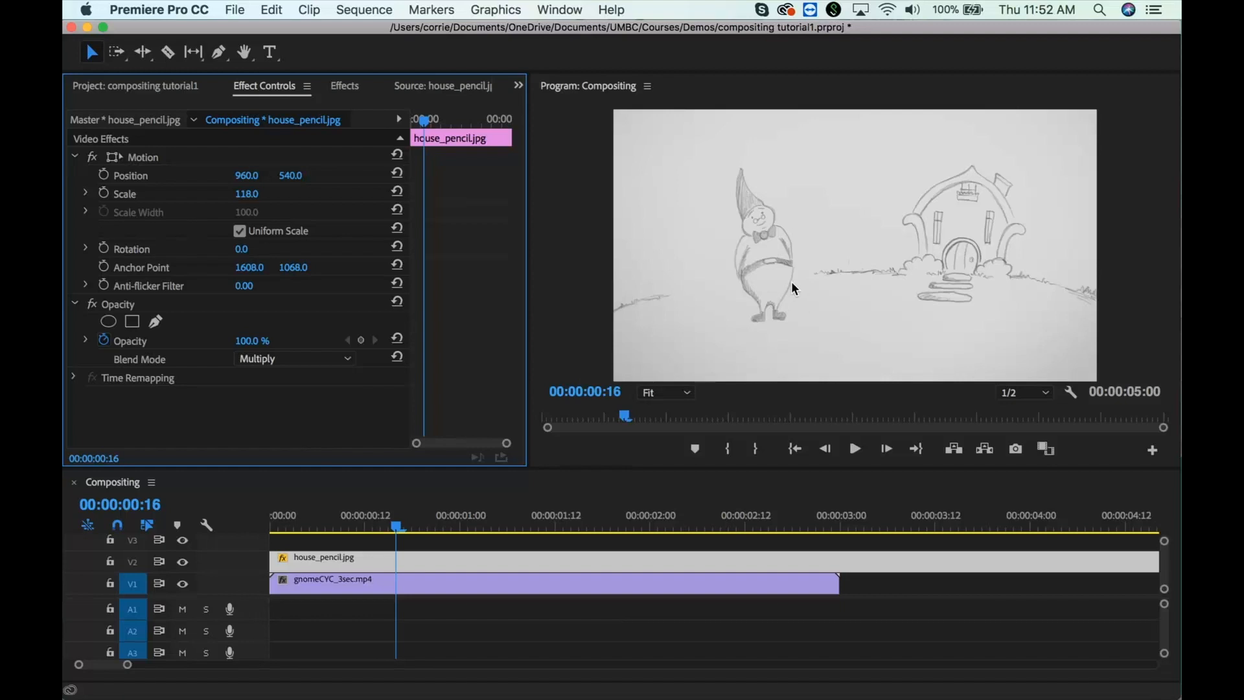
pyautogui.moveTo(699, 294)
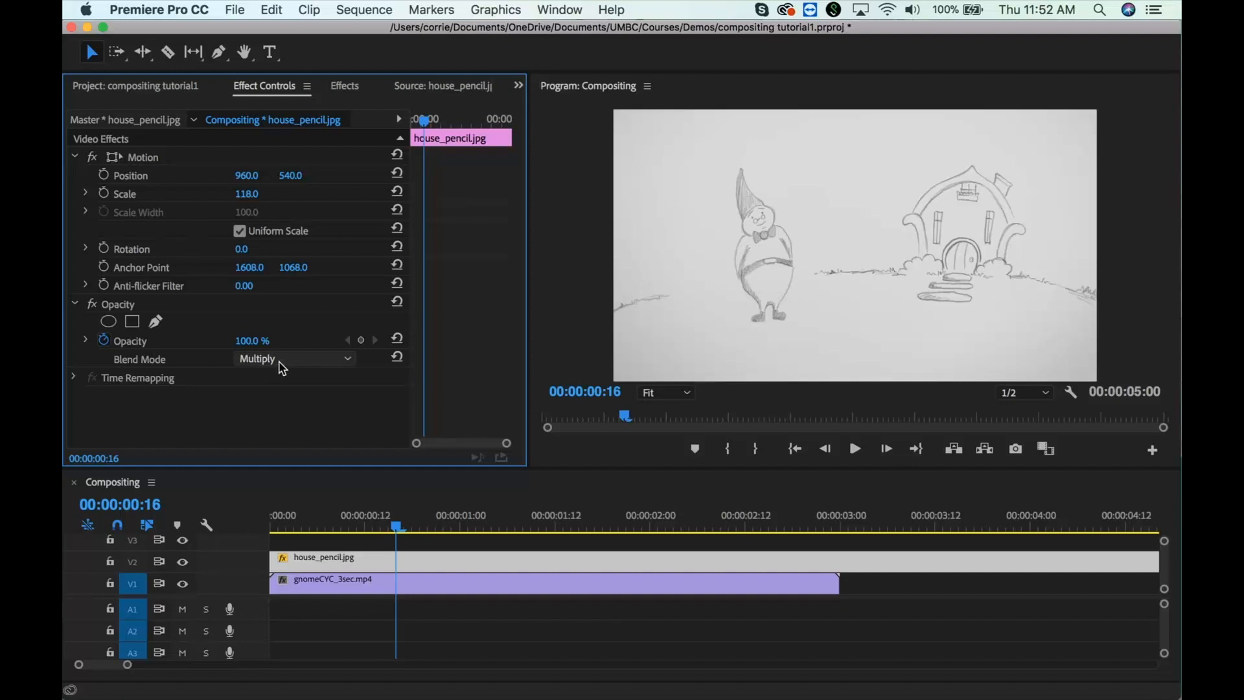
pyautogui.moveTo(910, 372)
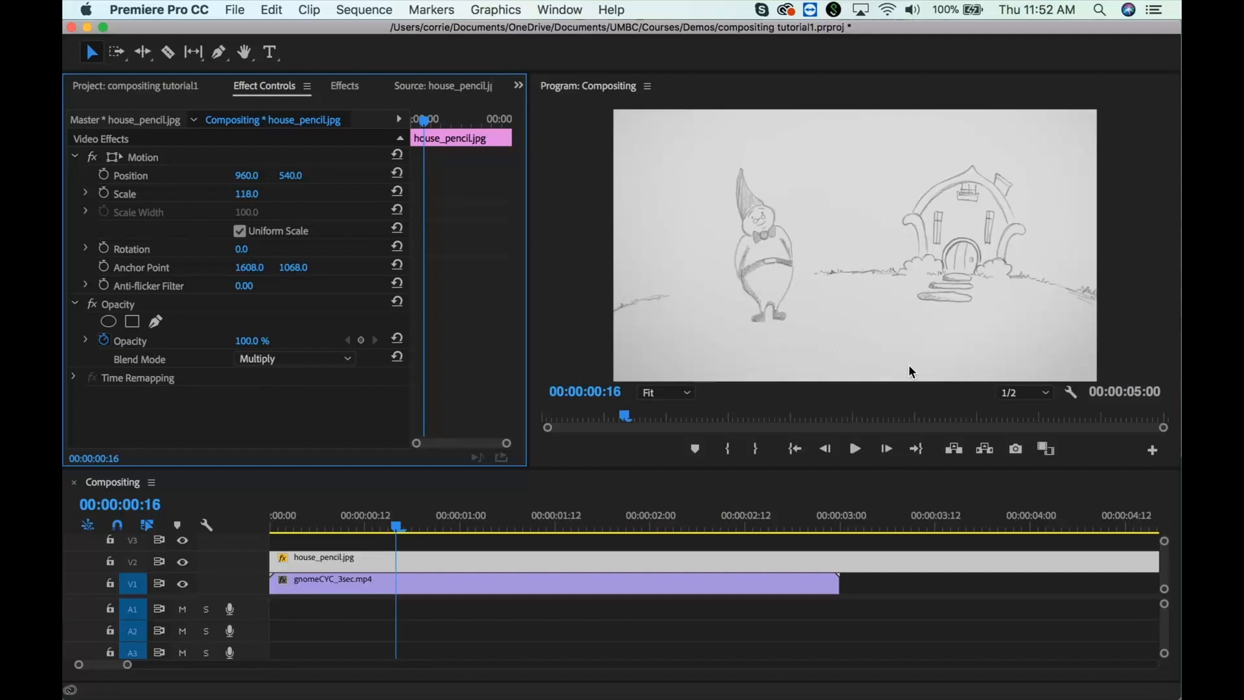
pyautogui.moveTo(844, 309)
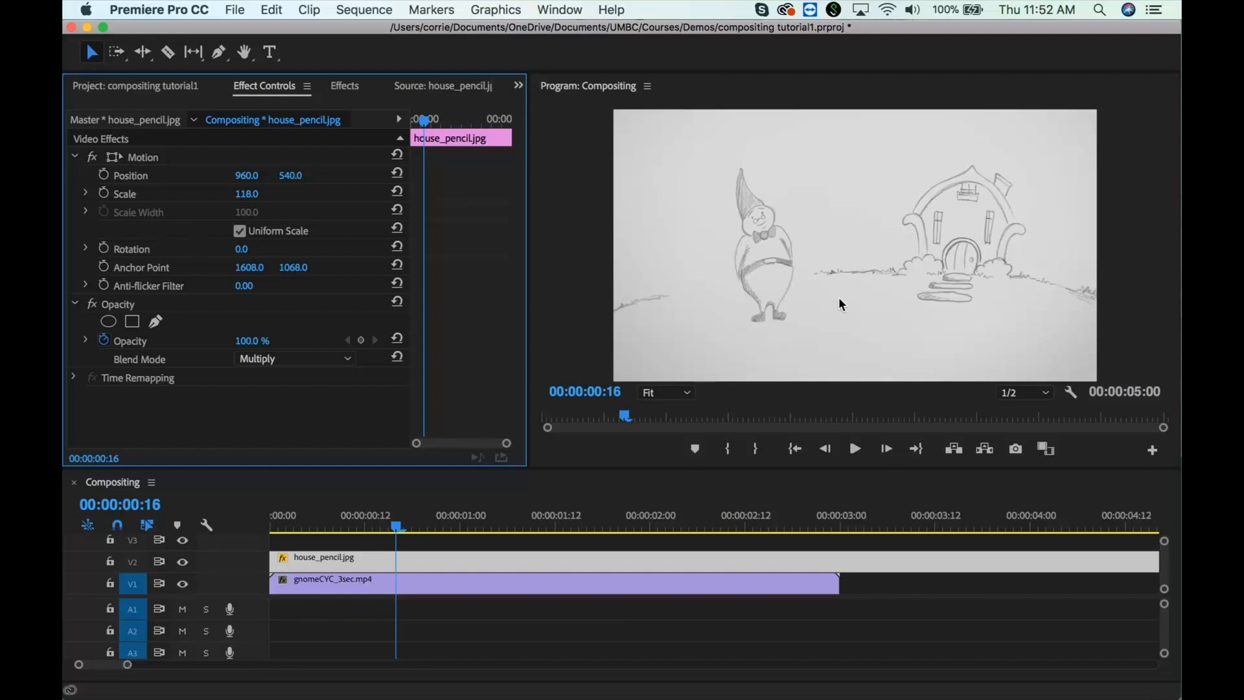
pyautogui.moveTo(795, 267)
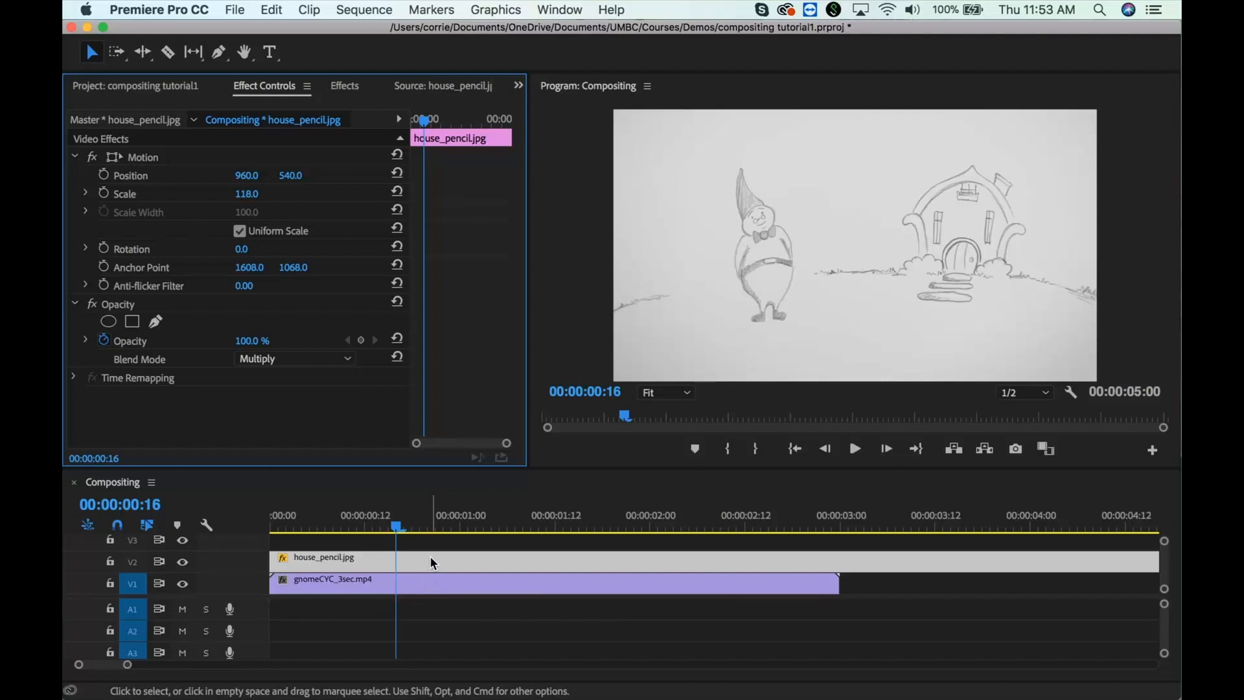
pyautogui.moveTo(766, 314)
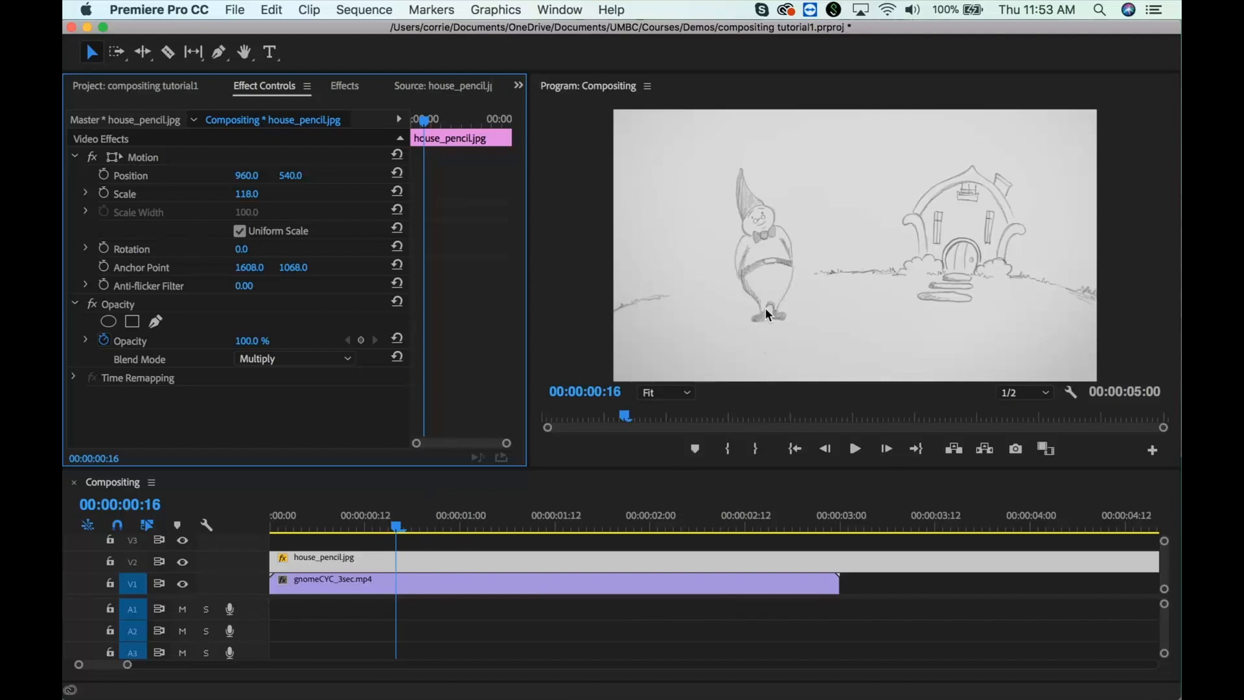
pyautogui.moveTo(235, 183)
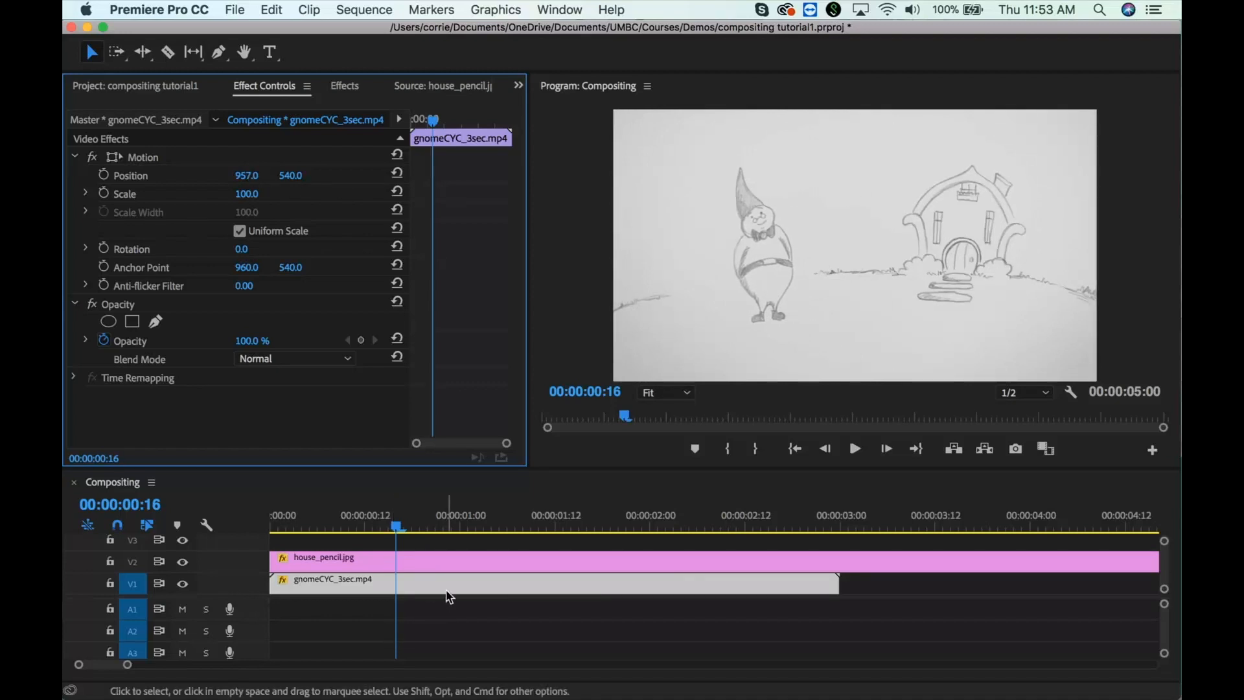
pyautogui.moveTo(448, 596)
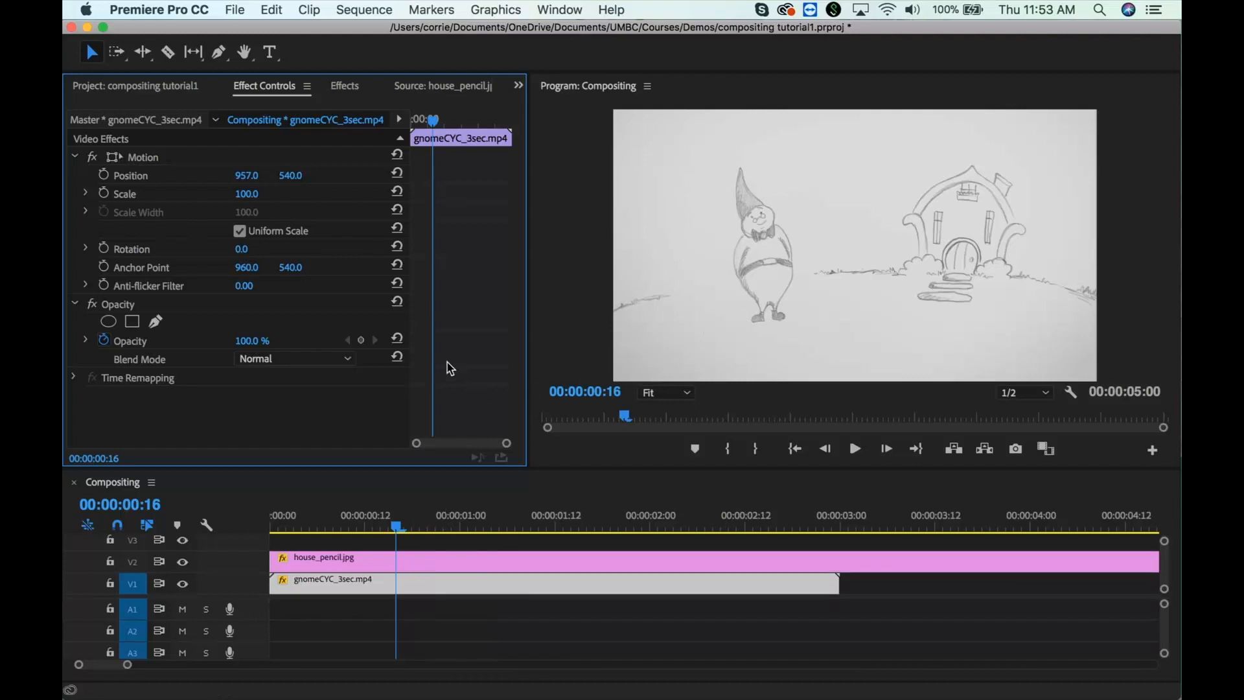
pyautogui.moveTo(246, 188)
pyautogui.write('1200')
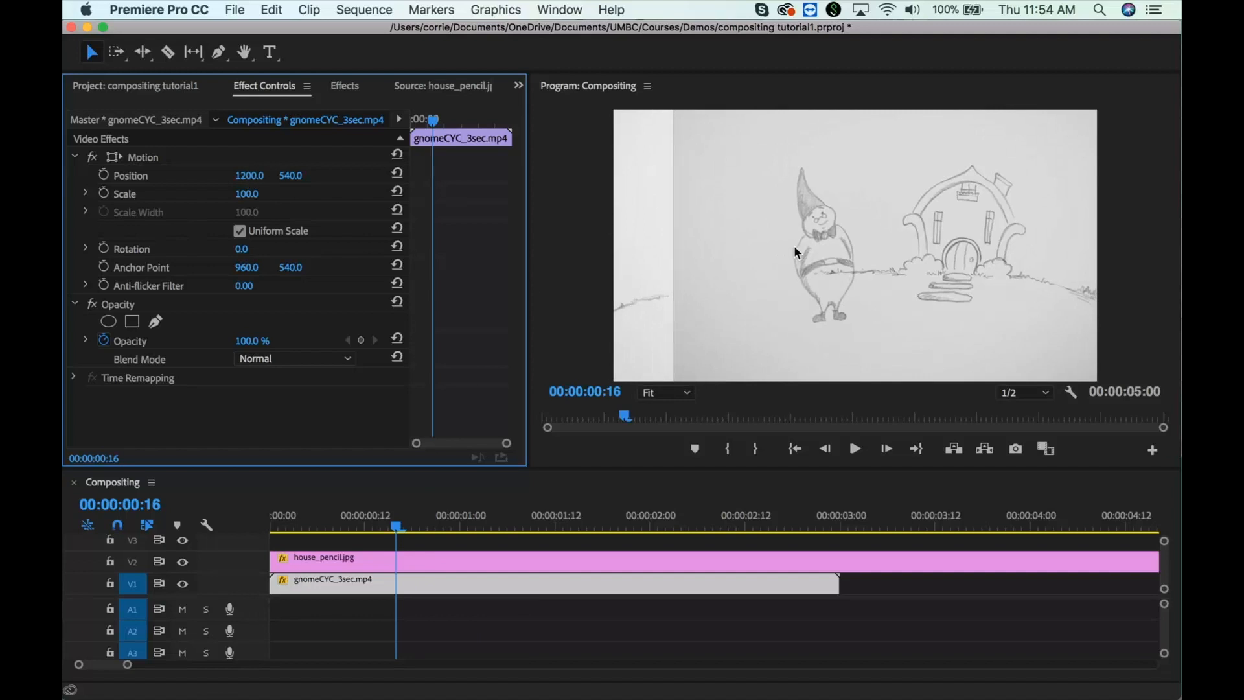
pyautogui.moveTo(625, 216)
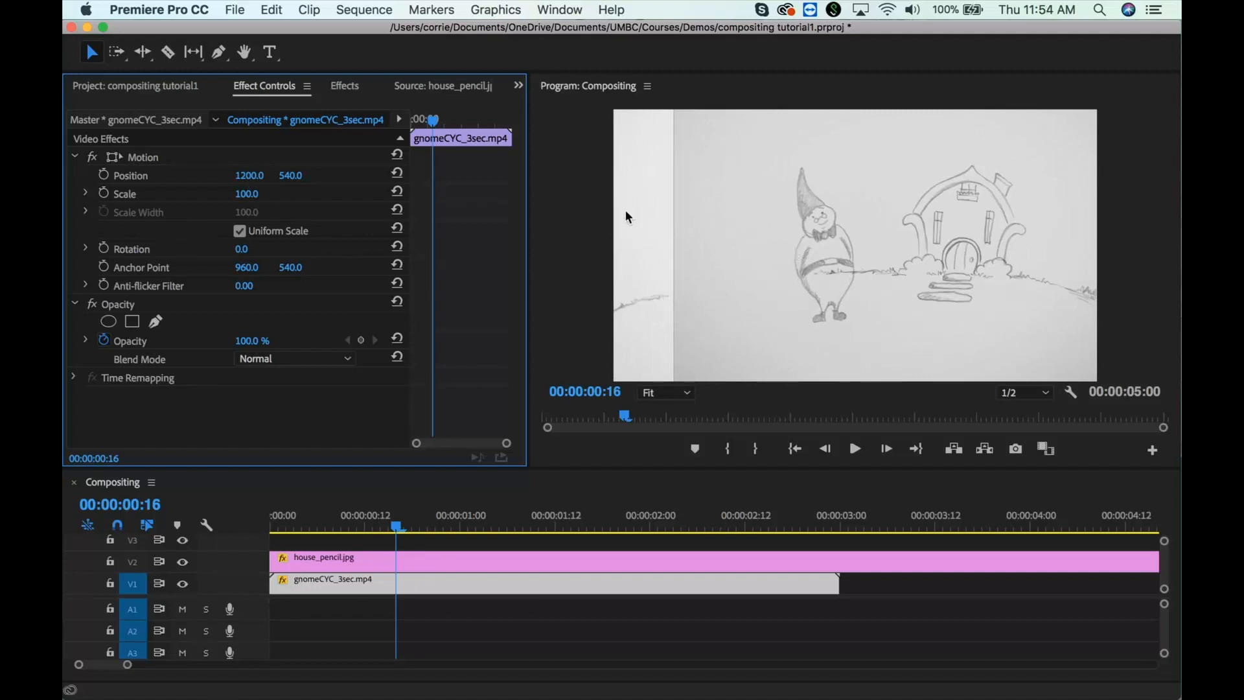
pyautogui.moveTo(764, 268)
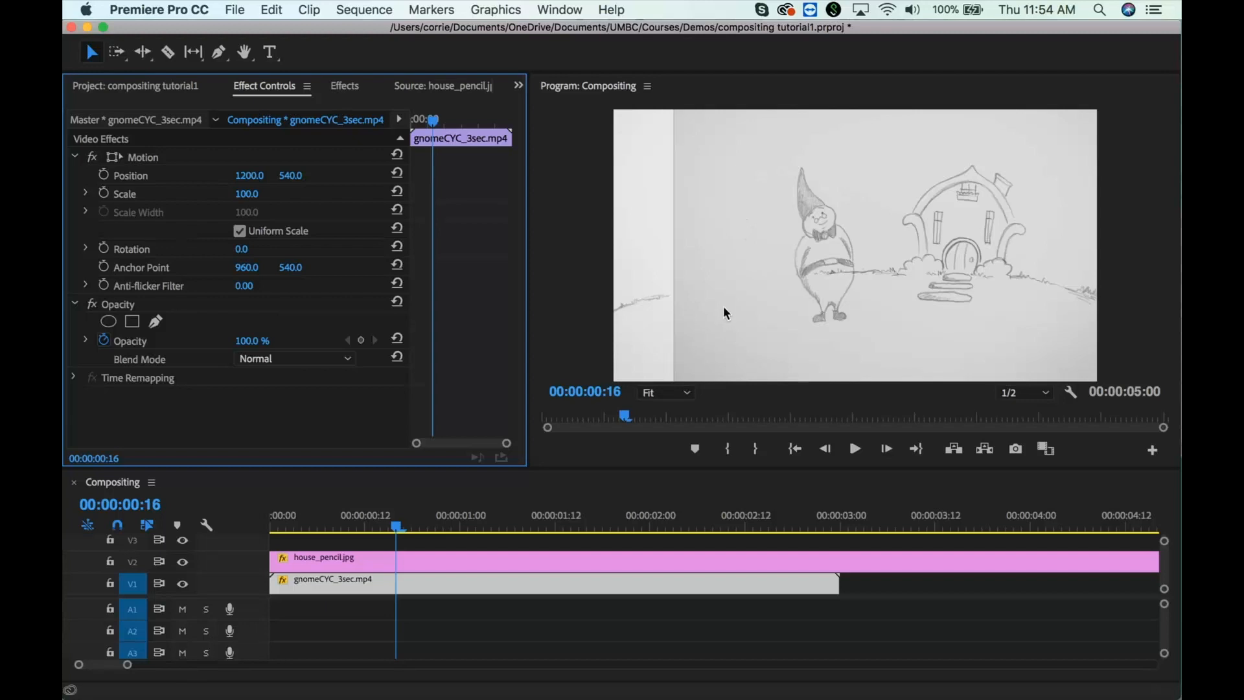
pyautogui.moveTo(732, 329)
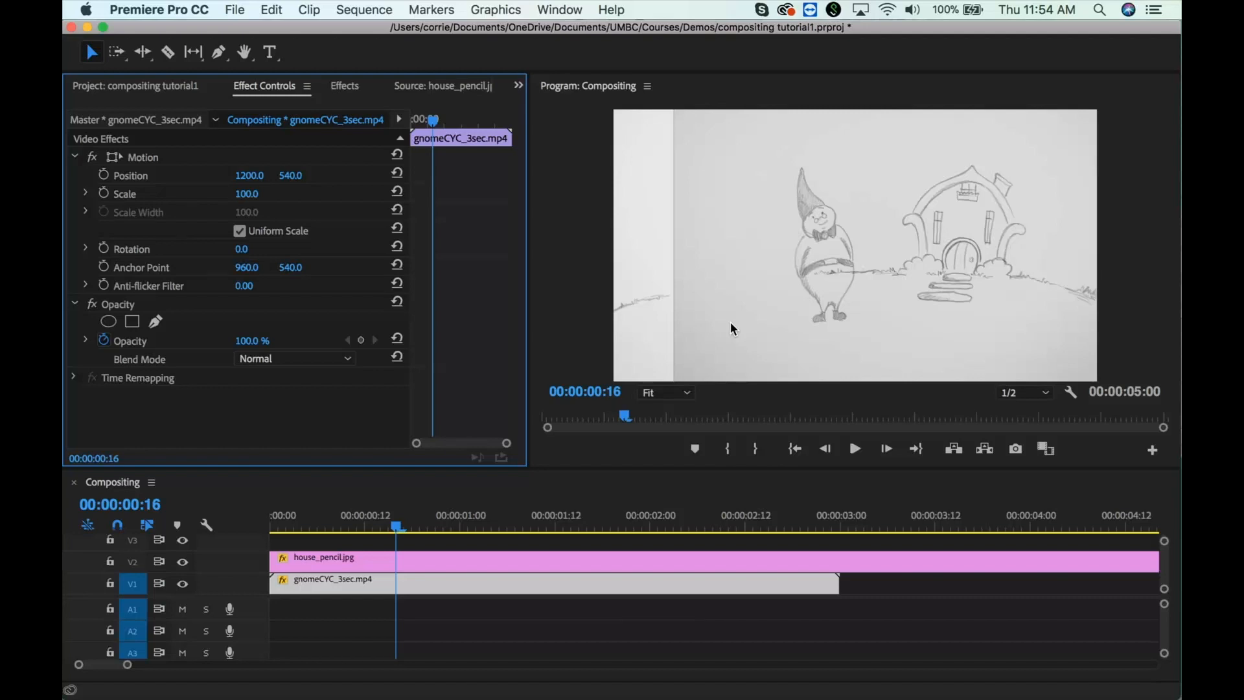
pyautogui.moveTo(335, 97)
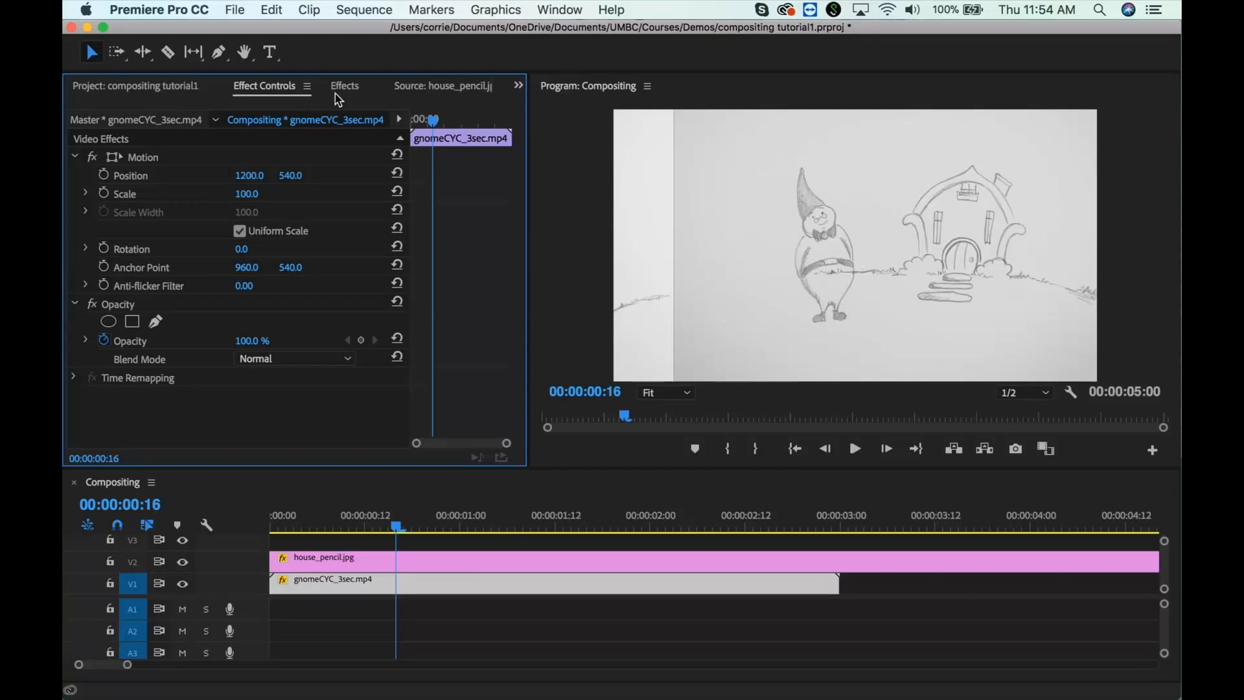
pyautogui.moveTo(307, 147)
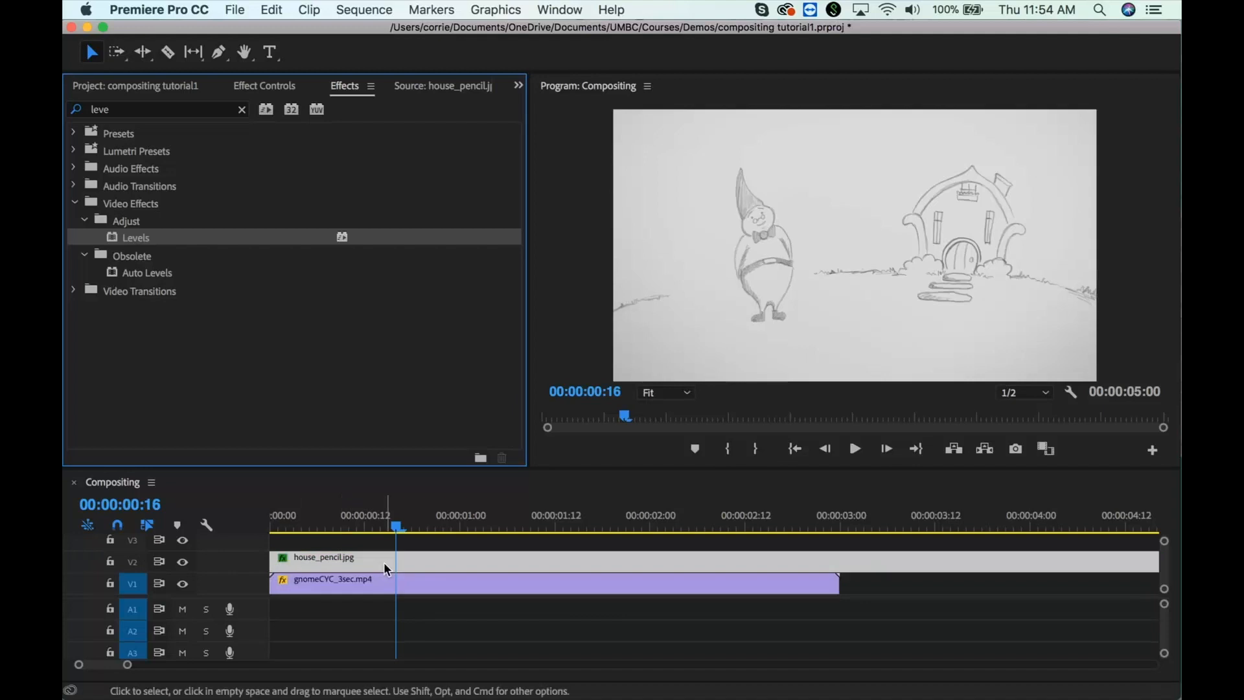
# - Apply Levels to house_pencil.jpg and raise its RGB black input level
pyautogui.click(264, 85)
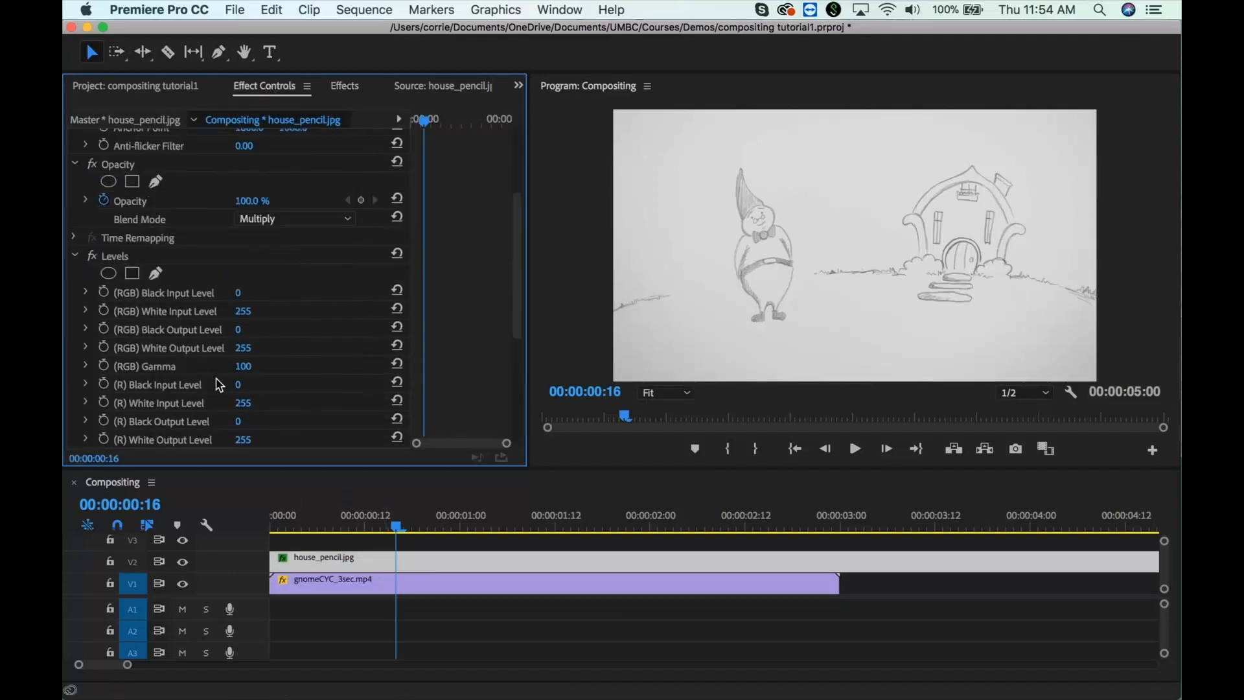
pyautogui.scroll(3)
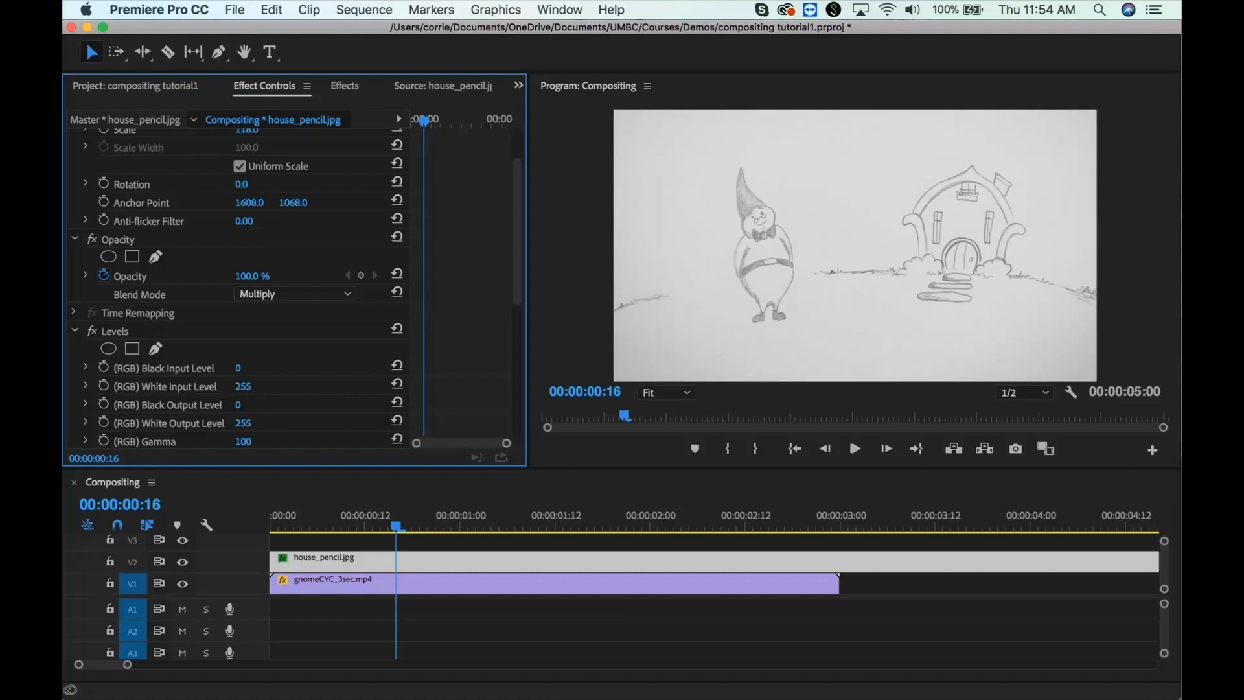
pyautogui.write('124')
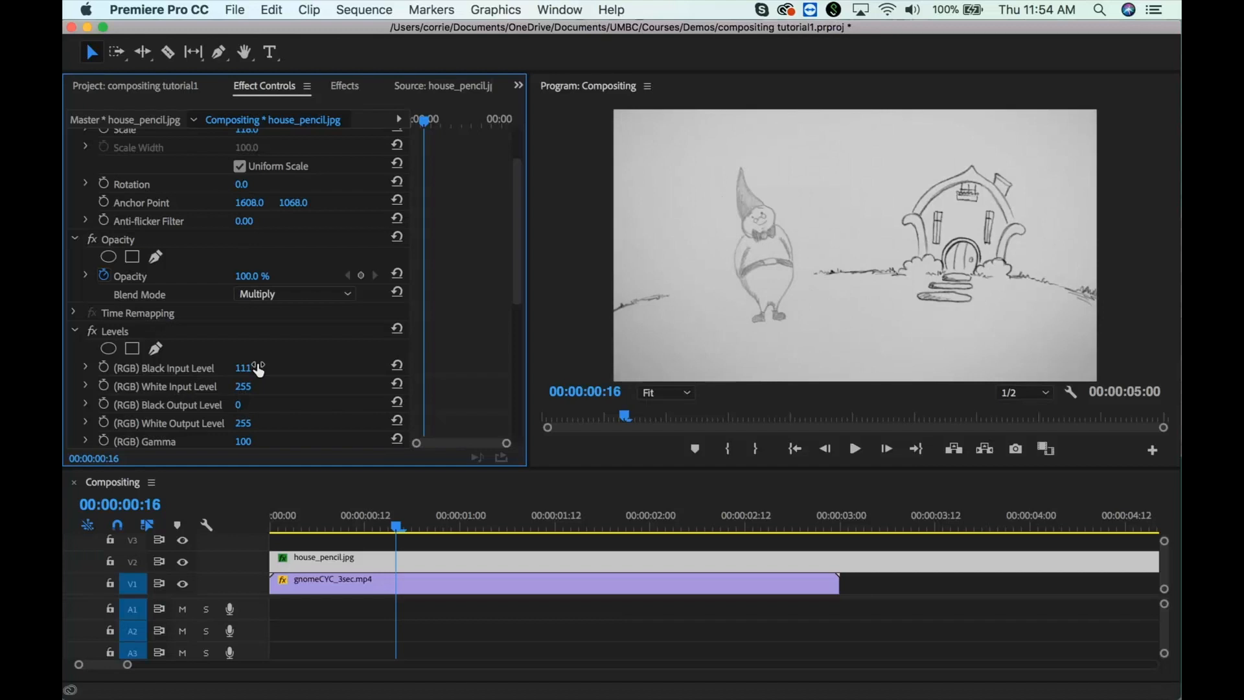
pyautogui.moveTo(255, 416)
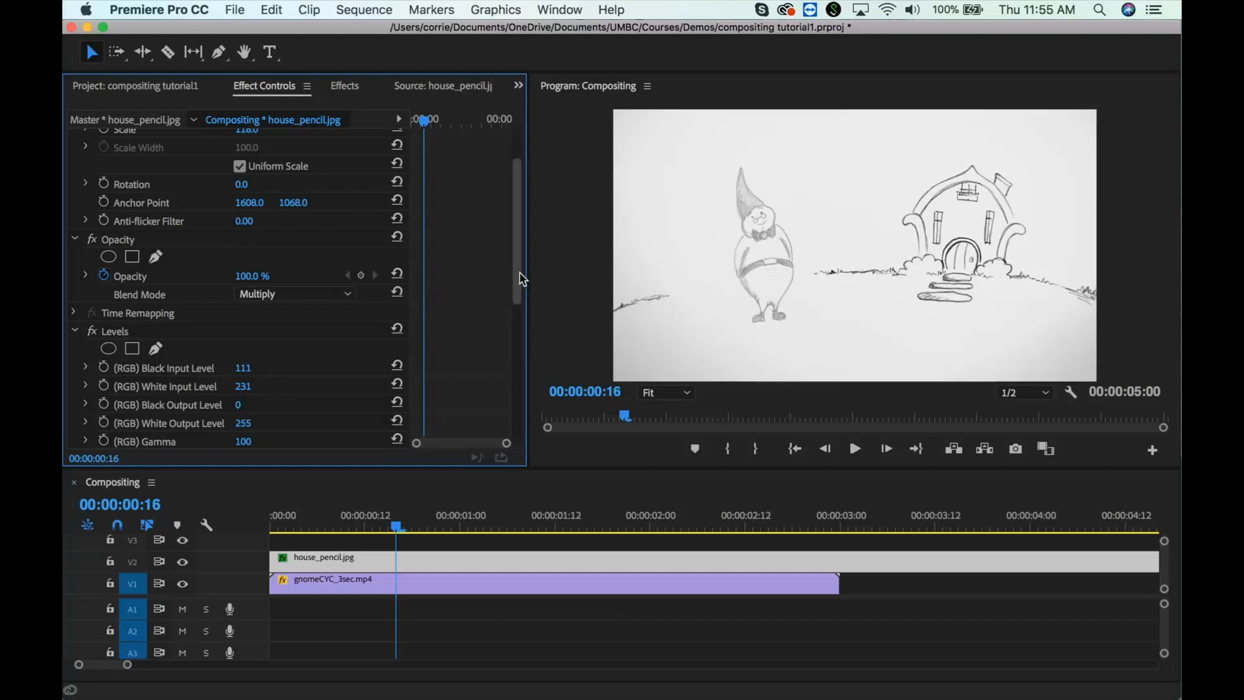
pyautogui.moveTo(995, 331)
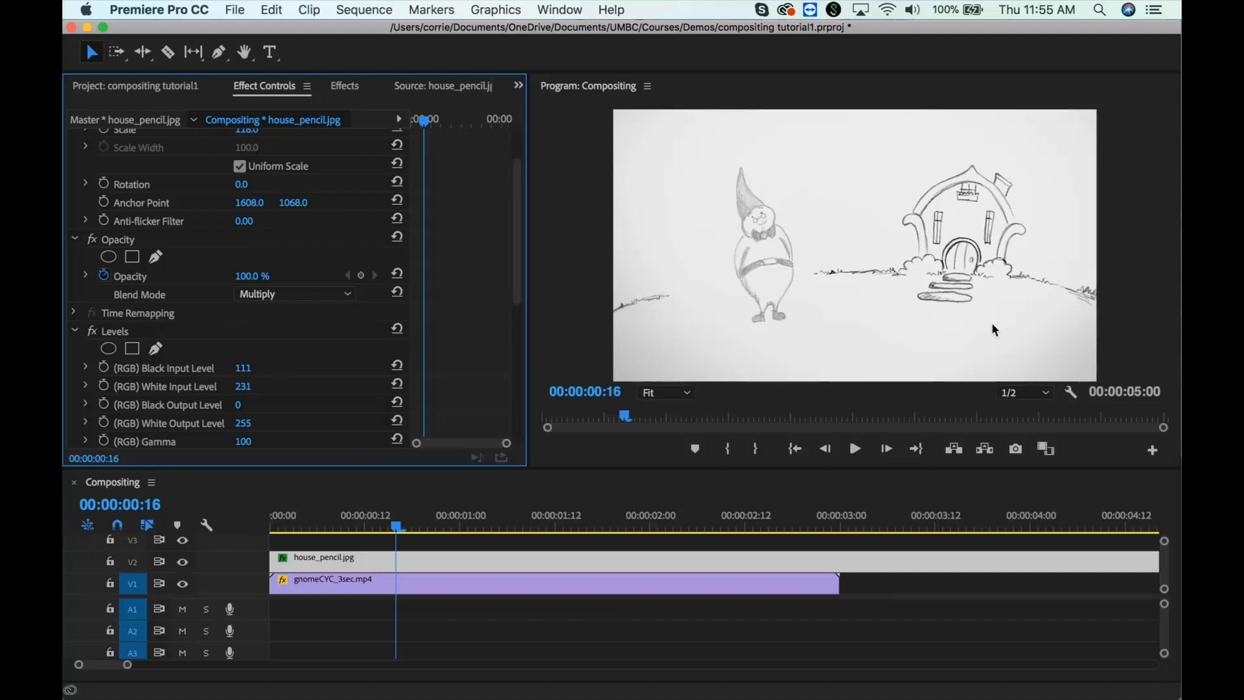
pyautogui.moveTo(968, 89)
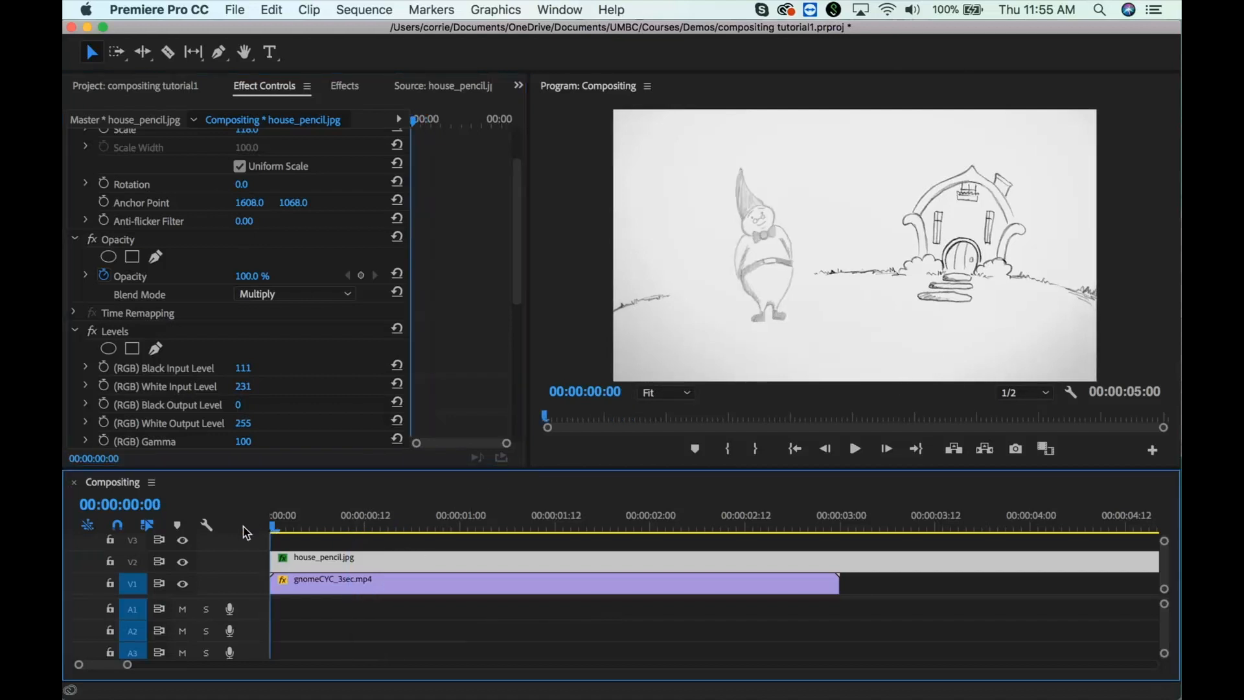
# - Preview the composite and trim house_pencil.jpg to end at 00:00:03:00
pyautogui.click(854, 448)
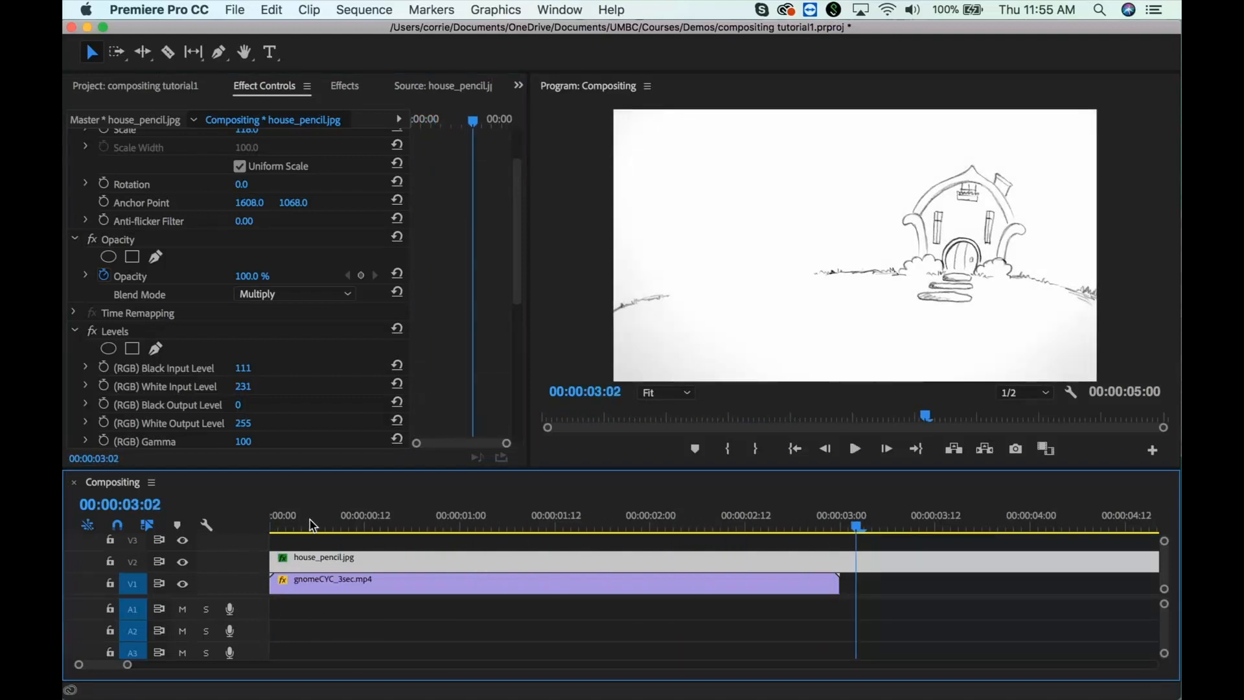
pyautogui.click(841, 520)
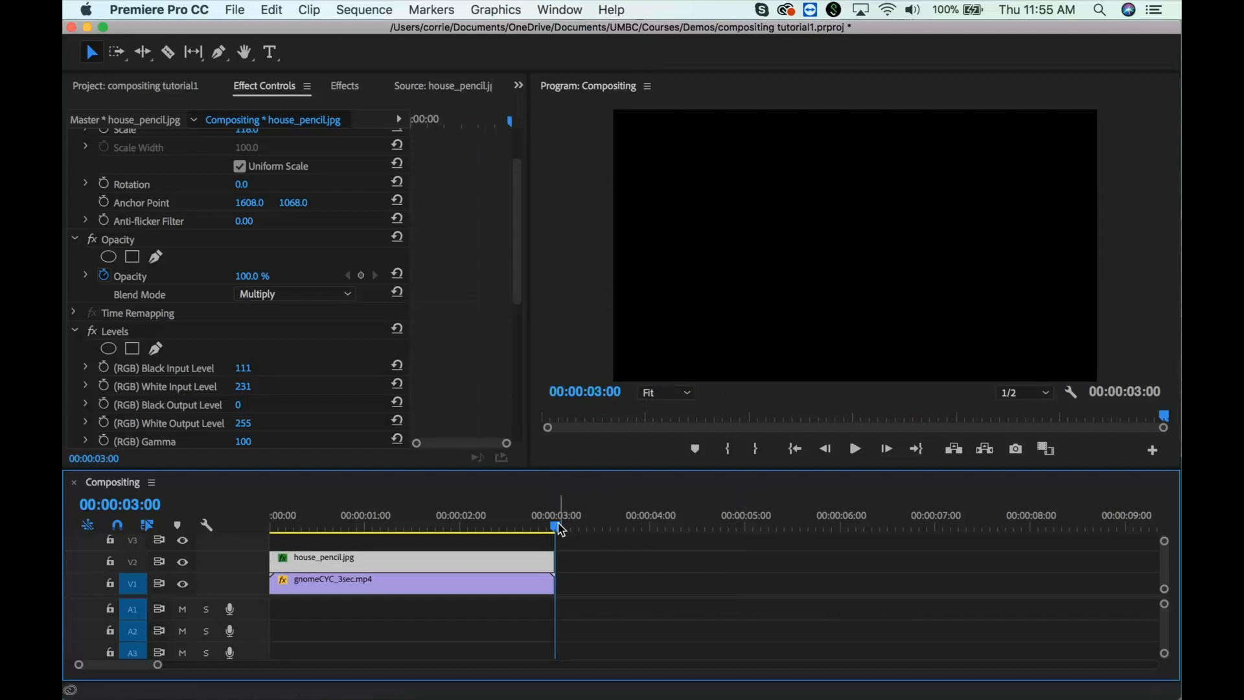
pyautogui.moveTo(889, 516)
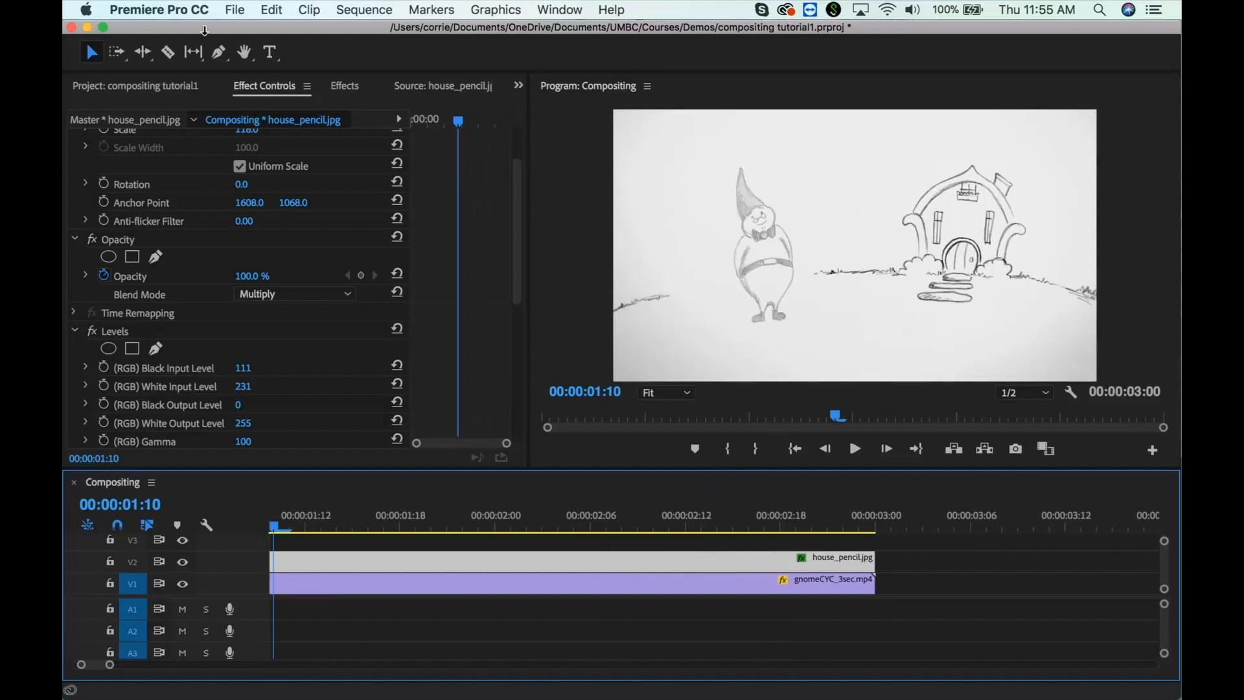
pyautogui.click(234, 9)
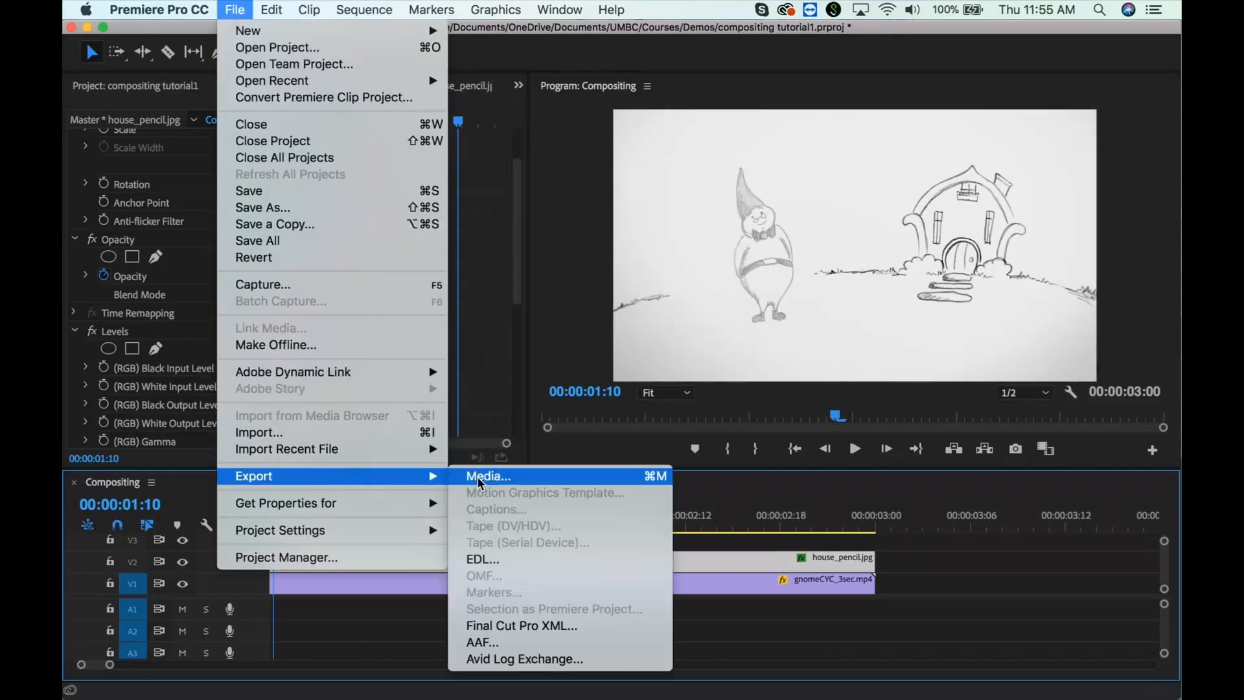
# - Choose the H.264 Vimeo 1080p HD preset in Export Settings
pyautogui.click(488, 475)
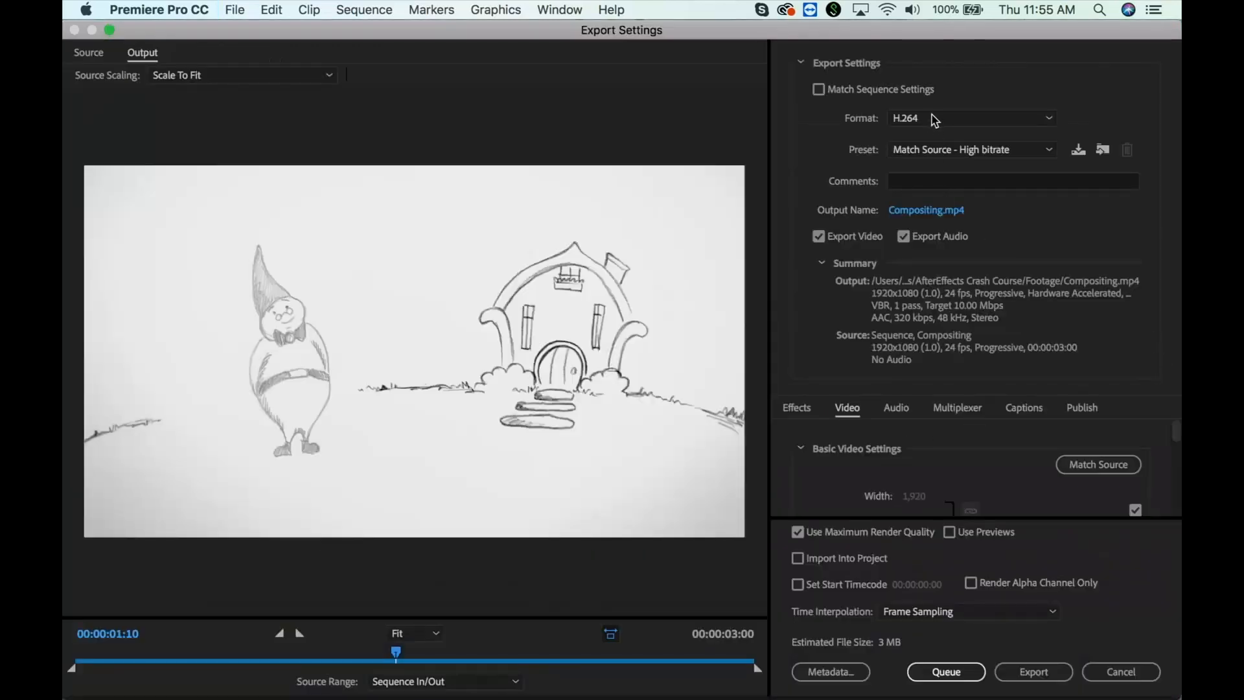
pyautogui.moveTo(944, 125)
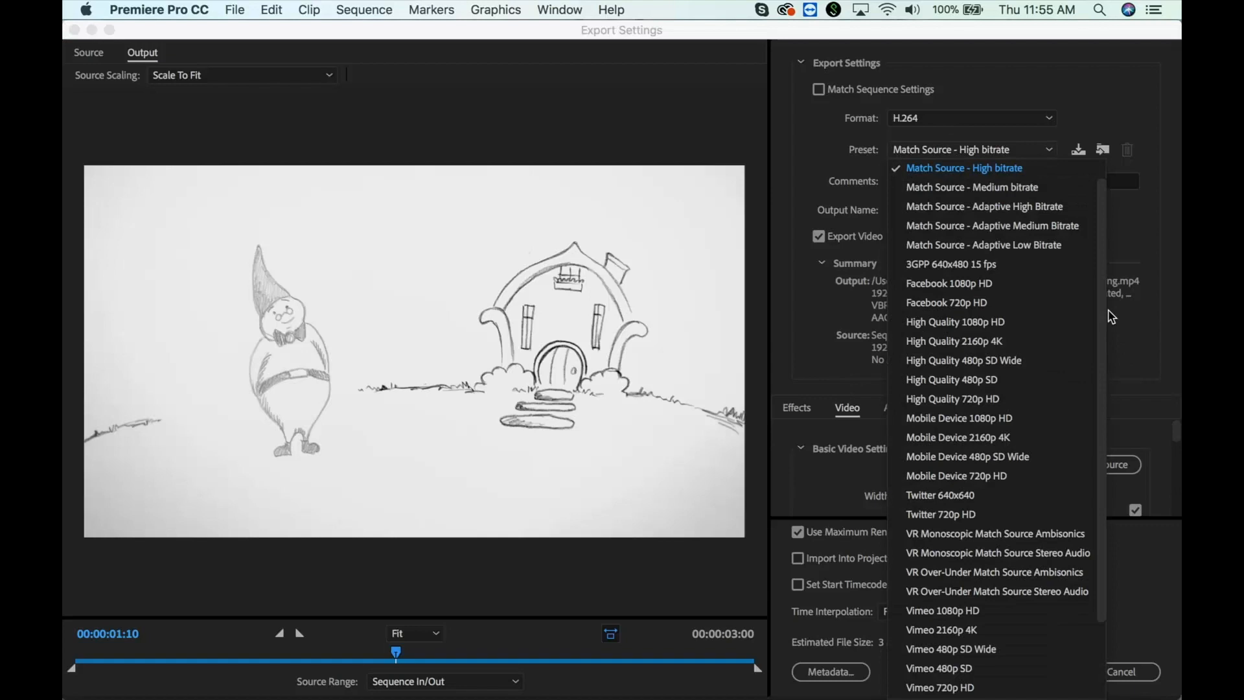
pyautogui.scroll(-3)
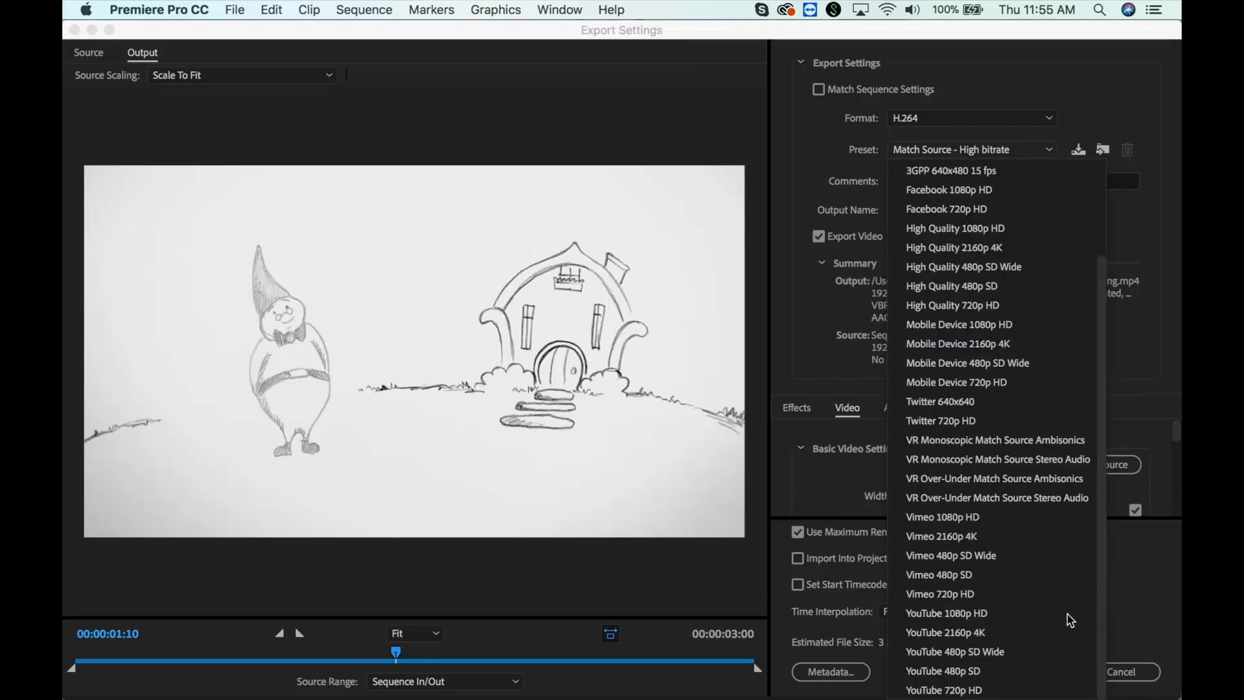
pyautogui.moveTo(960, 632)
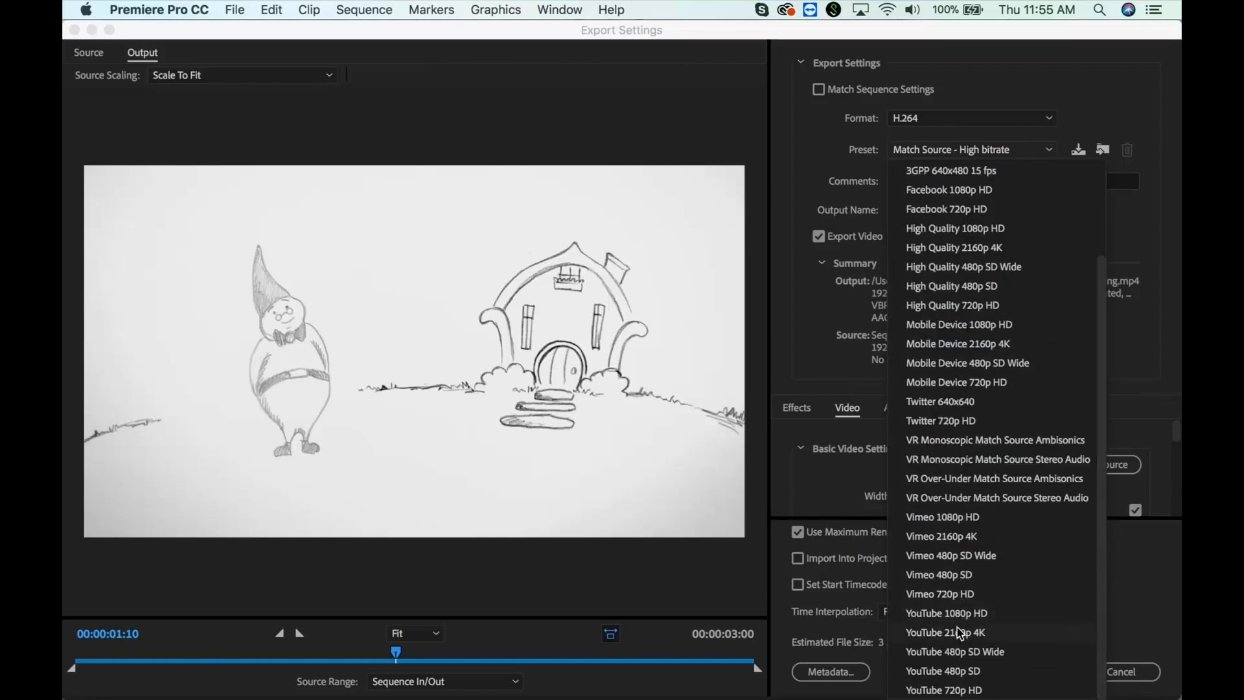
pyautogui.moveTo(953, 508)
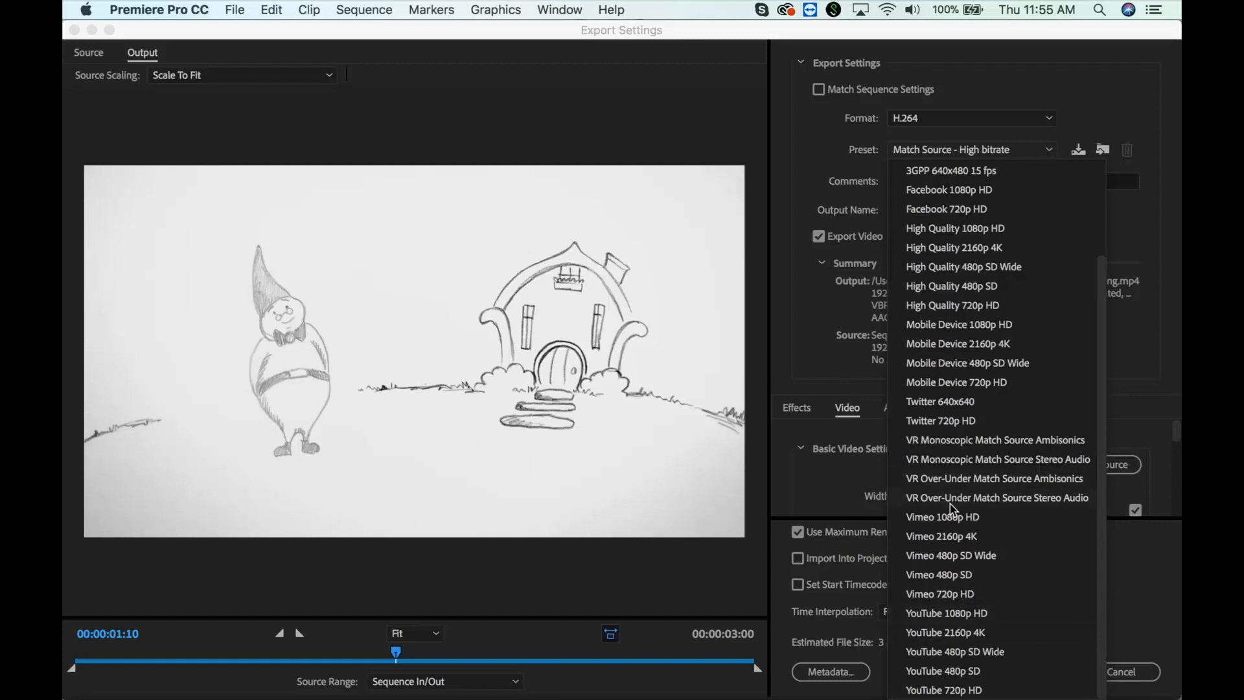
pyautogui.click(942, 517)
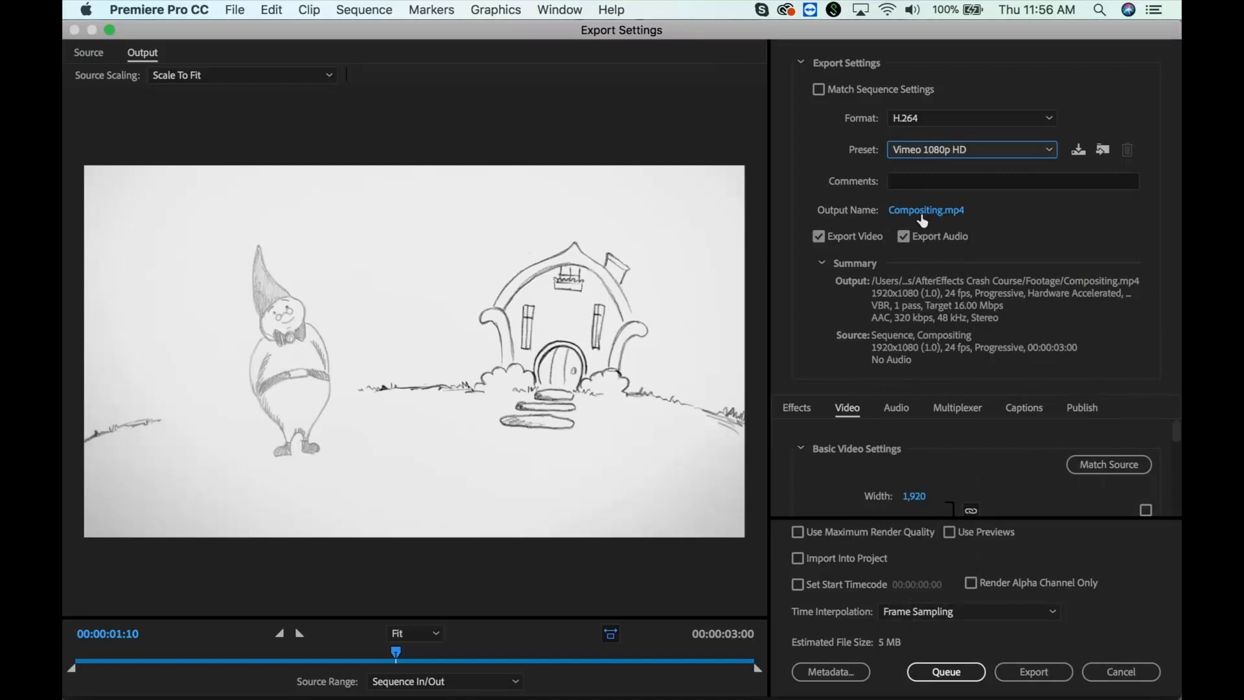
# - Name the output file 'gnome' in the Footage folder and export the video
pyautogui.click(925, 210)
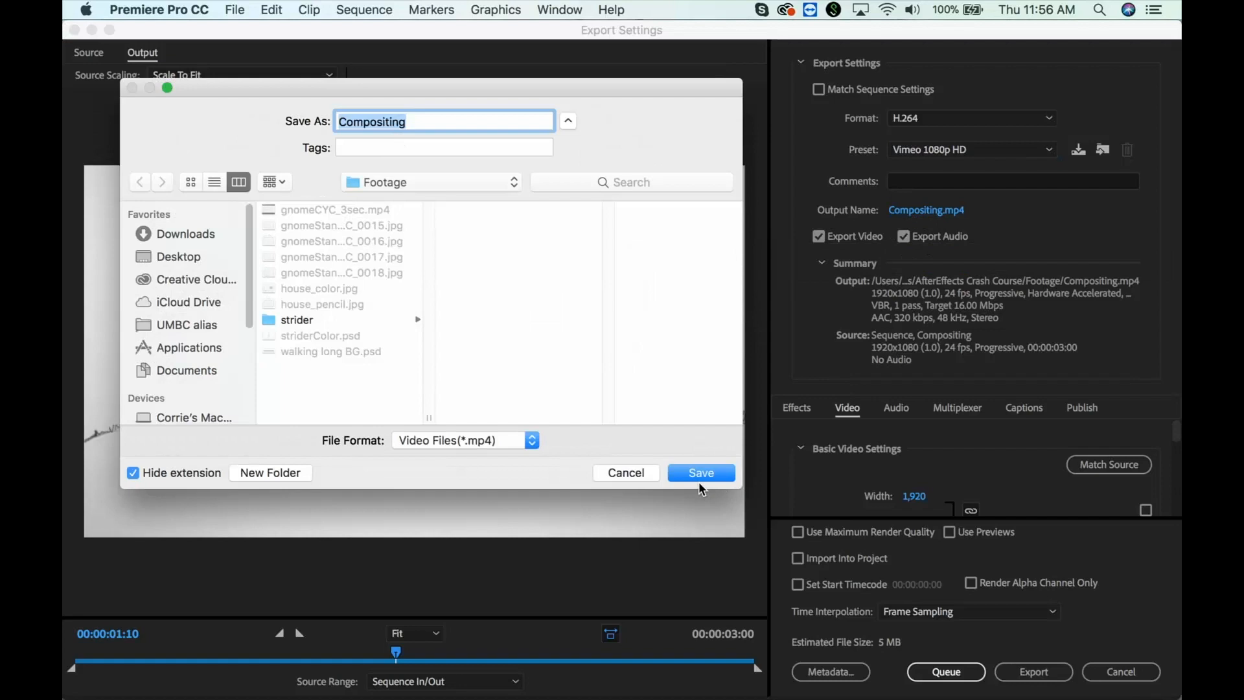
pyautogui.write('gnom')
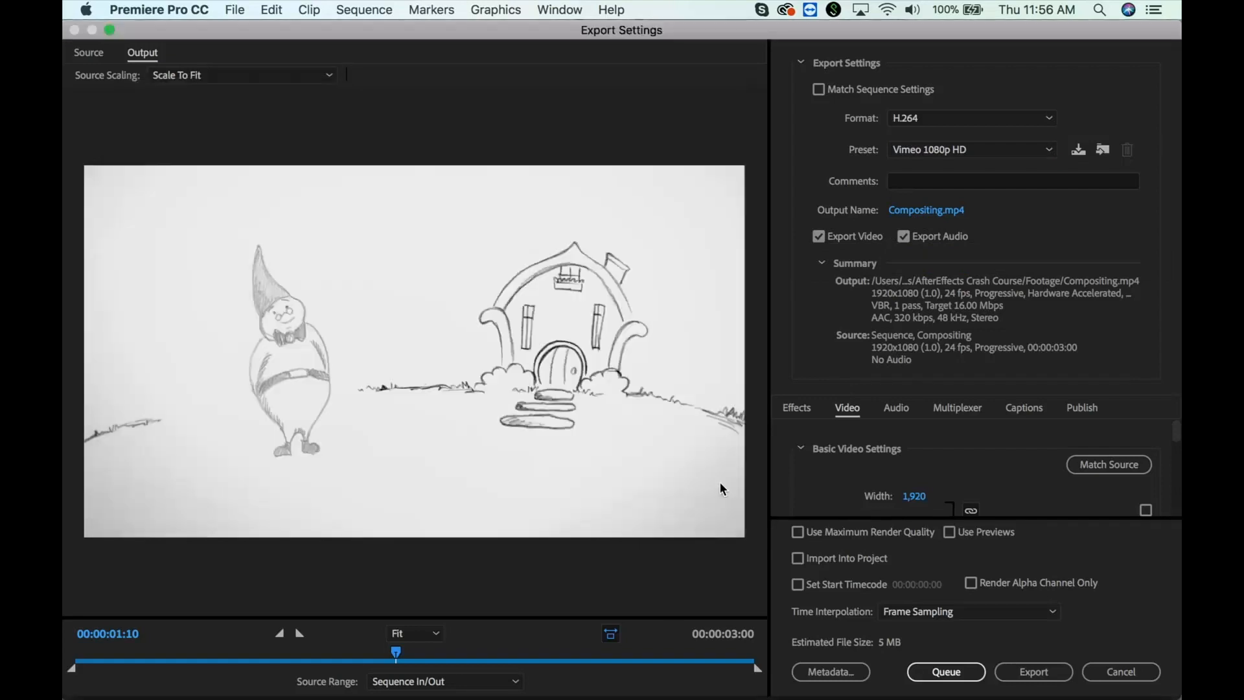
pyautogui.click(1033, 671)
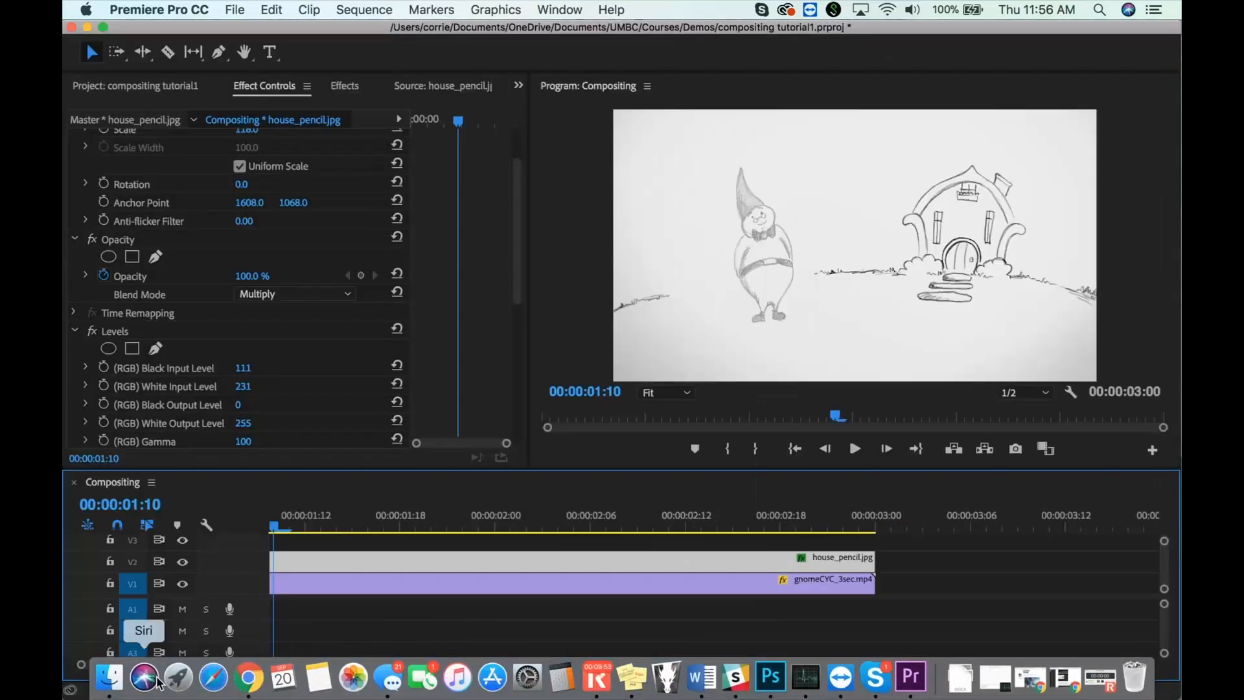
# - Open gnome.mp4 from the Footage folder in QuickTime Player and play it
pyautogui.click(109, 678)
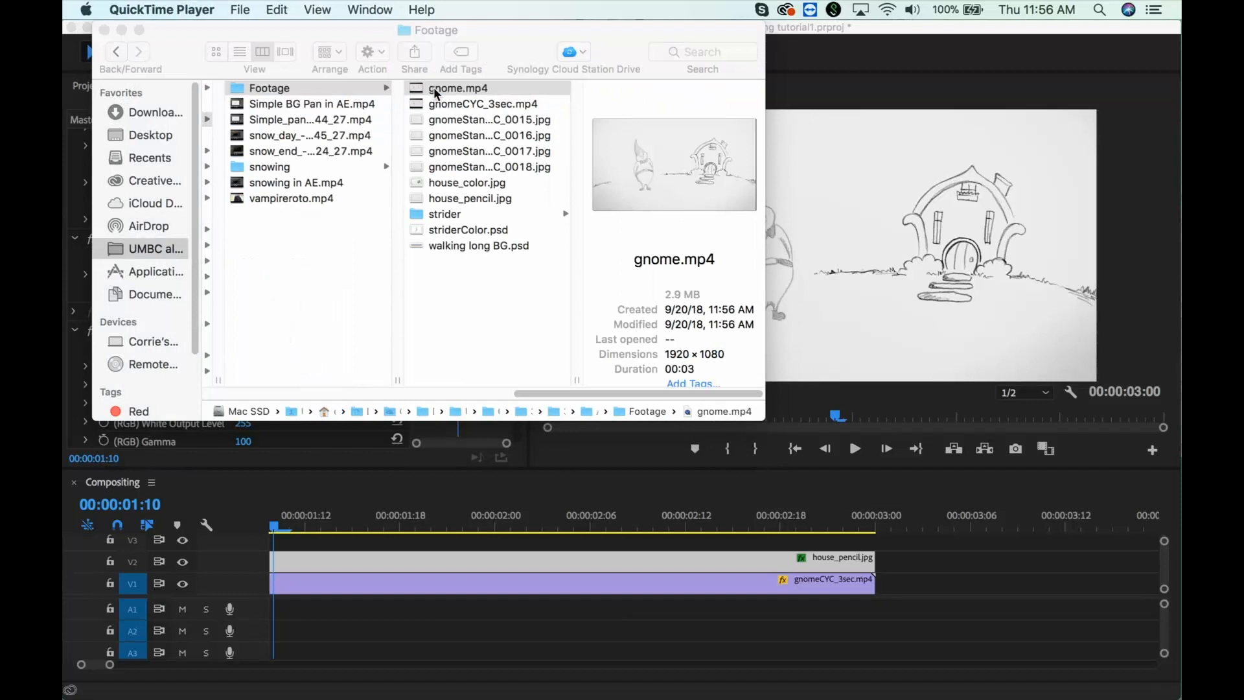
pyautogui.doubleClick(457, 88)
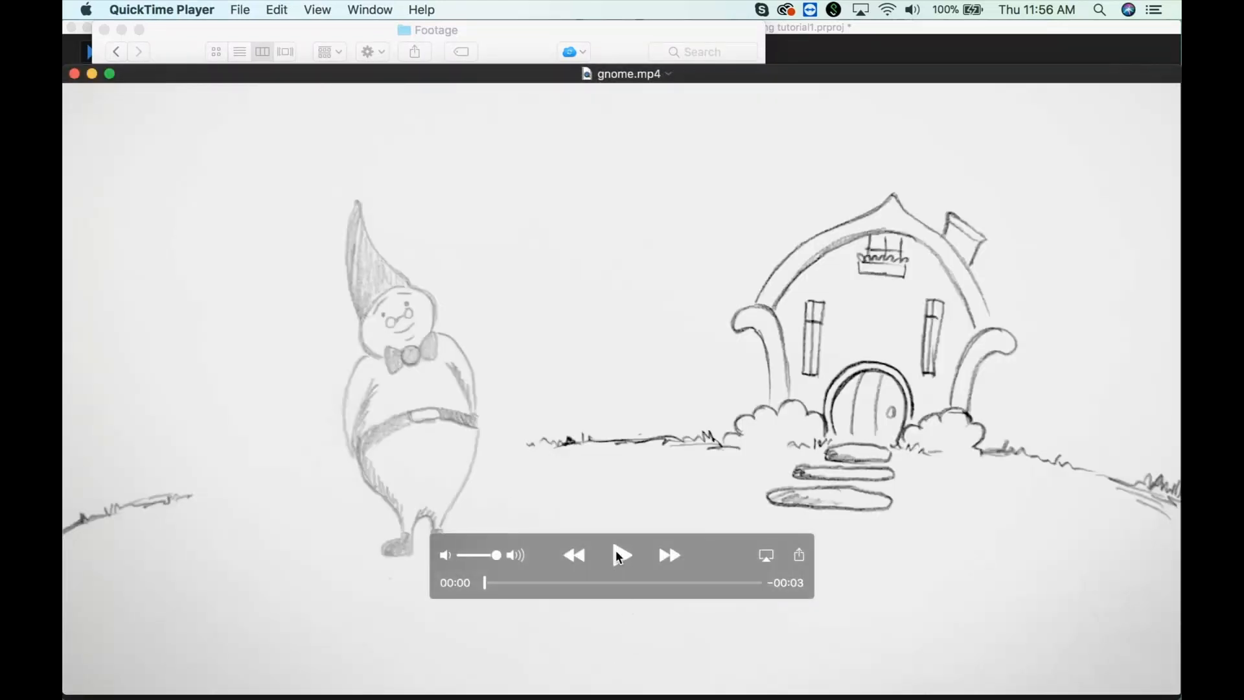
pyautogui.click(620, 555)
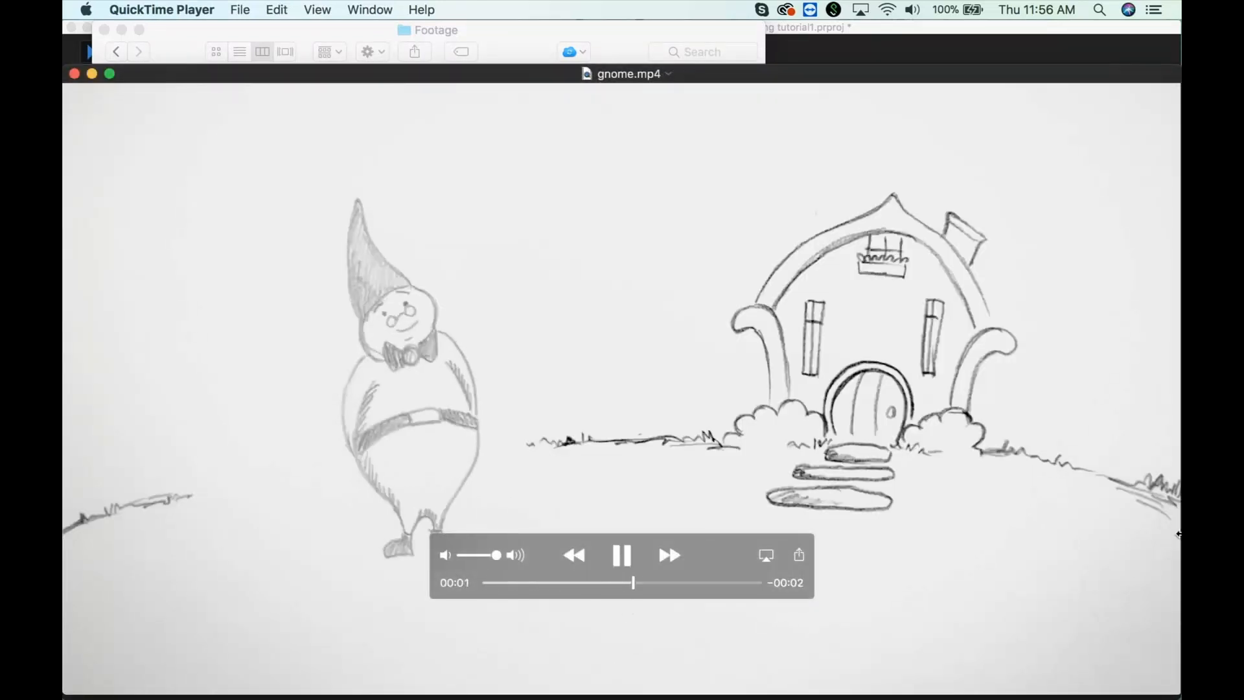